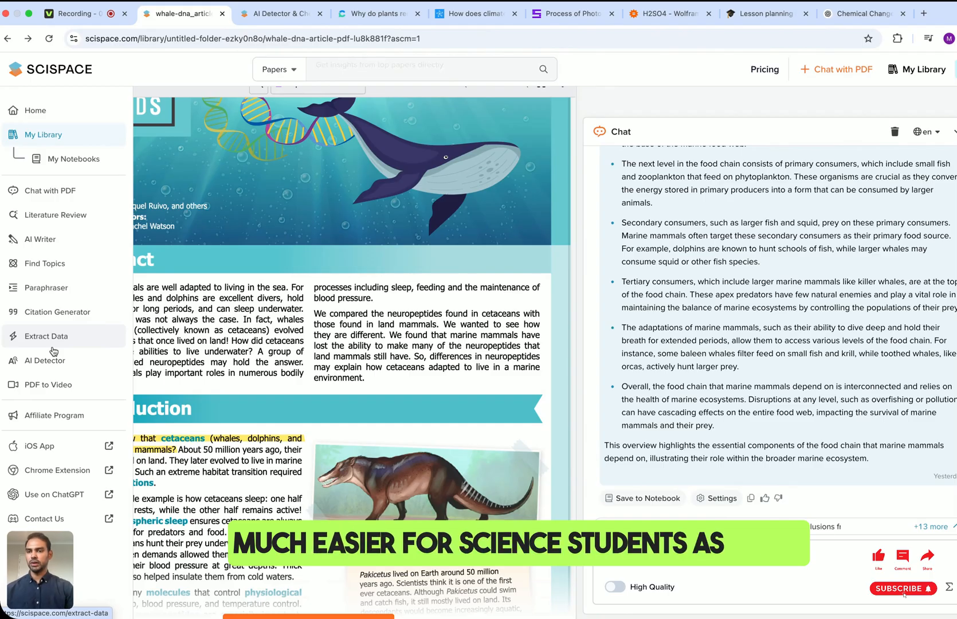
Scroll the whale article chat and PDF, then switch to the AI Detector report on the chemical change text.
scroll("down", 3)
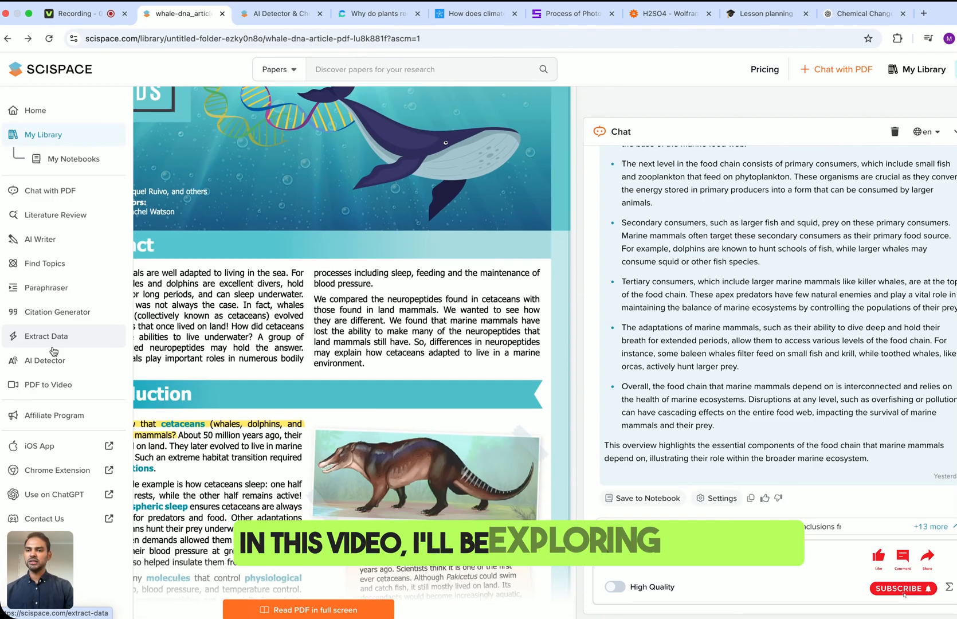
scroll("down", 3)
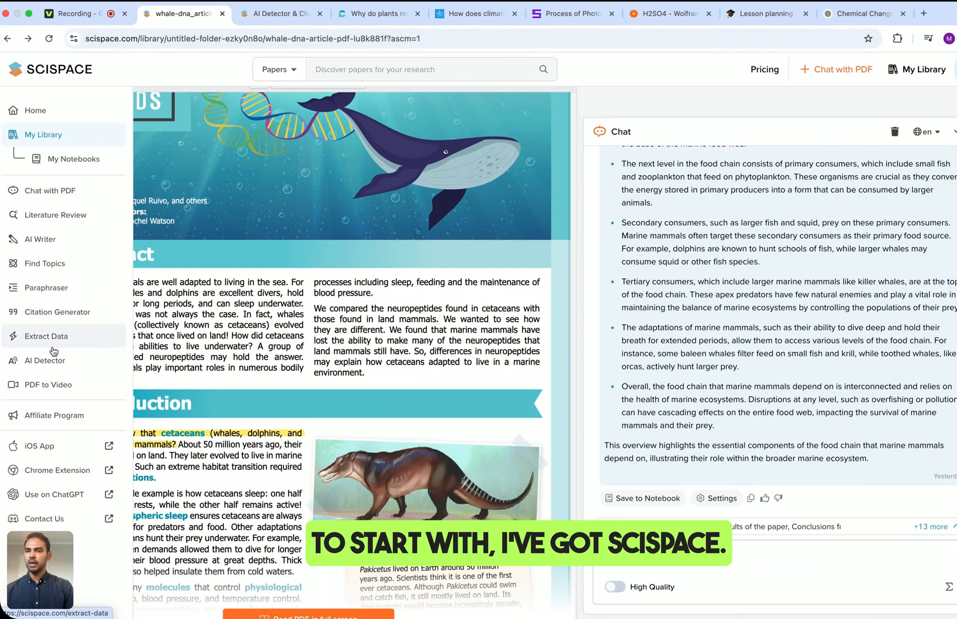
scroll("down", 3)
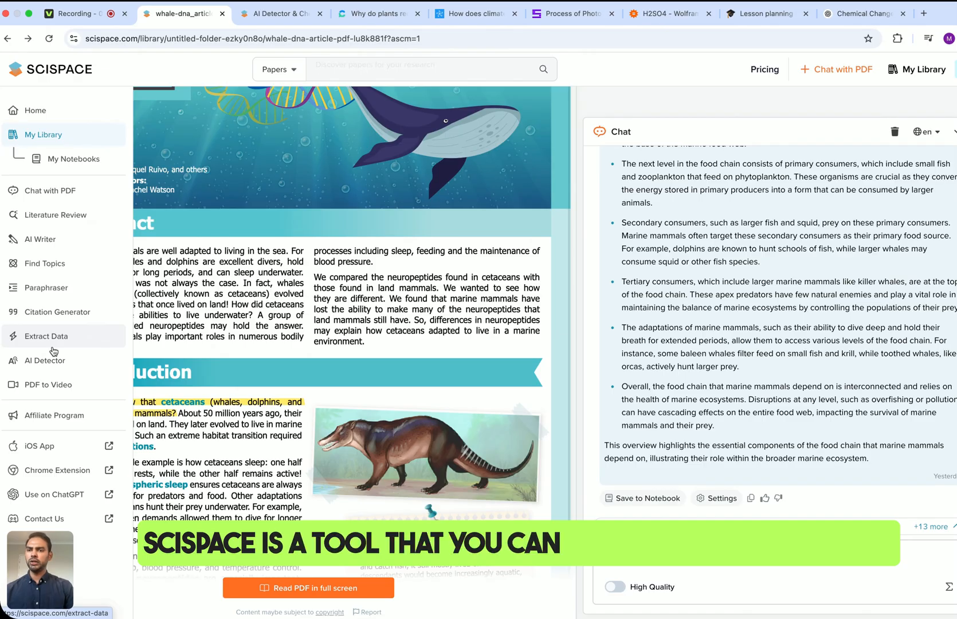
mouse_move(64, 220)
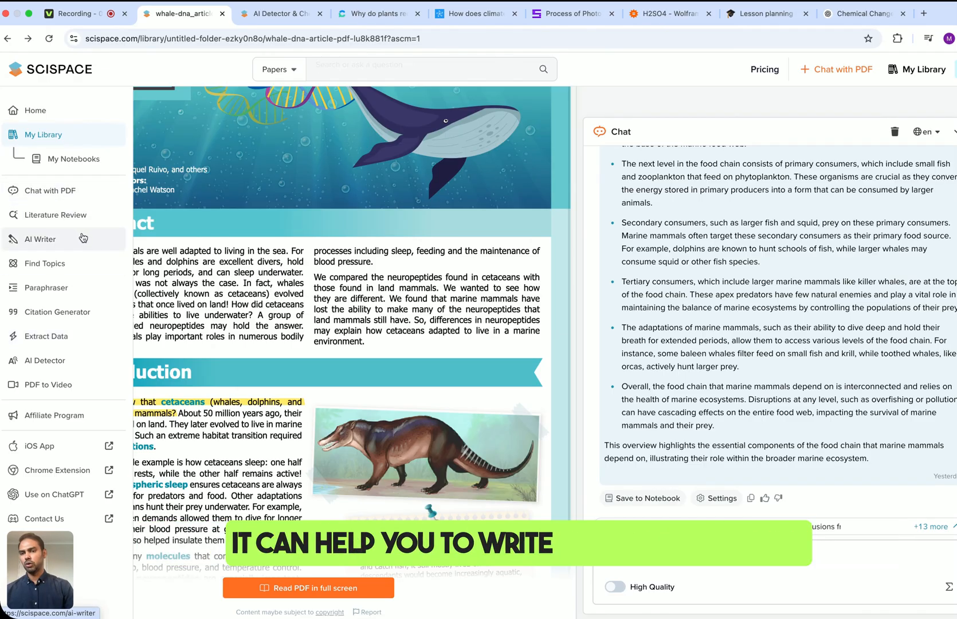
mouse_move(49, 263)
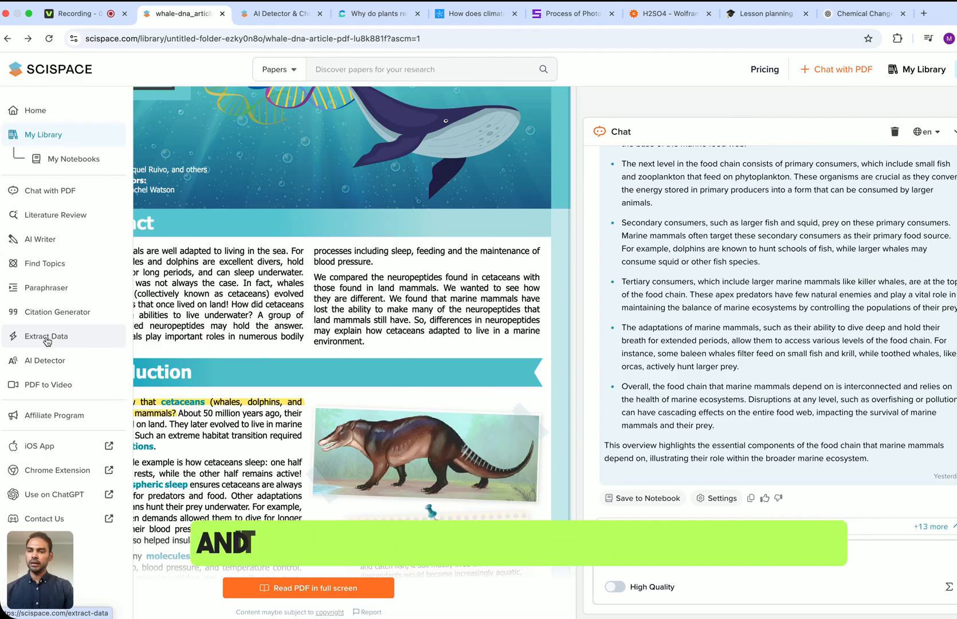
mouse_move(49, 385)
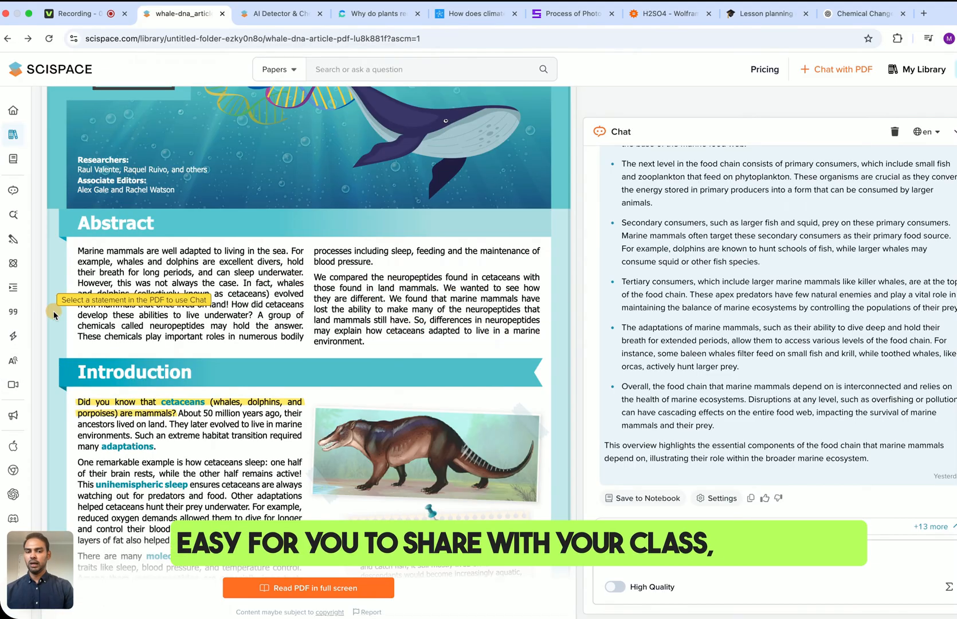
scroll("up", 3)
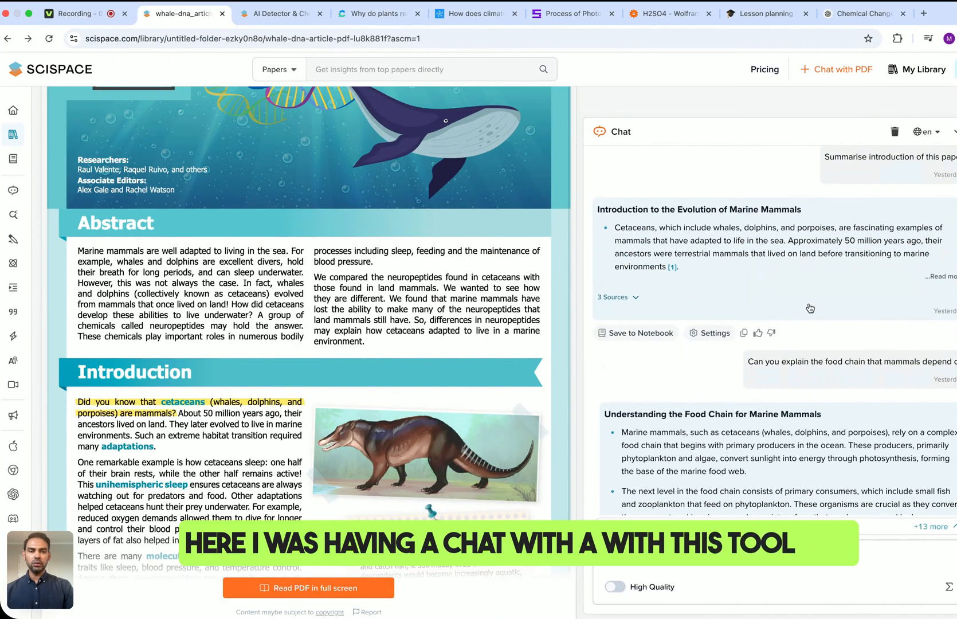
mouse_move(445, 344)
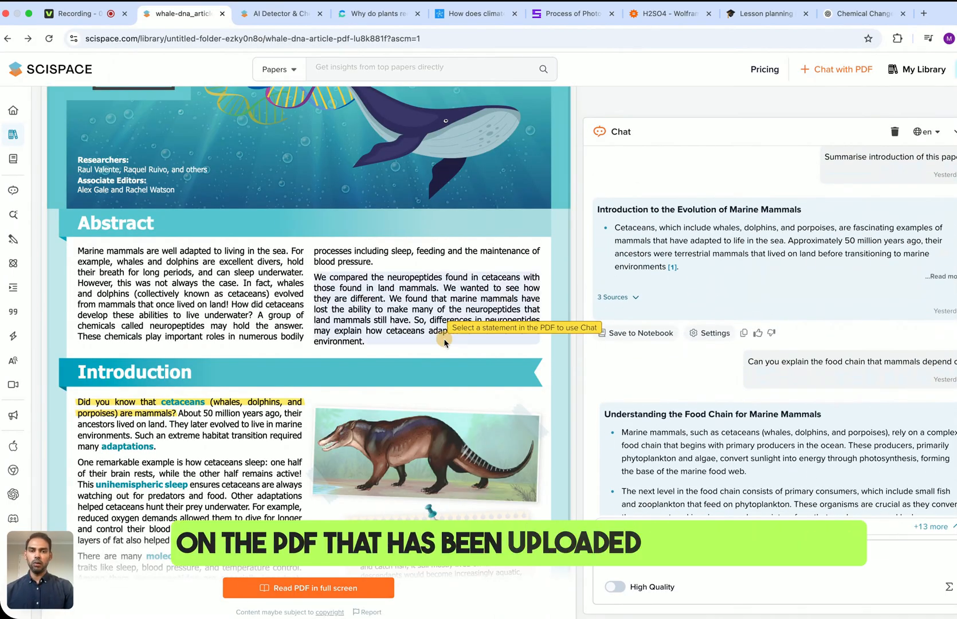
scroll("down", 3)
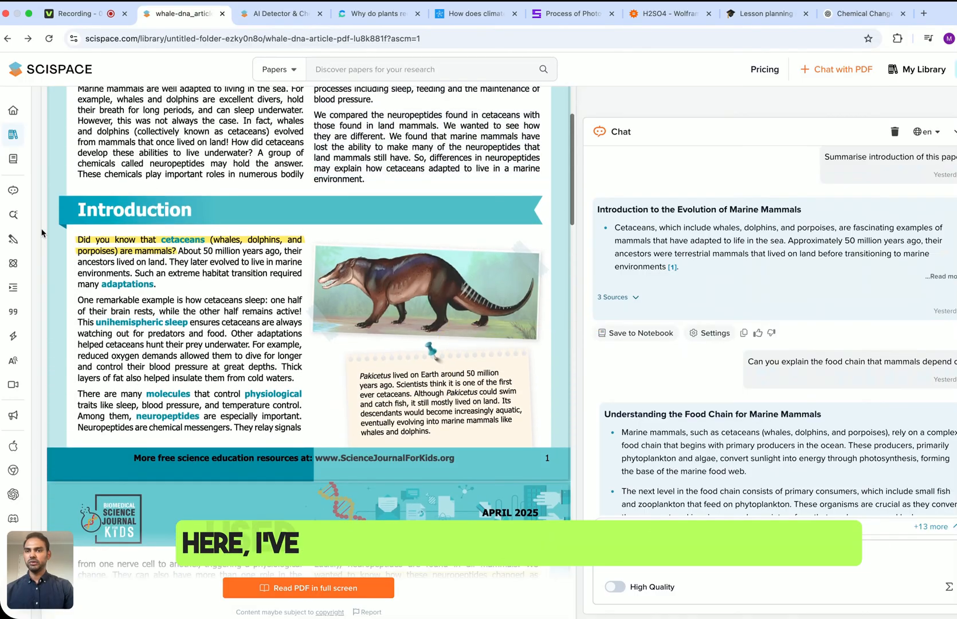
left_click(280, 14)
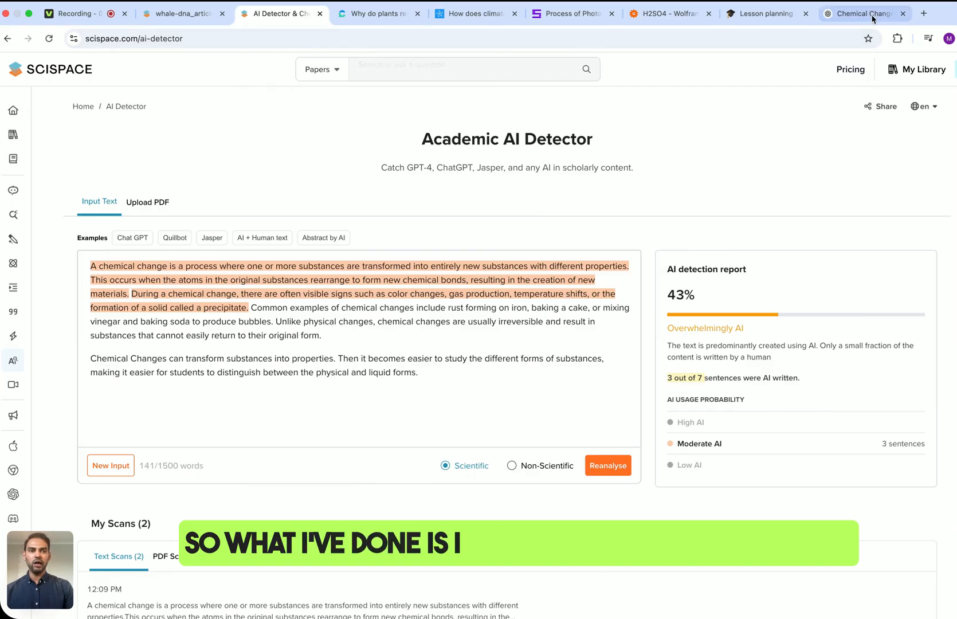
Show the ChatGPT source, then reanalyse the chemical change text: 43% AI, labelled Minimal AI.
left_click(862, 14)
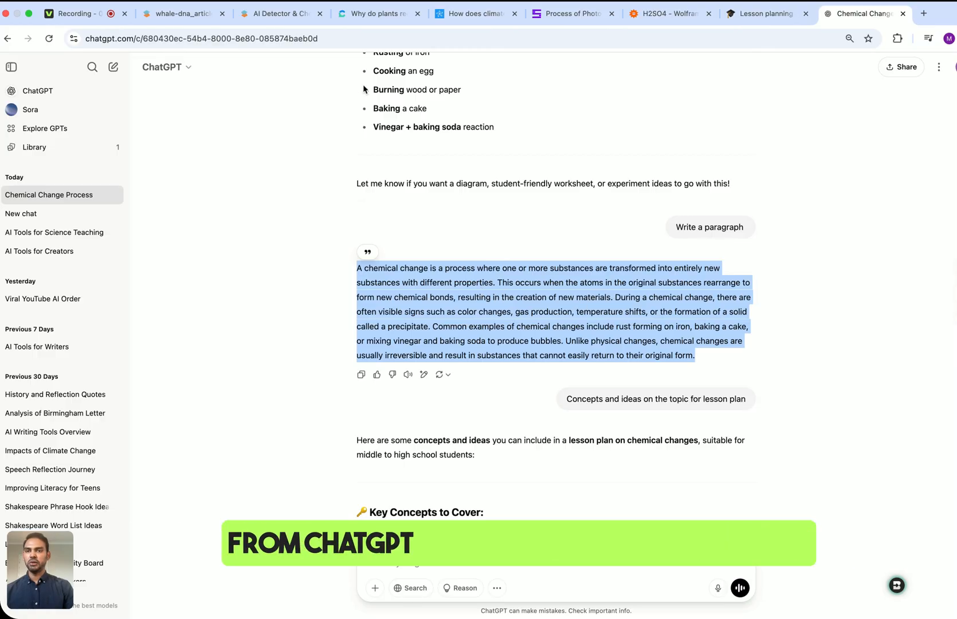
left_click(279, 14)
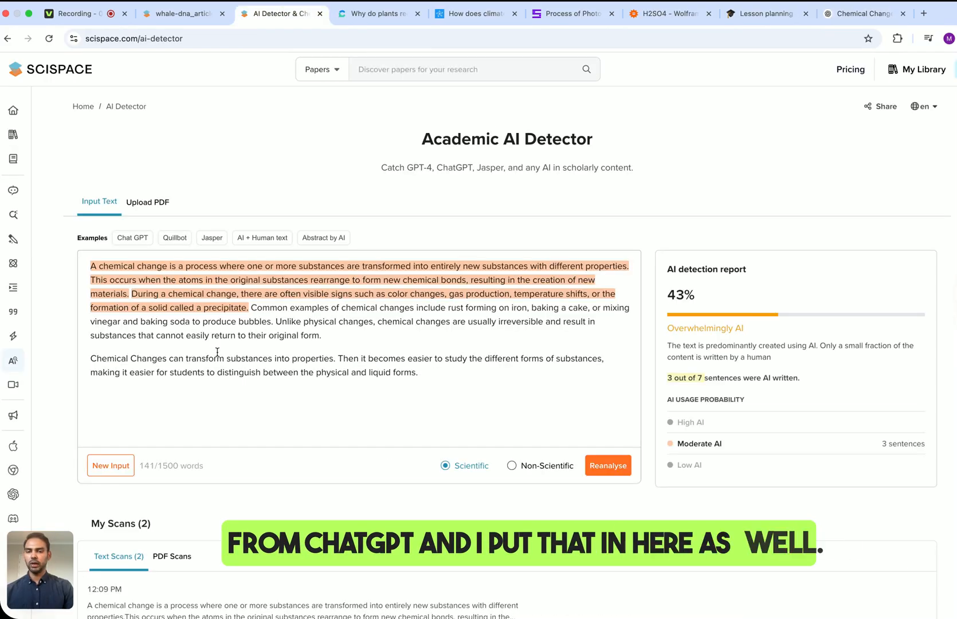
mouse_move(630, 429)
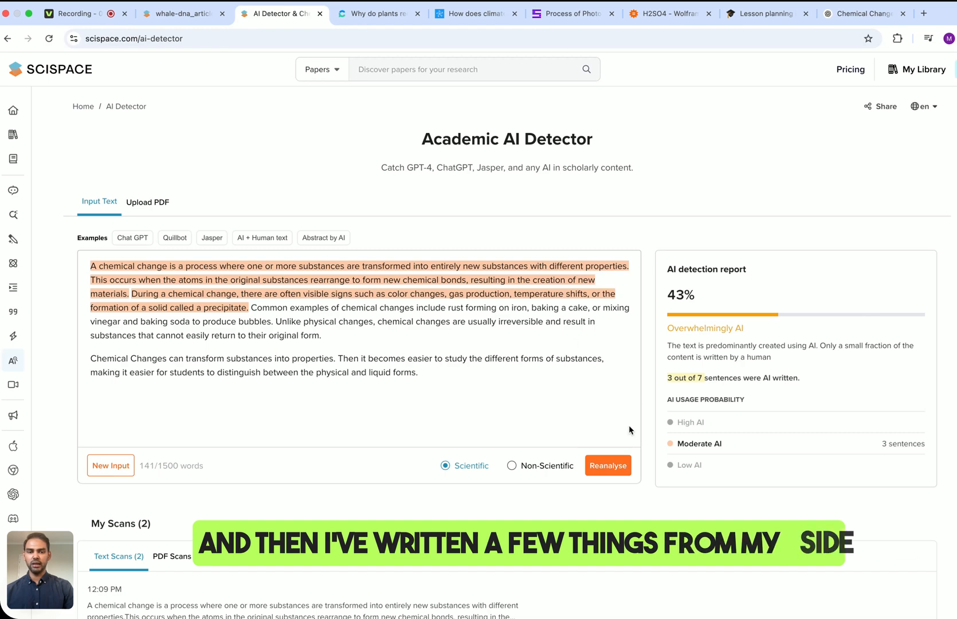
left_click(607, 465)
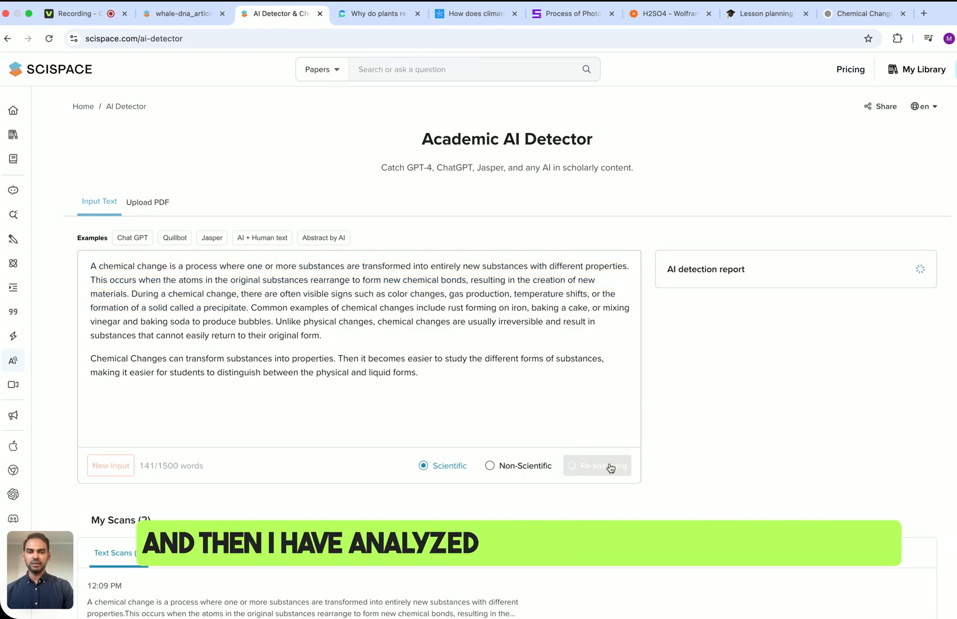
left_click(597, 465)
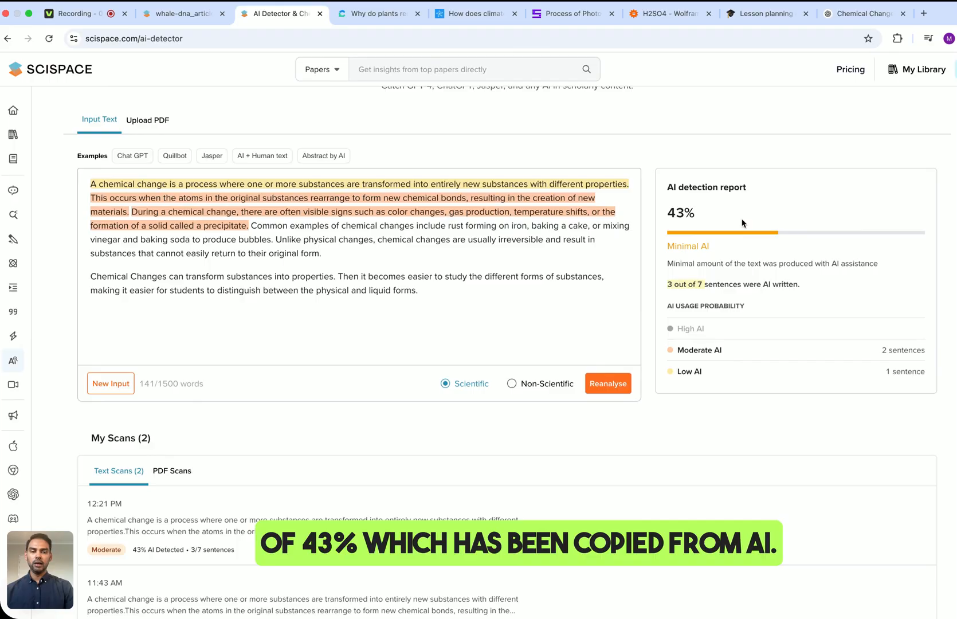
scroll("up", 3)
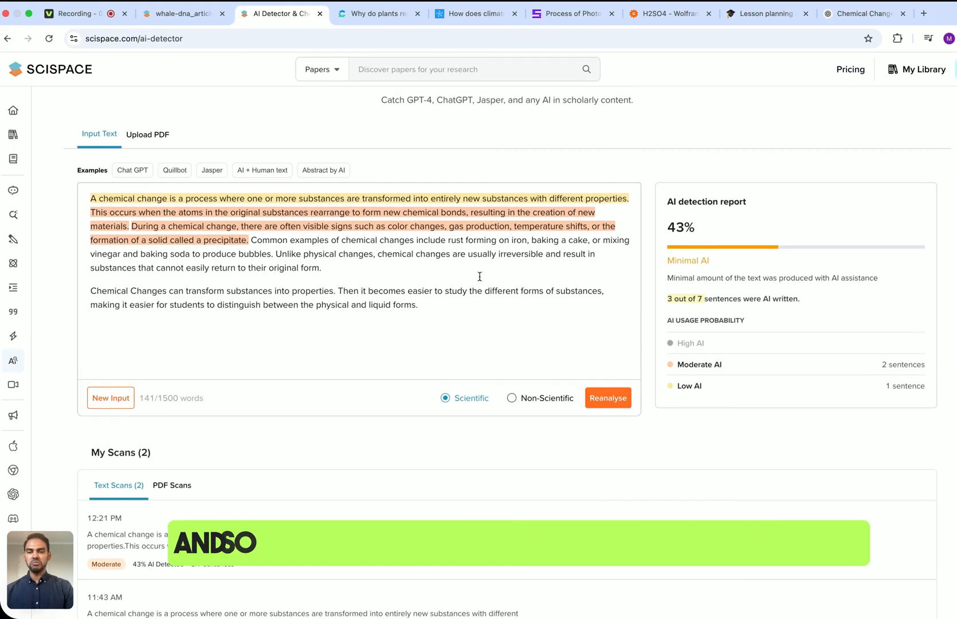
scroll("up", 3)
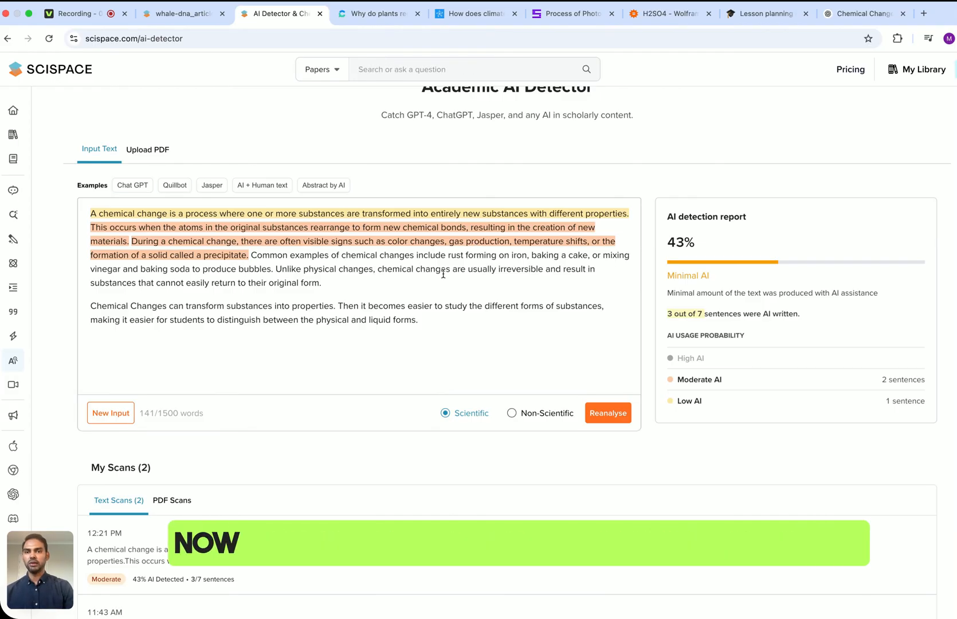
mouse_move(376, 14)
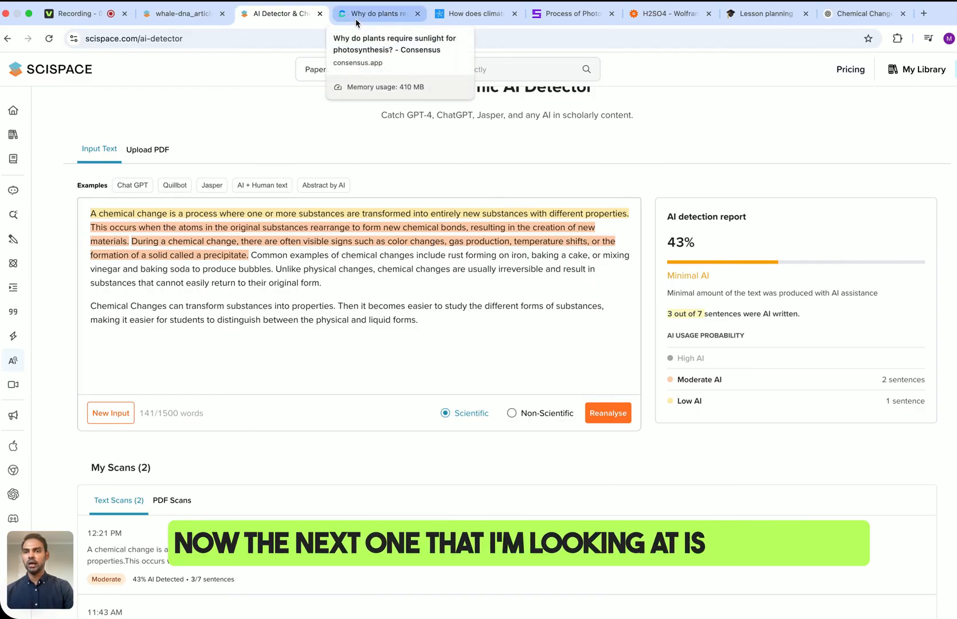
View the Consensus answer on why plants need sunlight, its related questions and ranked papers.
left_click(373, 14)
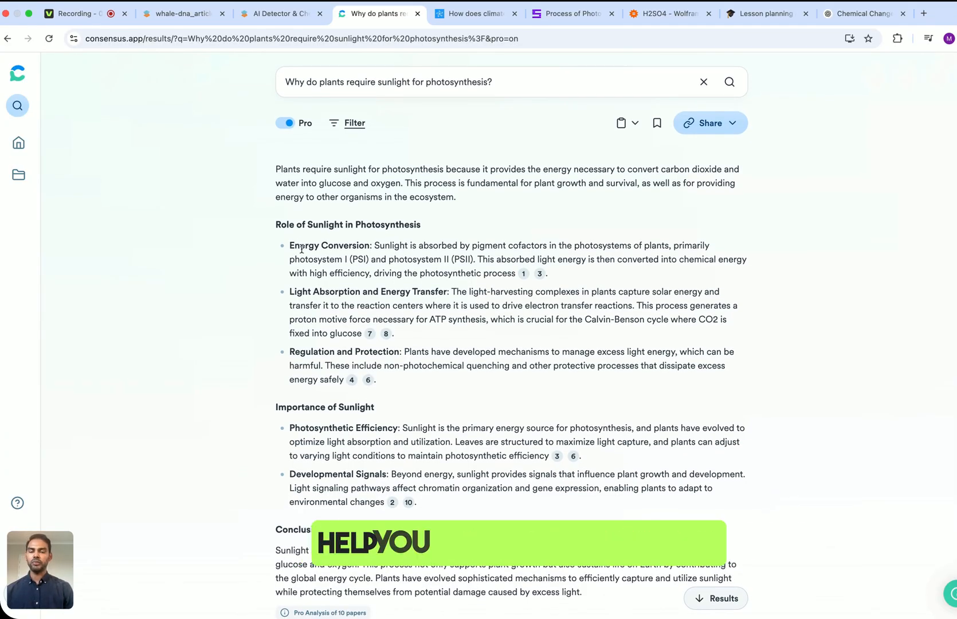
scroll("down", 3)
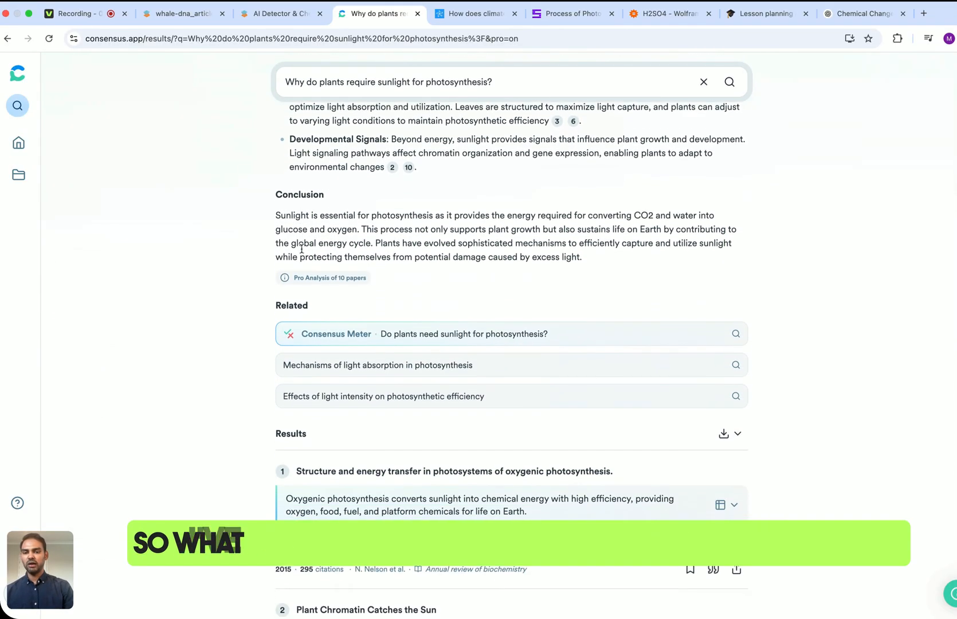
scroll("up", 3)
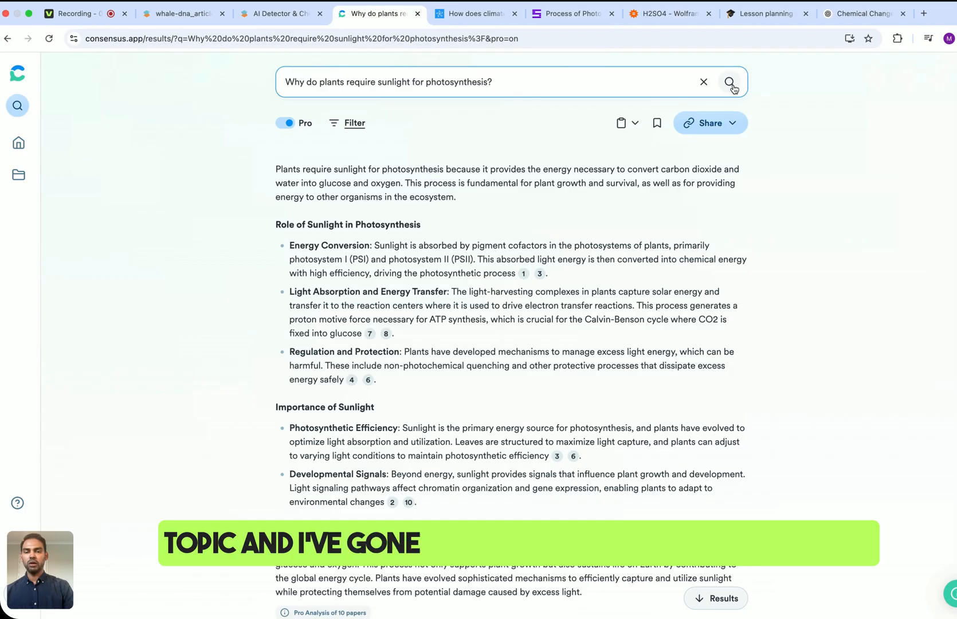
scroll("down", 3)
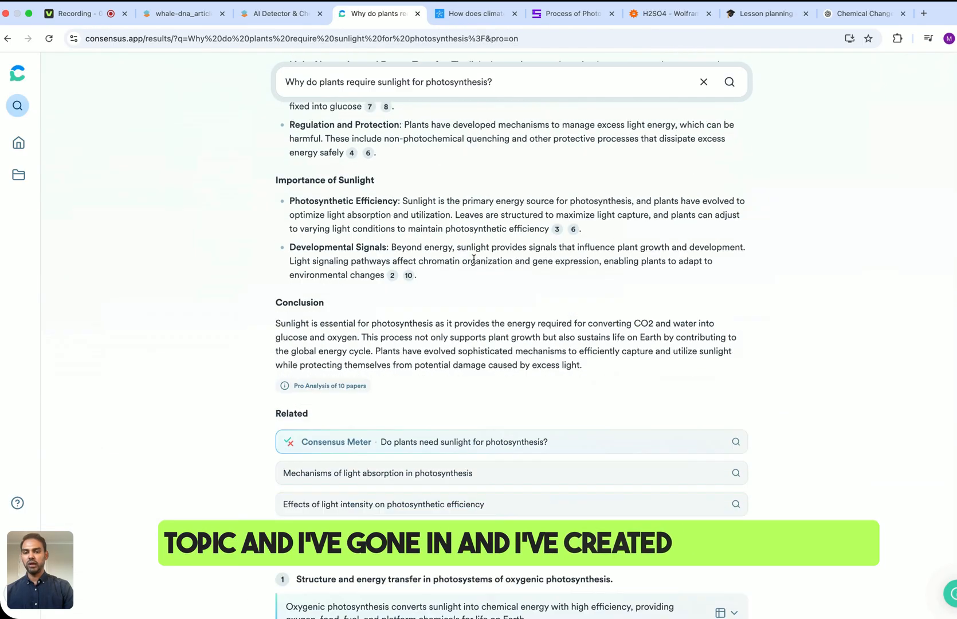
scroll("down", 3)
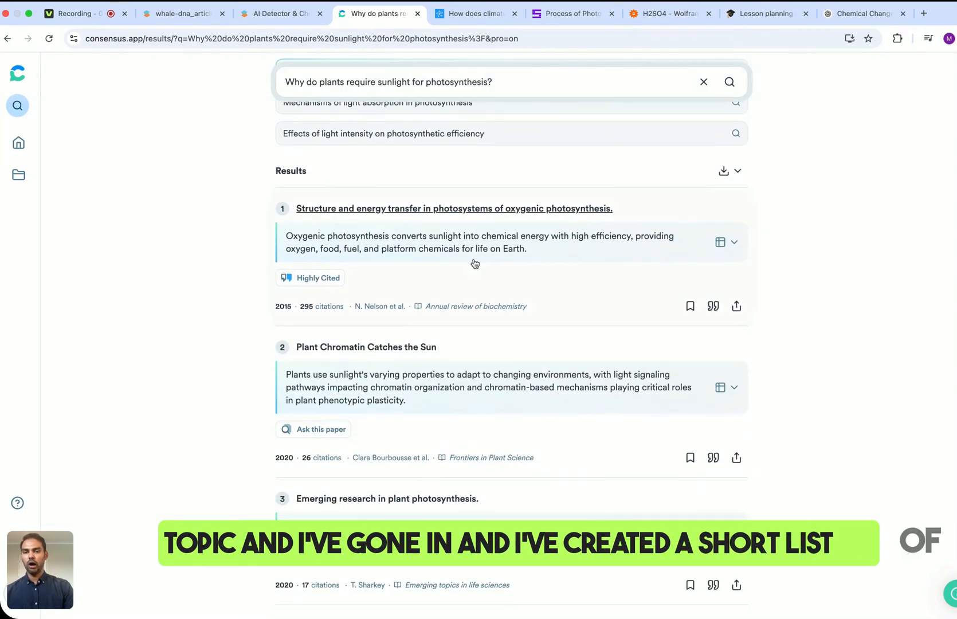
scroll("down", 3)
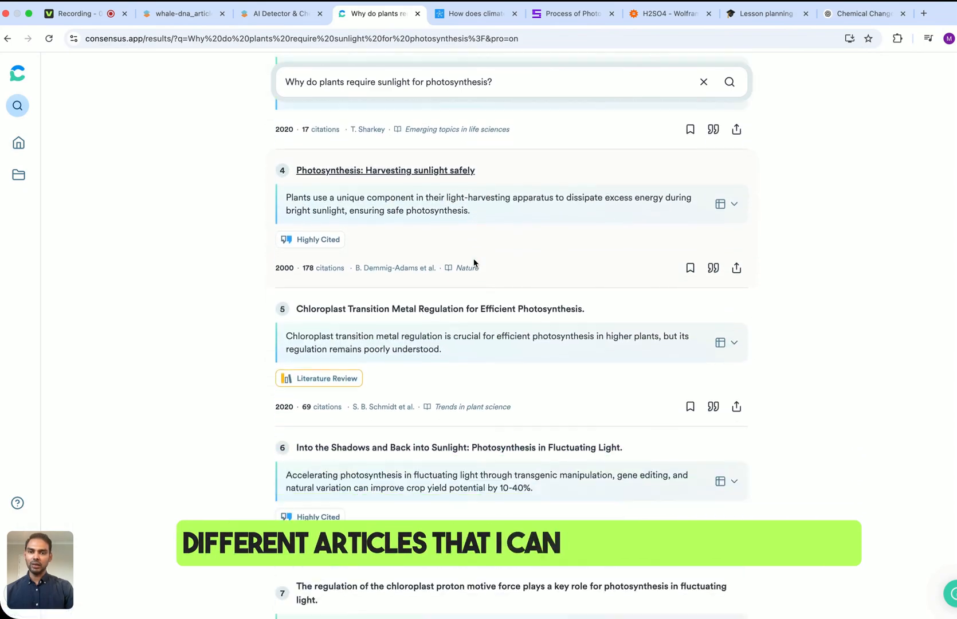
scroll("up", 3)
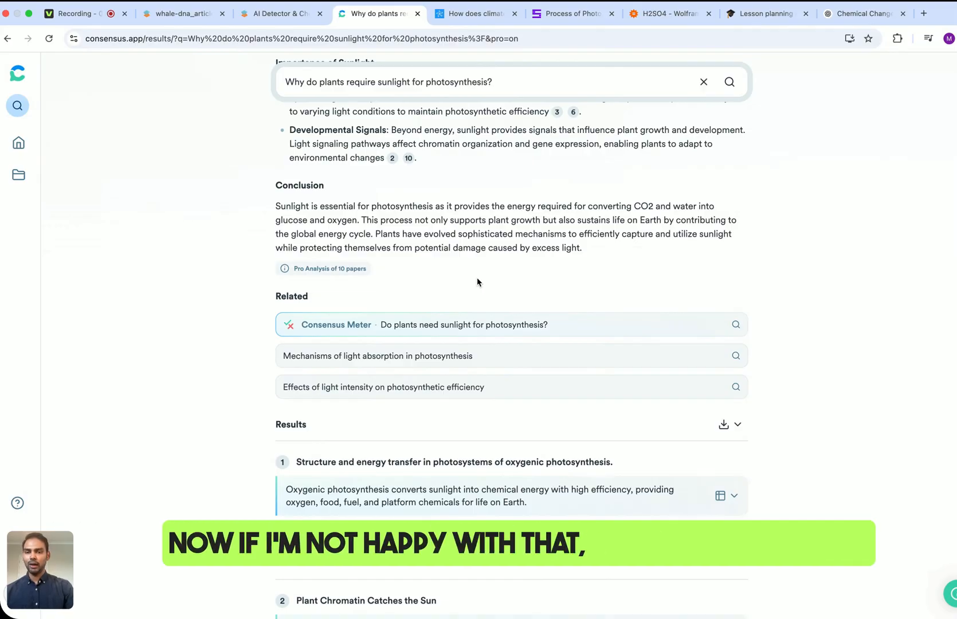
left_click(378, 355)
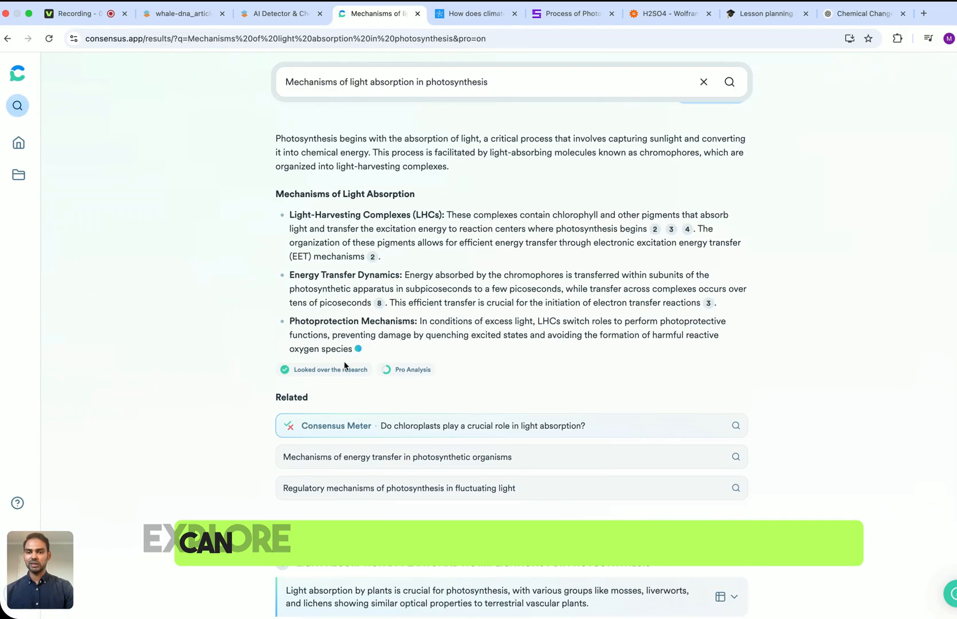
scroll("down", 3)
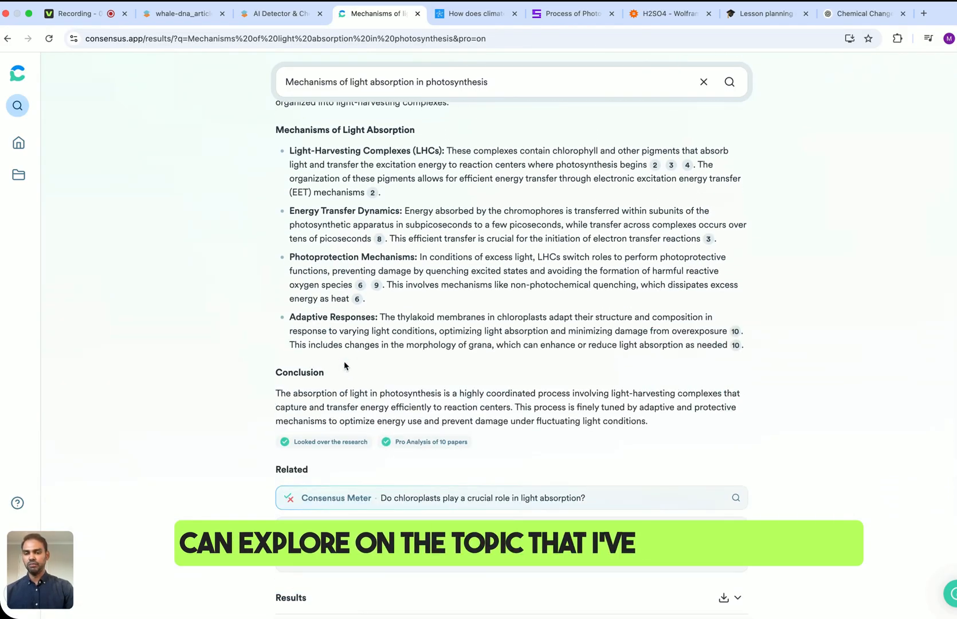
scroll("down", 3)
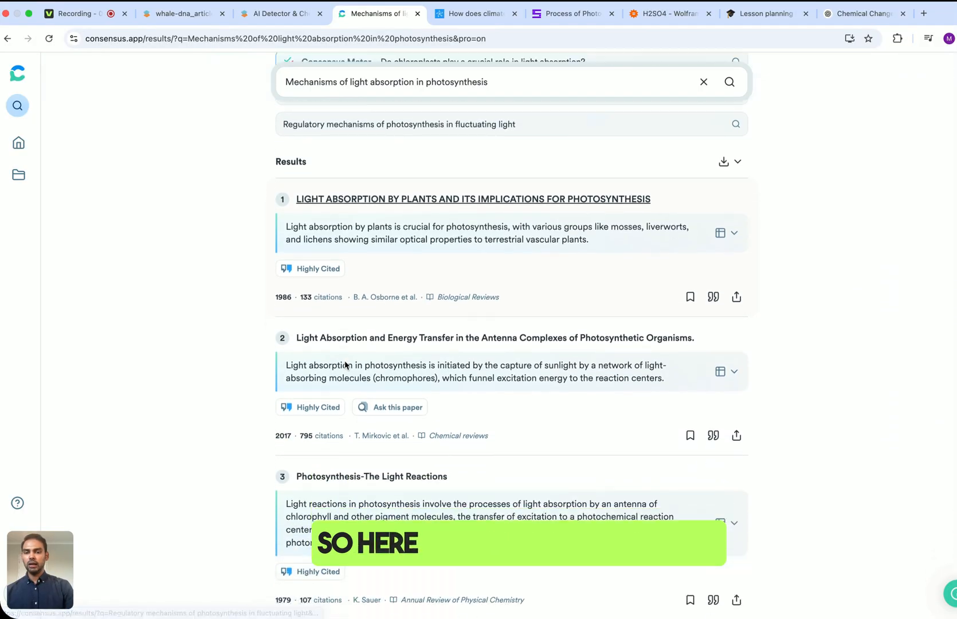
scroll("down", 3)
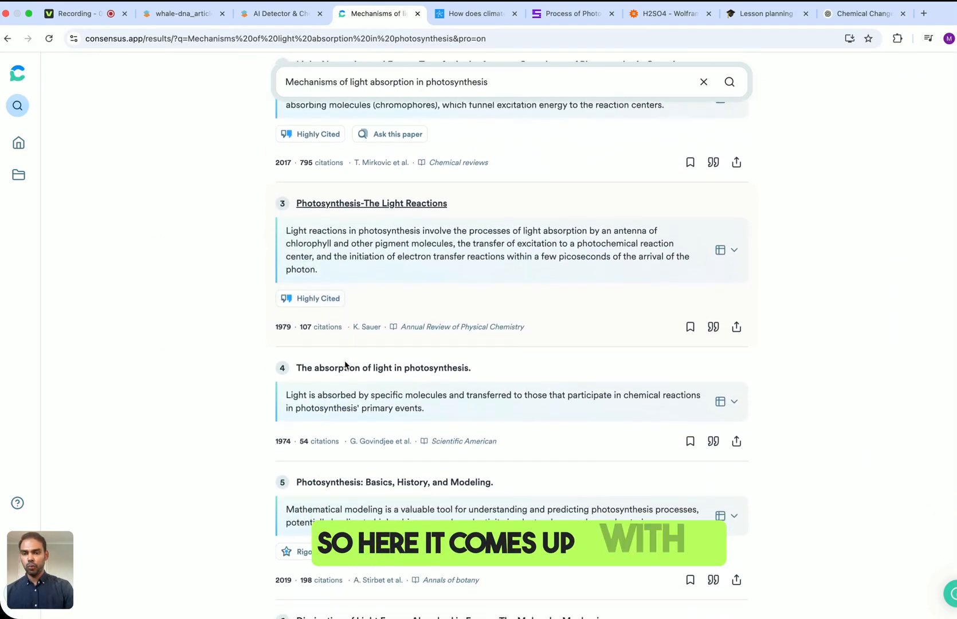
scroll("down", 3)
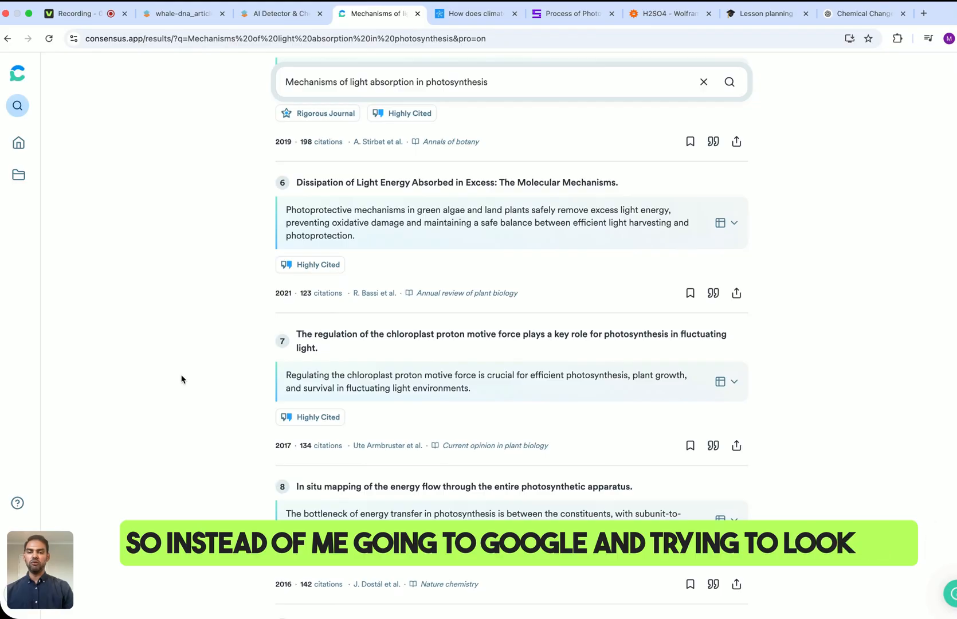
scroll("up", 3)
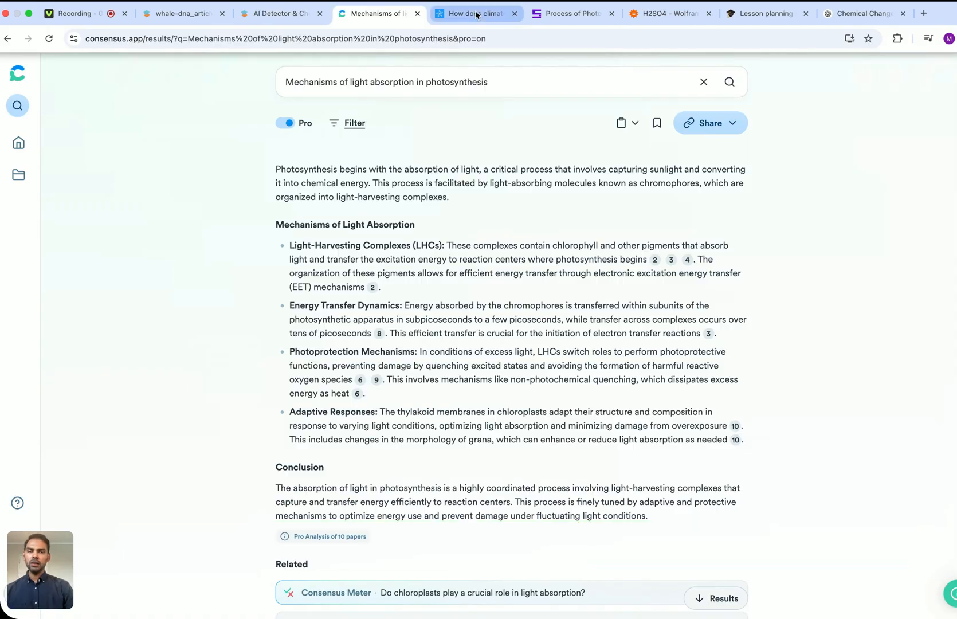
View the CoolMindMaps mind map on climate change and the water cycle, with summary and topic tags.
left_click(475, 14)
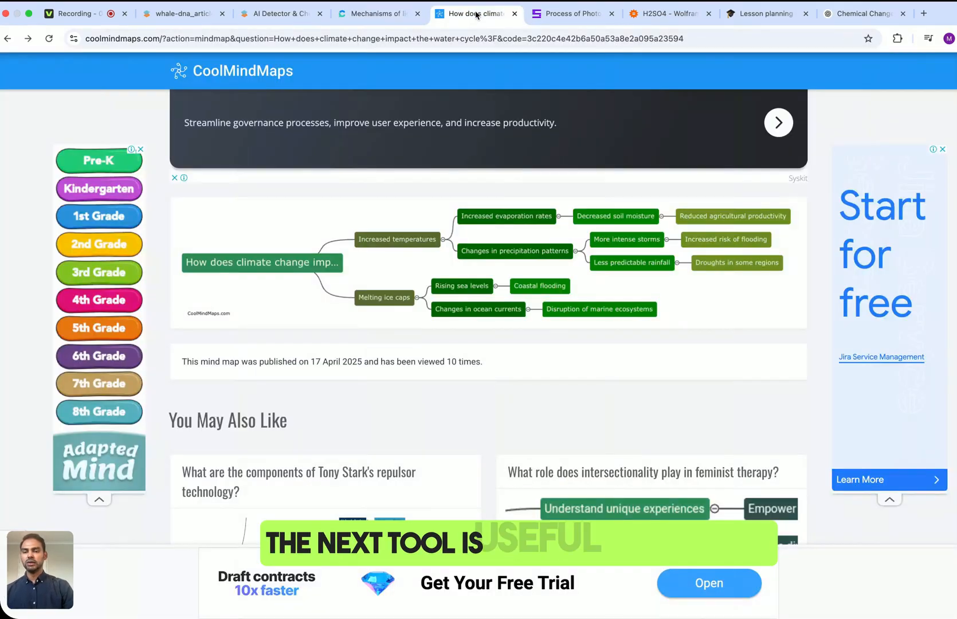
scroll("up", 3)
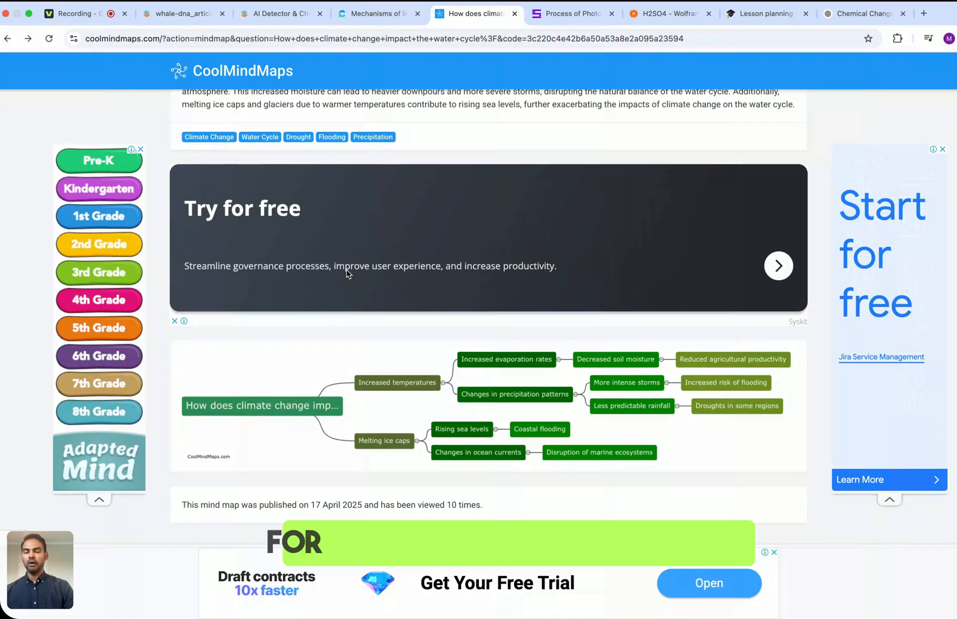
scroll("up", 3)
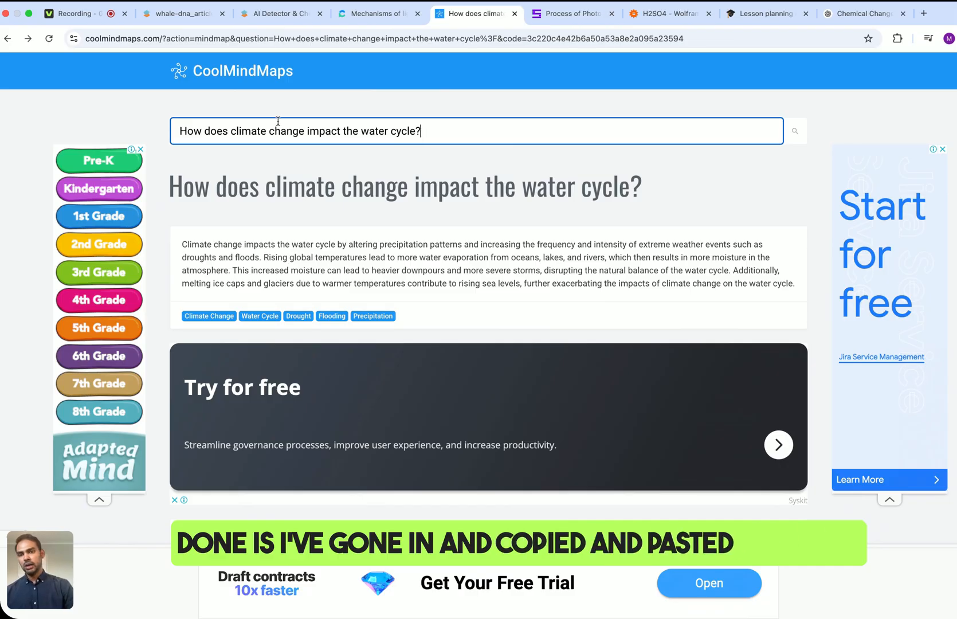
scroll("up", 3)
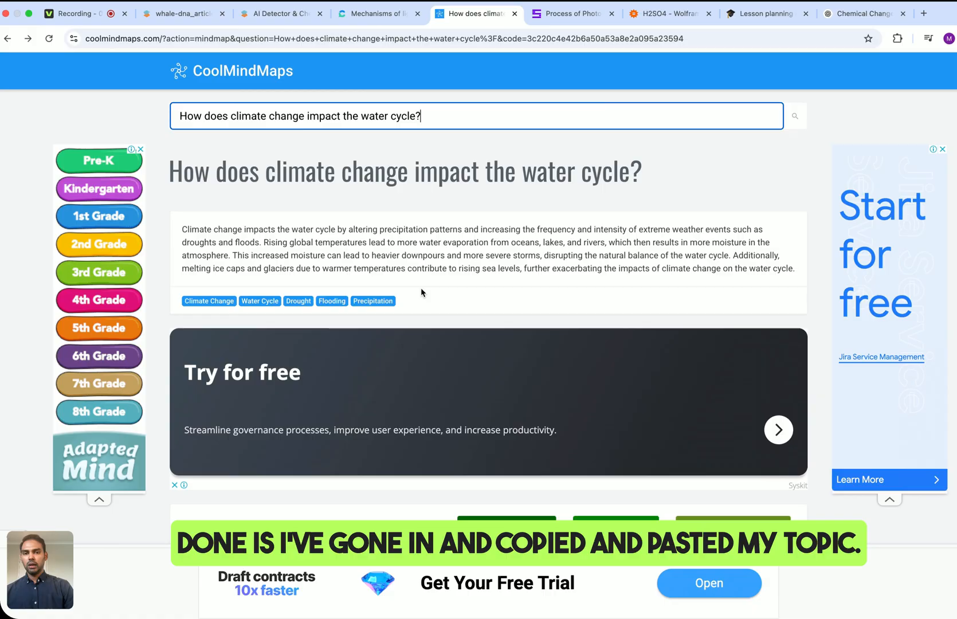
scroll("down", 3)
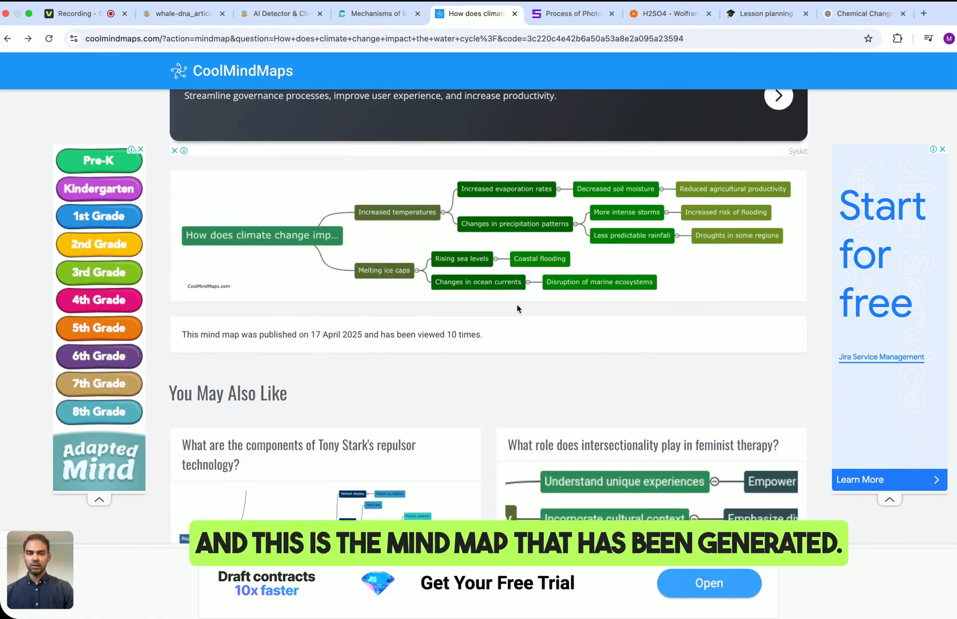
scroll("down", 3)
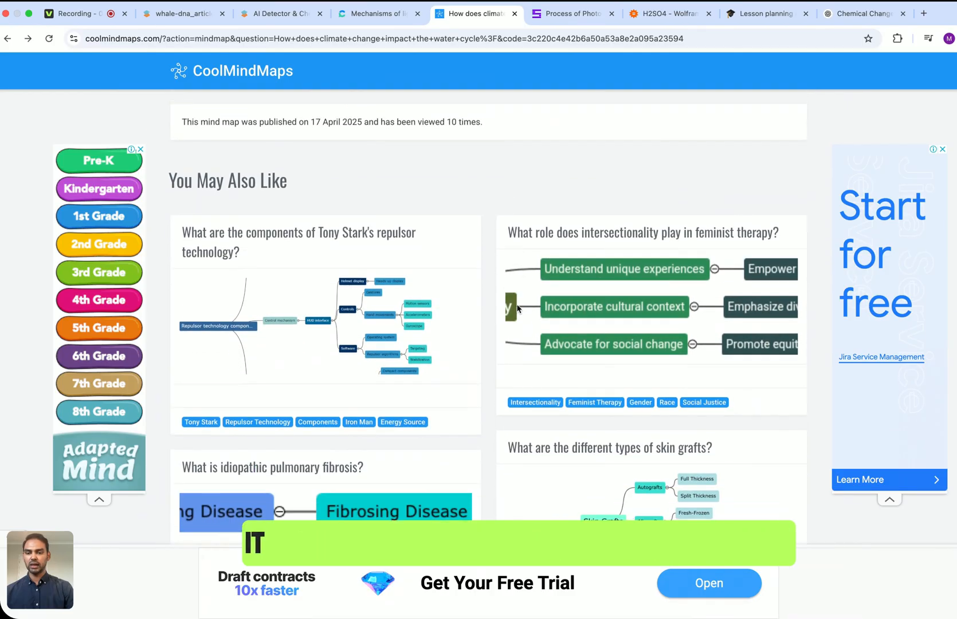
scroll("down", 3)
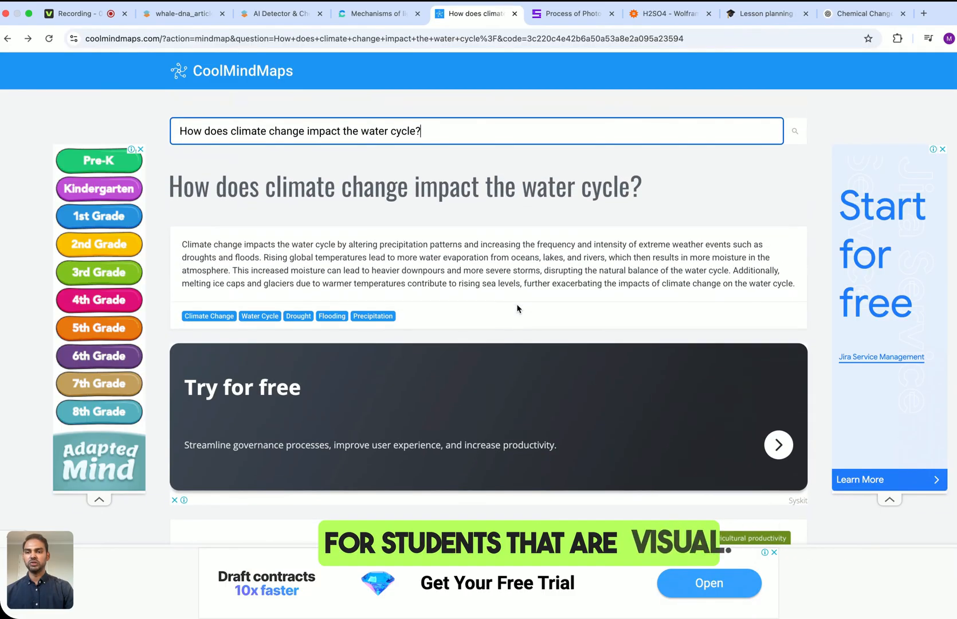
mouse_move(570, 14)
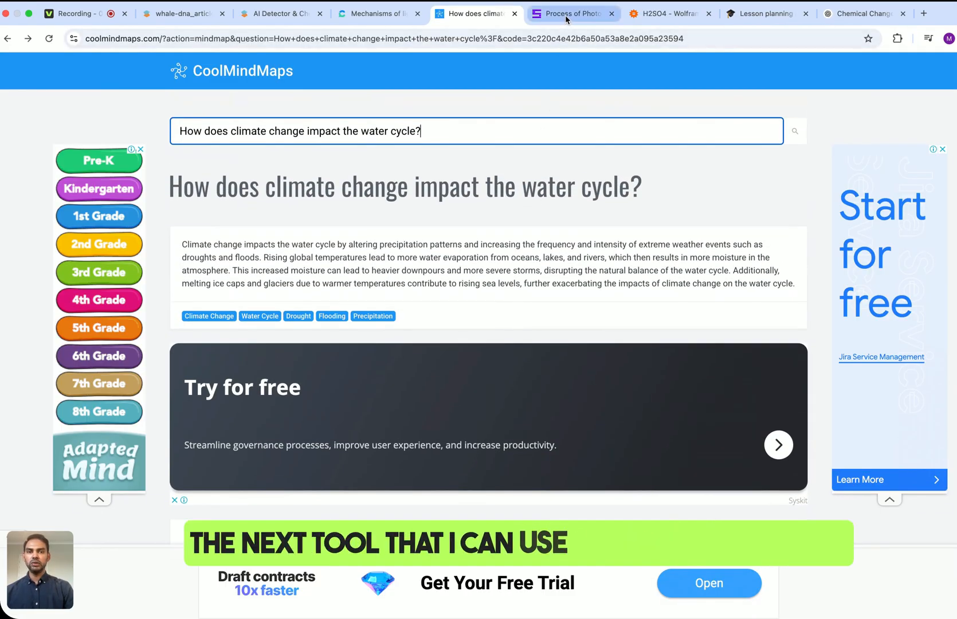
Show SciSummary's staged summary of Process of Photosynthesis.pdf, then its chat conversation.
left_click(570, 13)
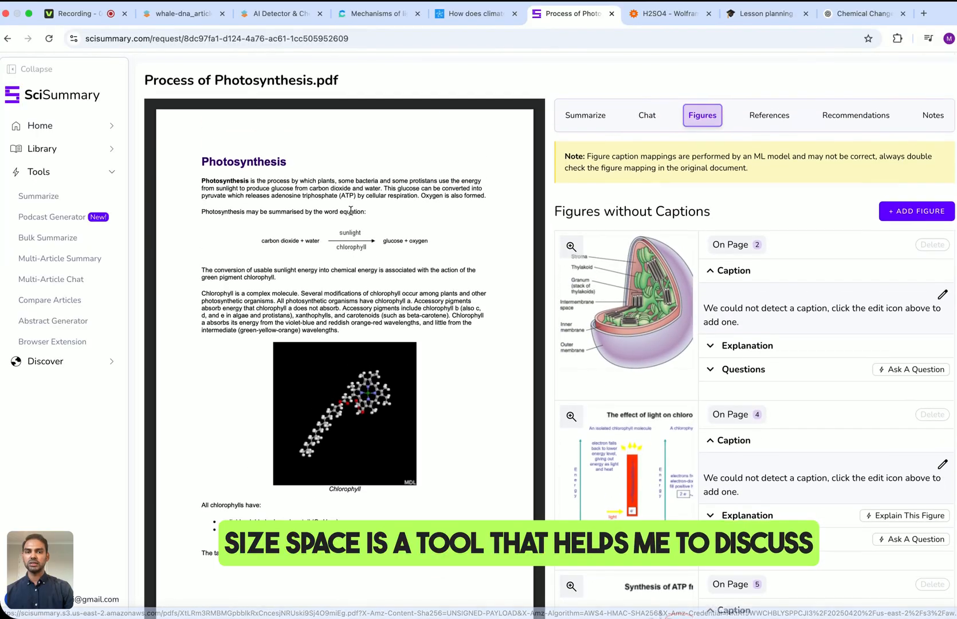
scroll("down", 3)
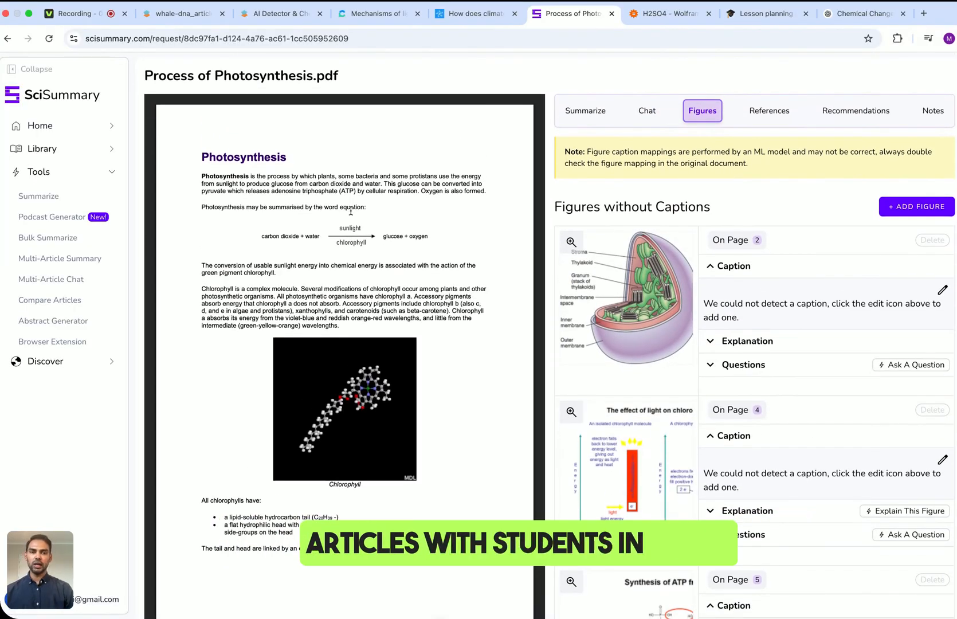
left_click(584, 110)
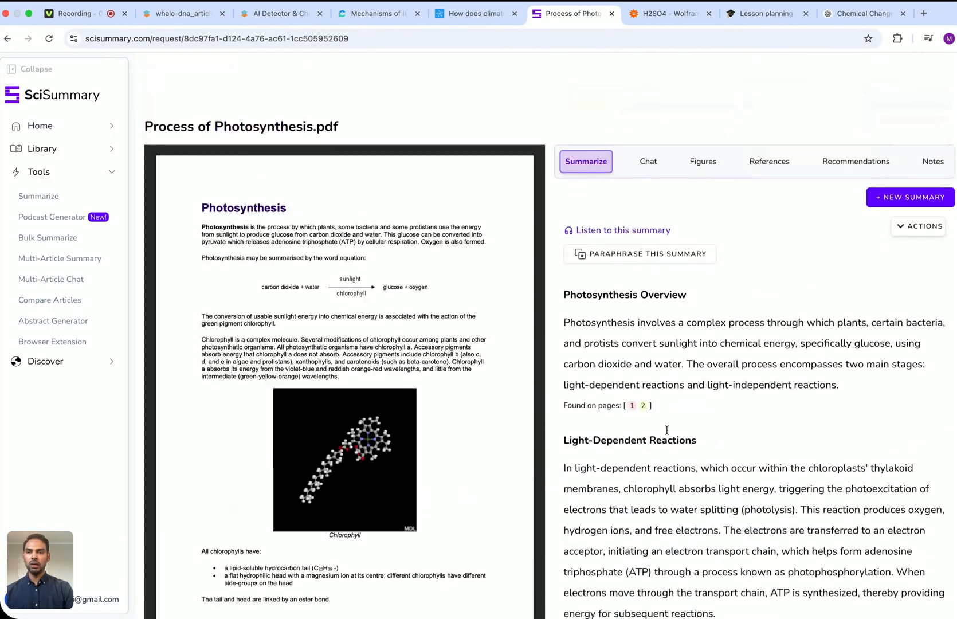
left_click(648, 110)
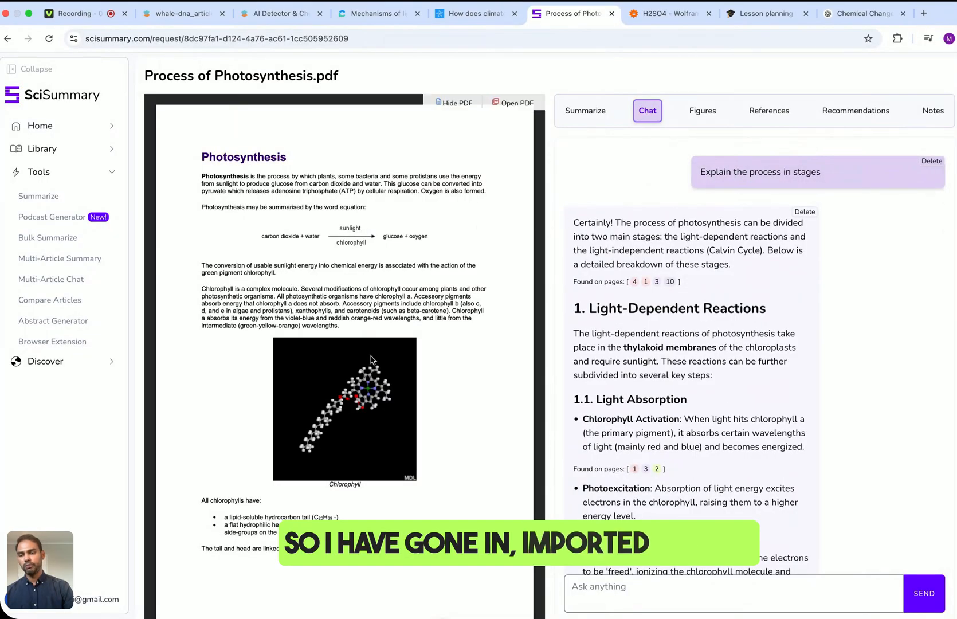
Read the chat answers explaining photosynthesis in stages, then switch to the paper's extracted figures.
left_click(451, 102)
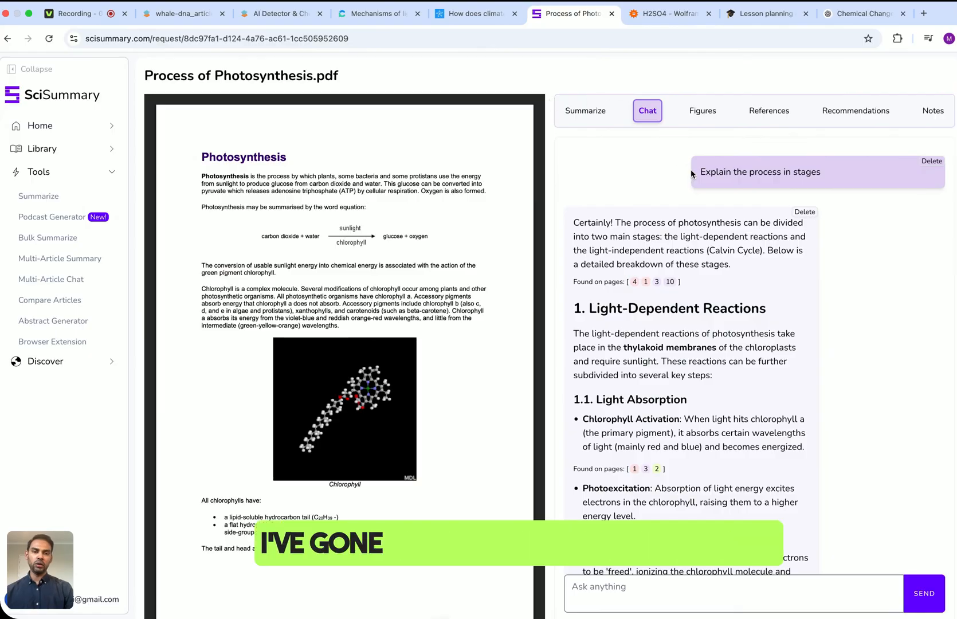
scroll("down", 3)
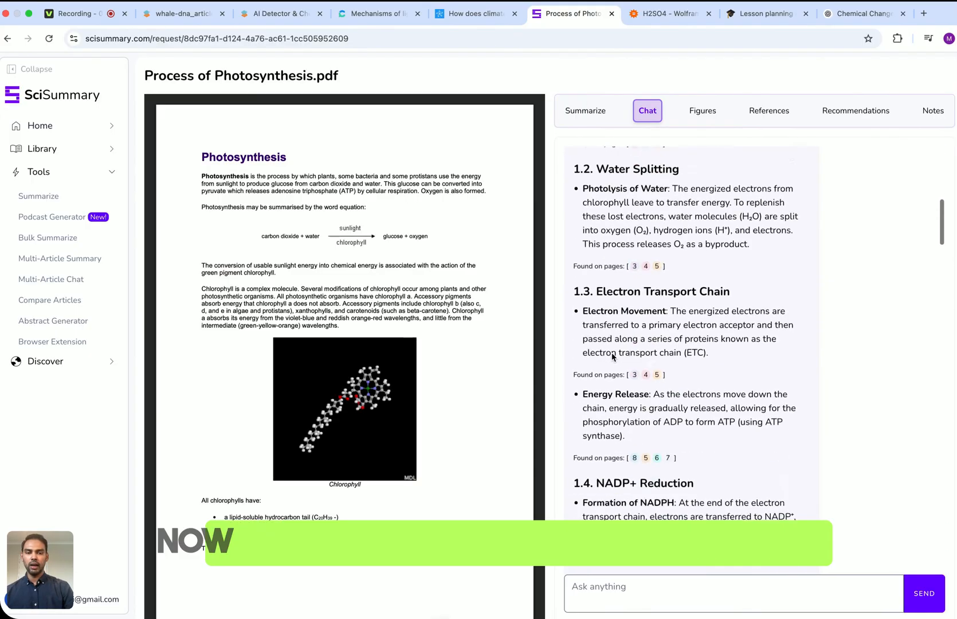
scroll("down", 3)
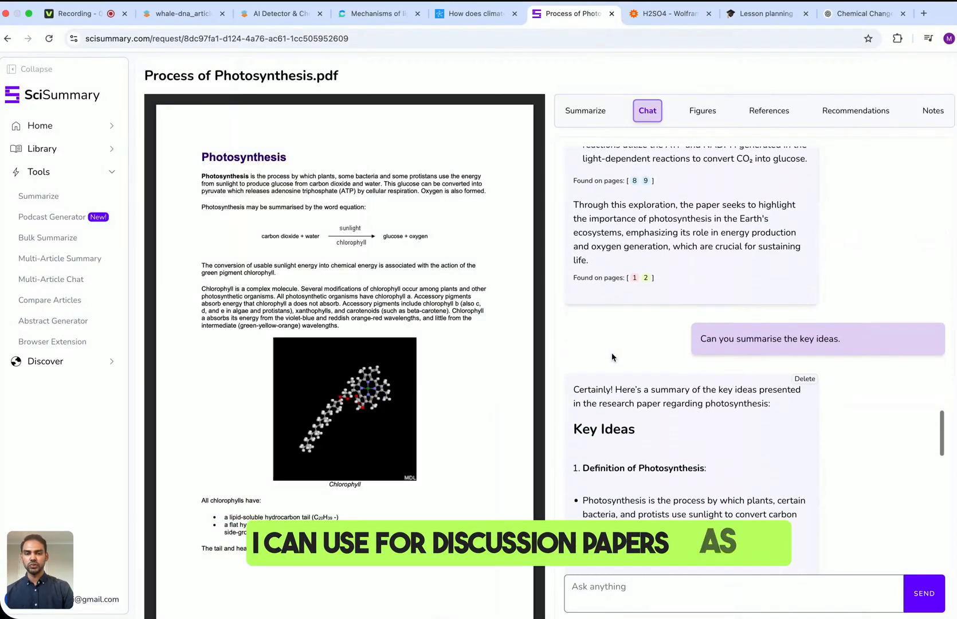
scroll("down", 3)
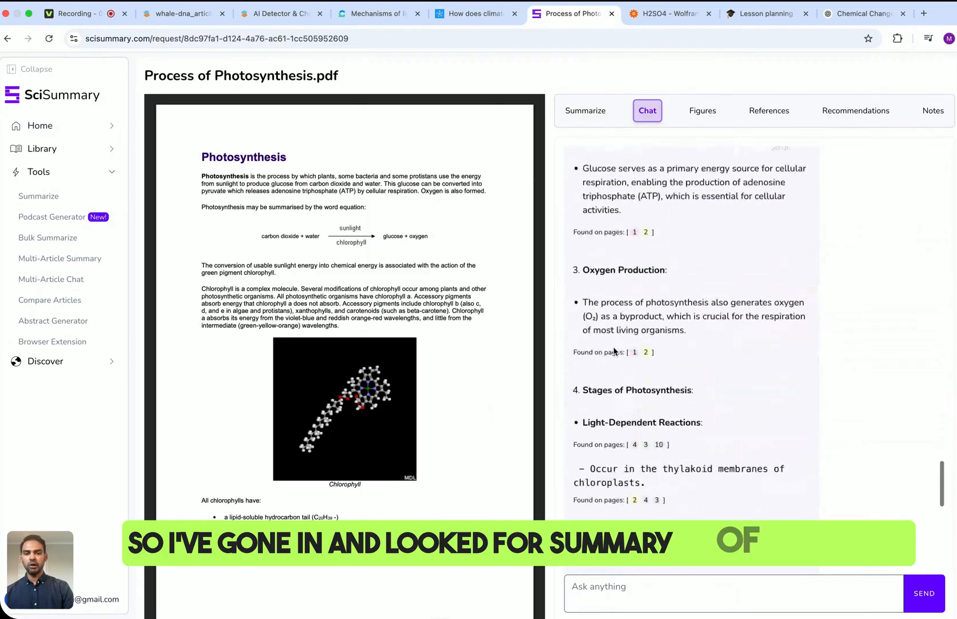
scroll("down", 3)
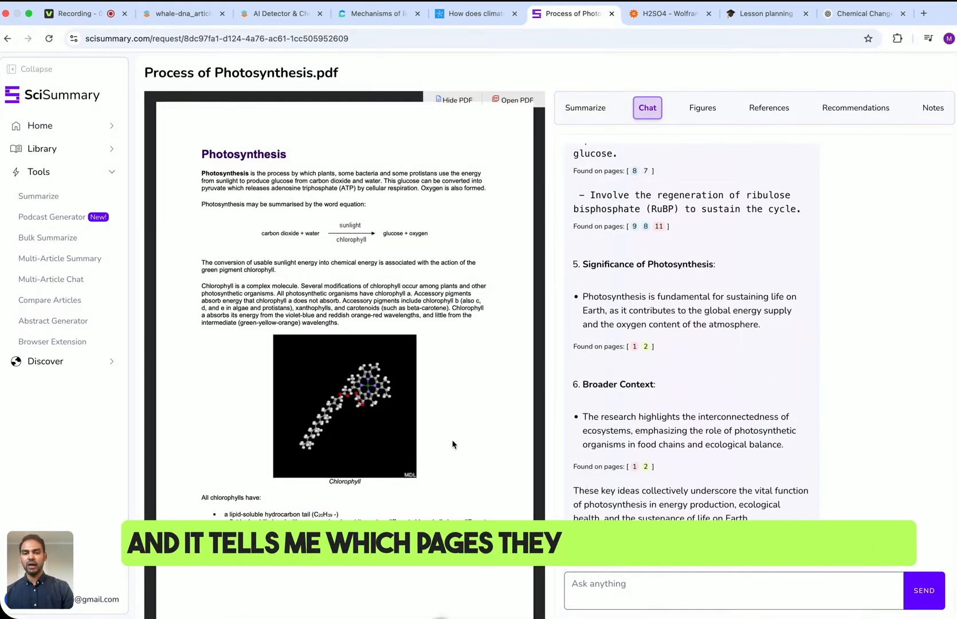
scroll("down", 3)
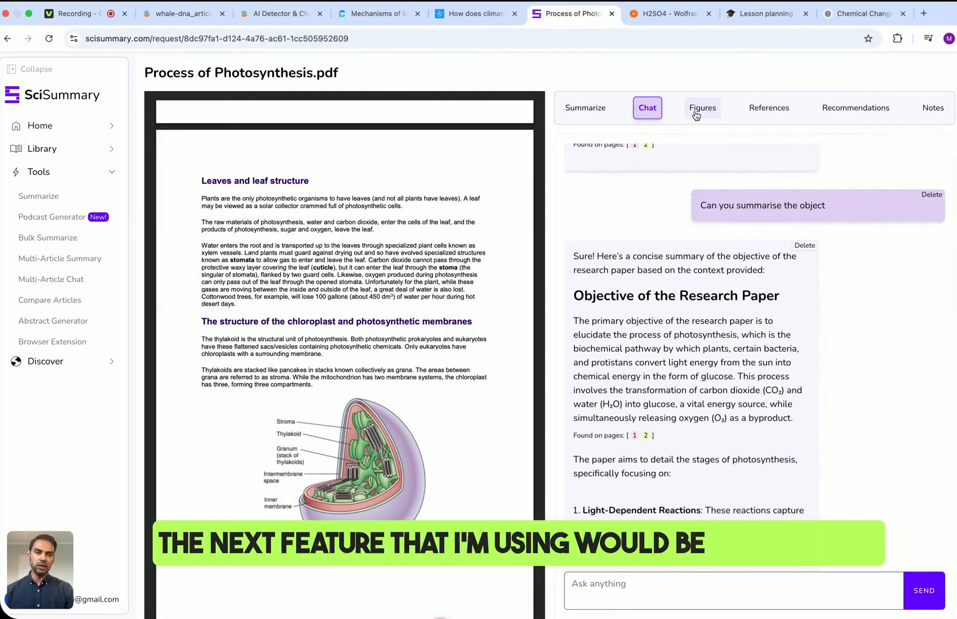
left_click(701, 108)
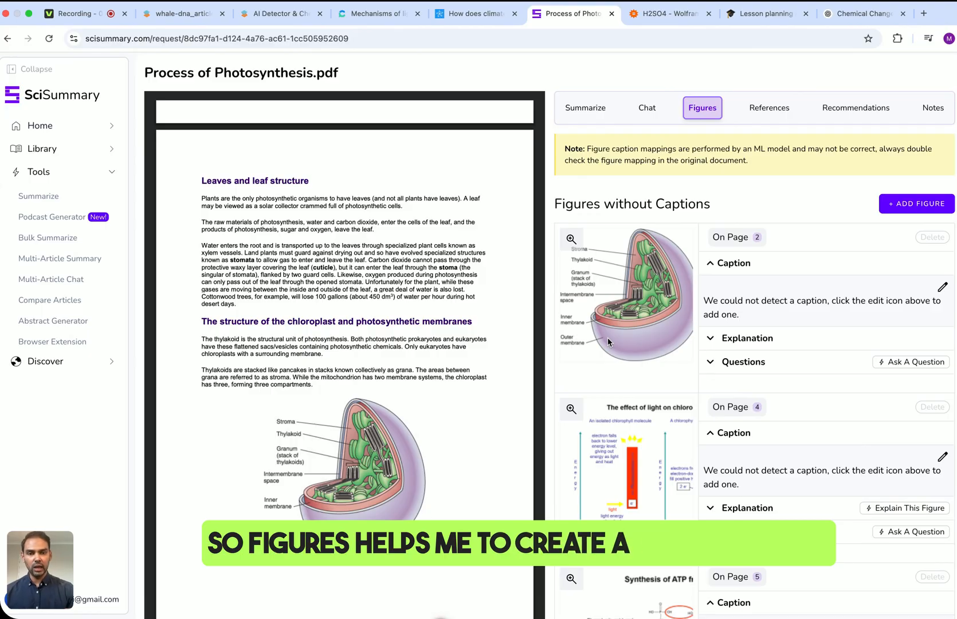
Generate and read the AI explanation of the page 6 chloroplast figure and its labelled parts.
scroll("down", 3)
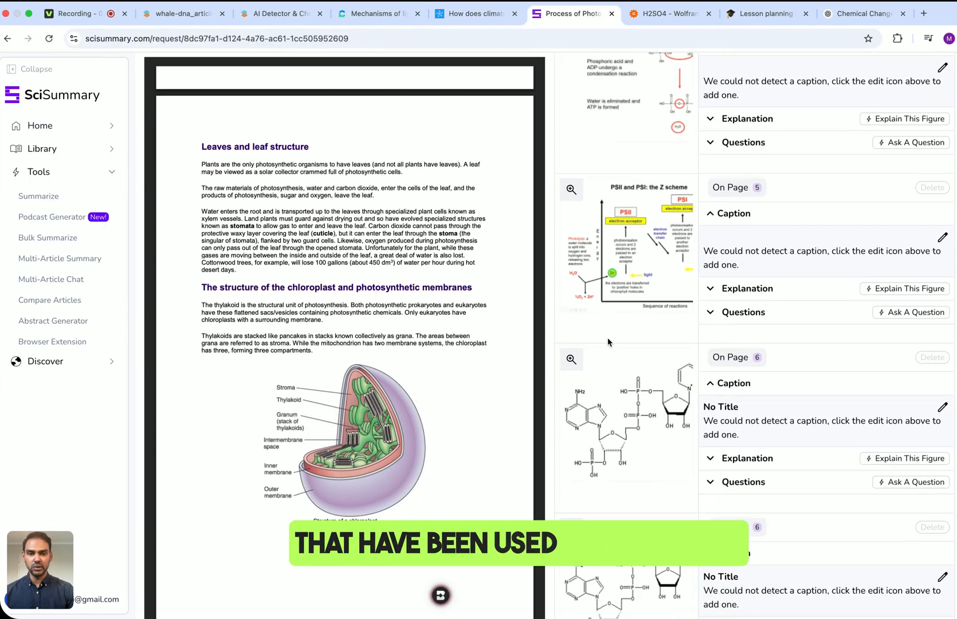
scroll("down", 3)
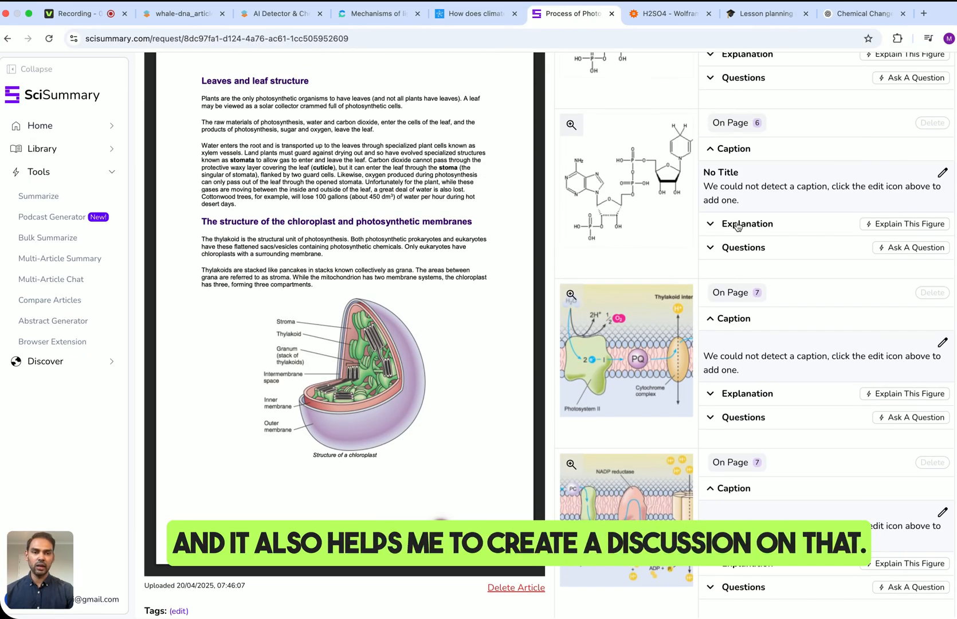
left_click(745, 223)
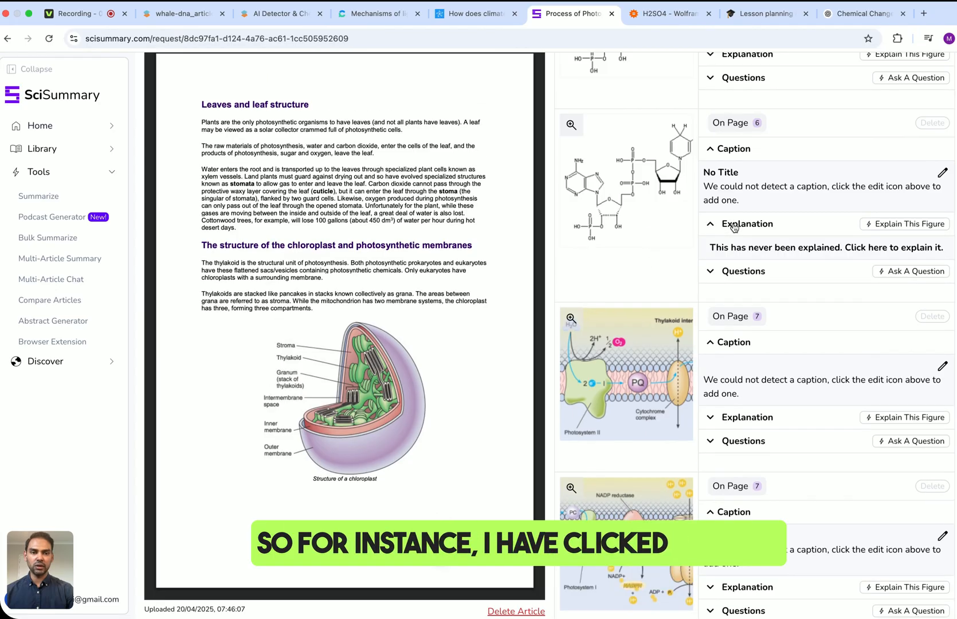
left_click(909, 224)
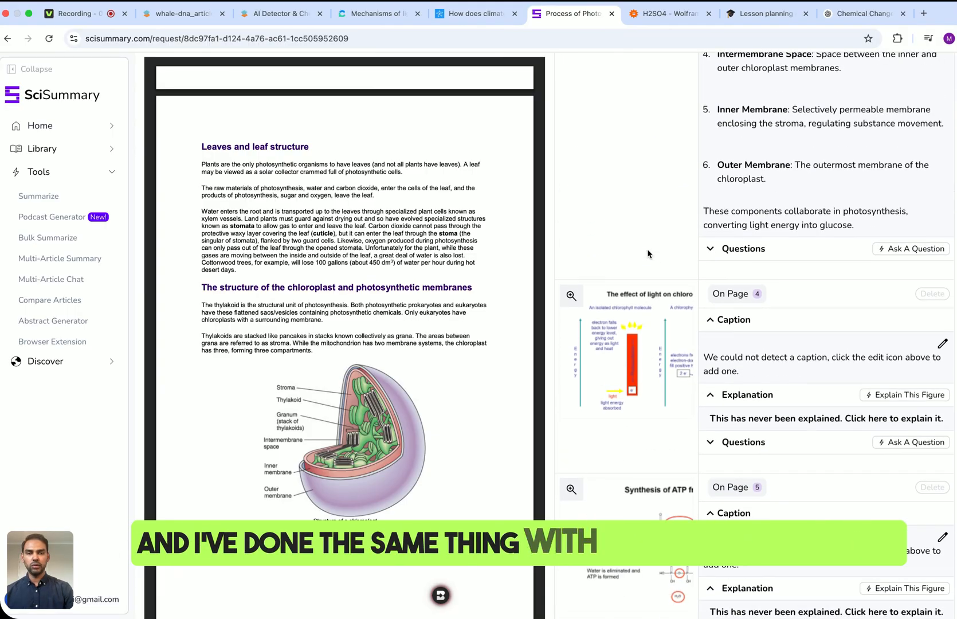
scroll("down", 3)
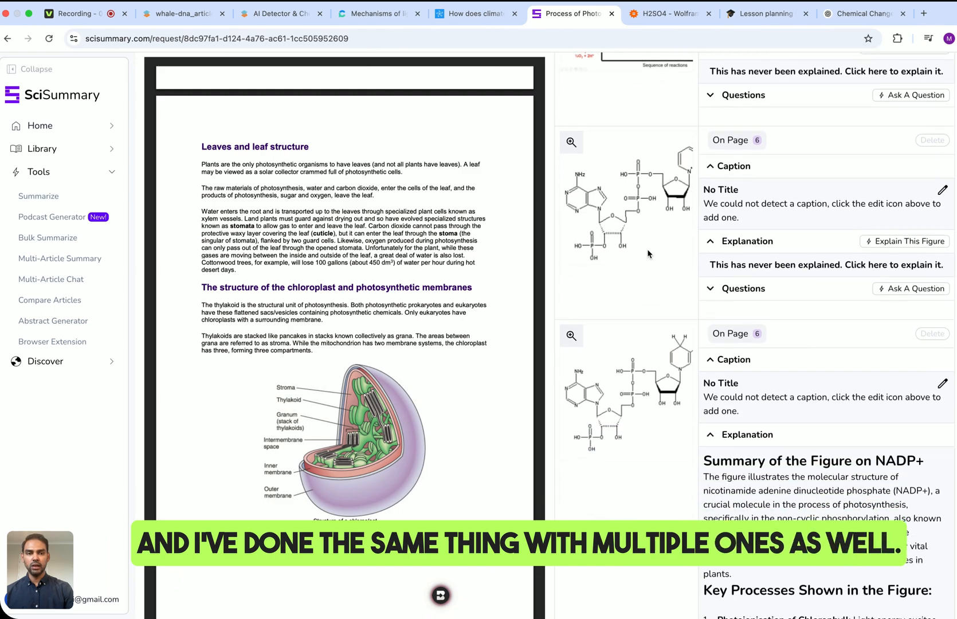
scroll("down", 3)
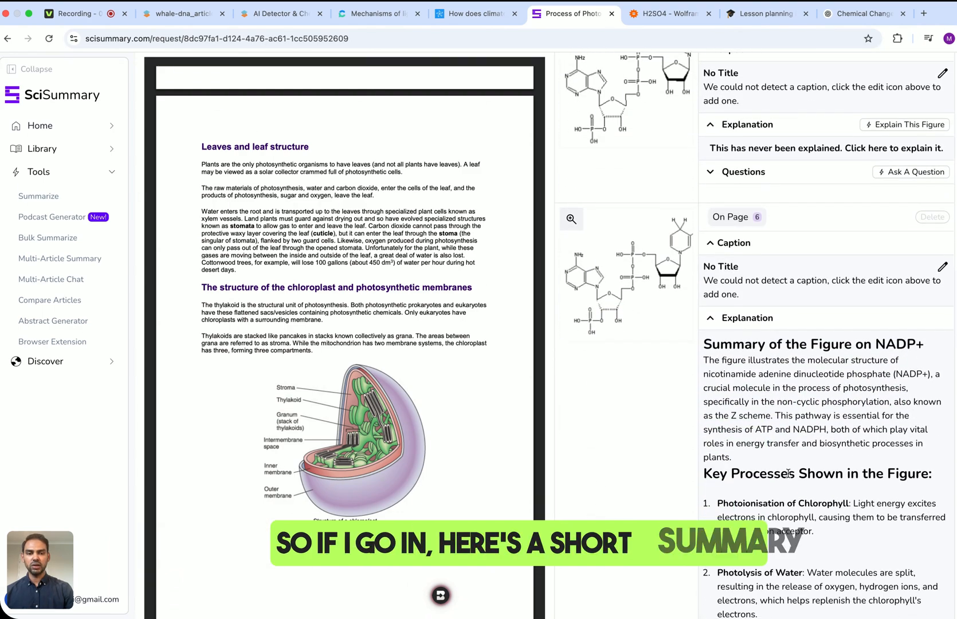
scroll("down", 3)
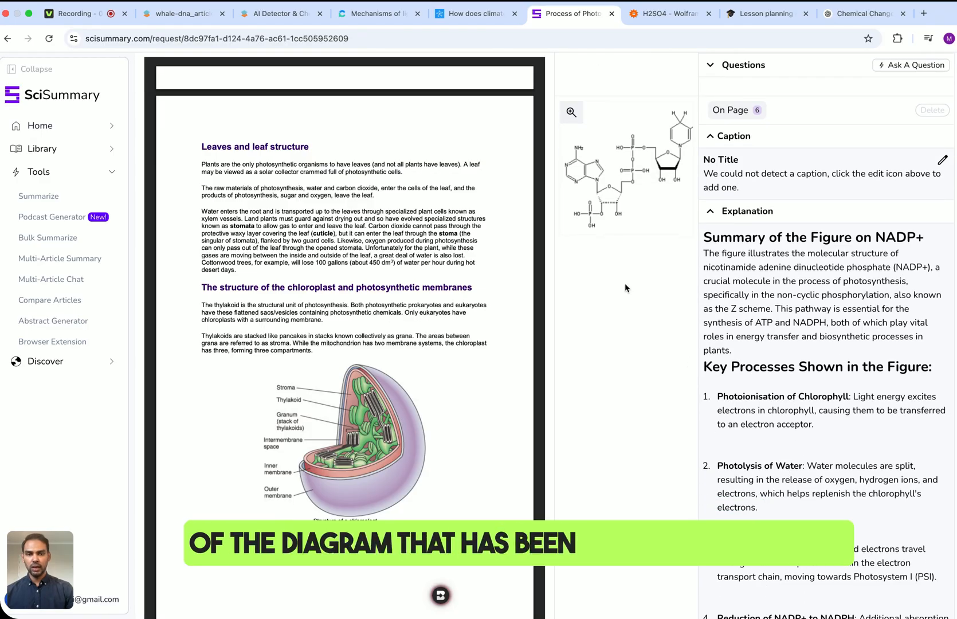
scroll("down", 3)
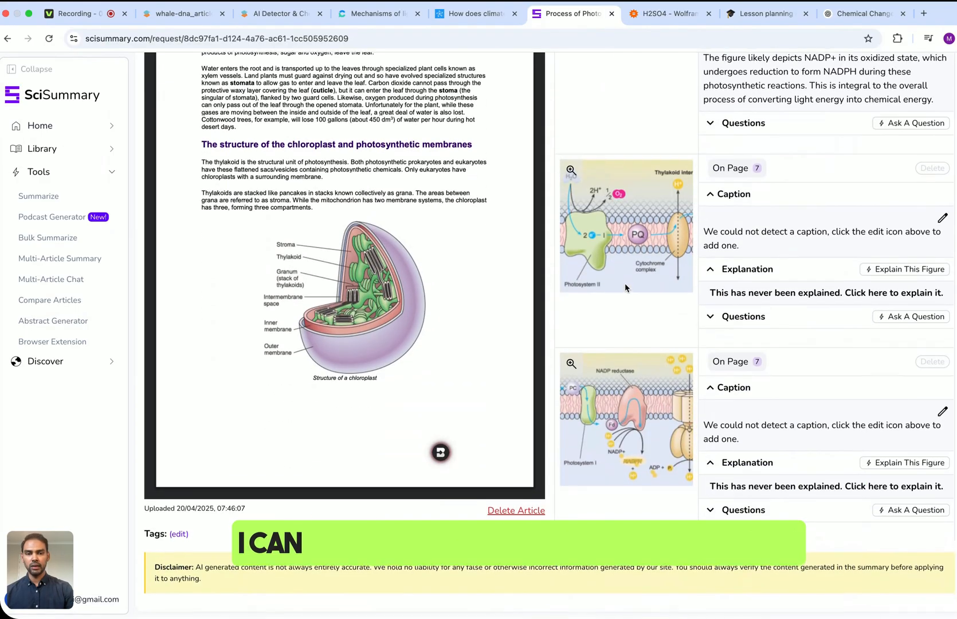
Review the remaining figure explanations and Questions, then switch to the WolframAlpha tab.
scroll("up", 3)
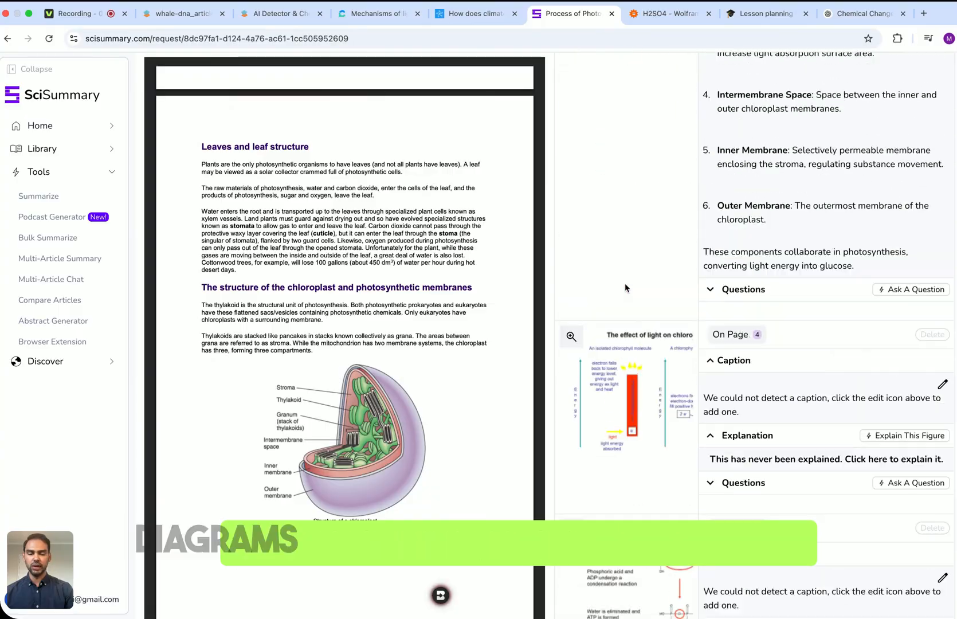
scroll("up", 3)
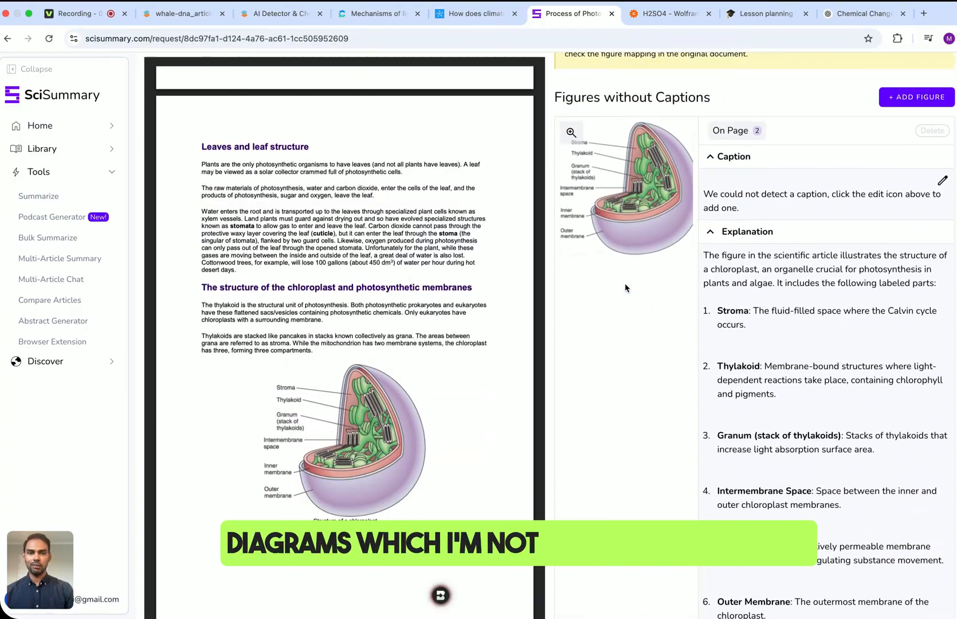
mouse_move(642, 233)
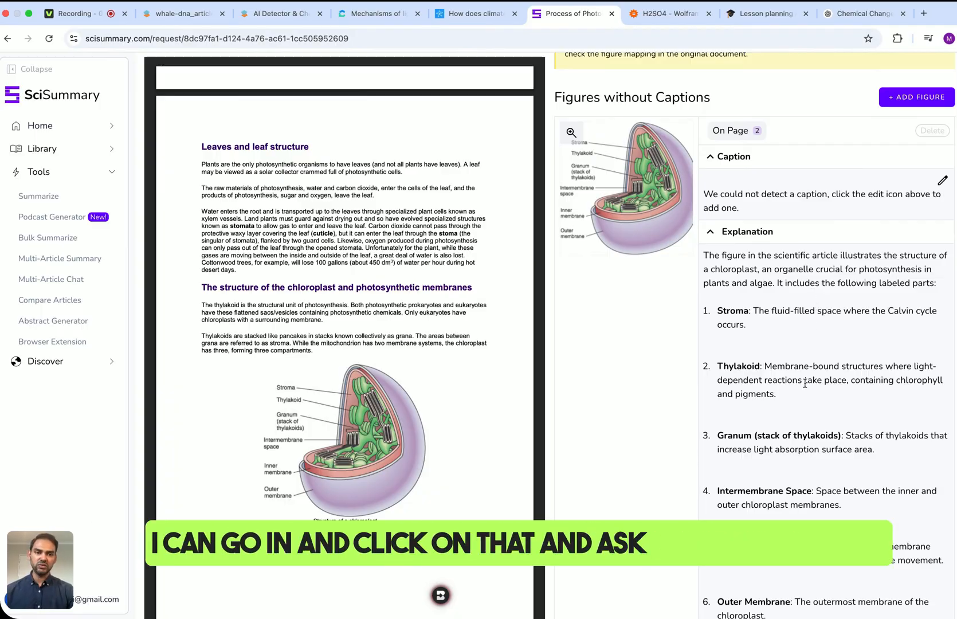
scroll("down", 3)
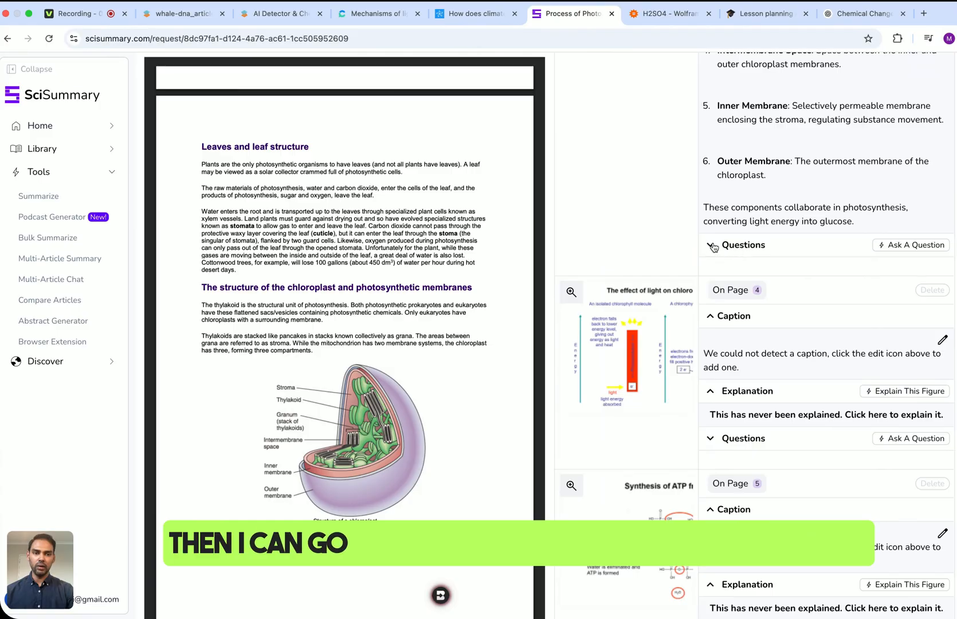
left_click(914, 245)
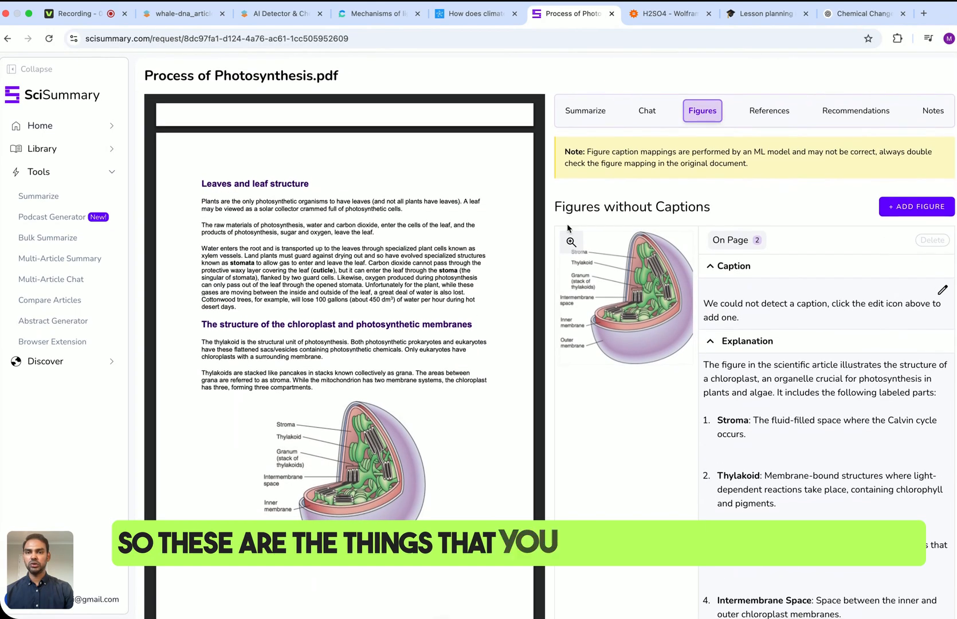
mouse_move(562, 299)
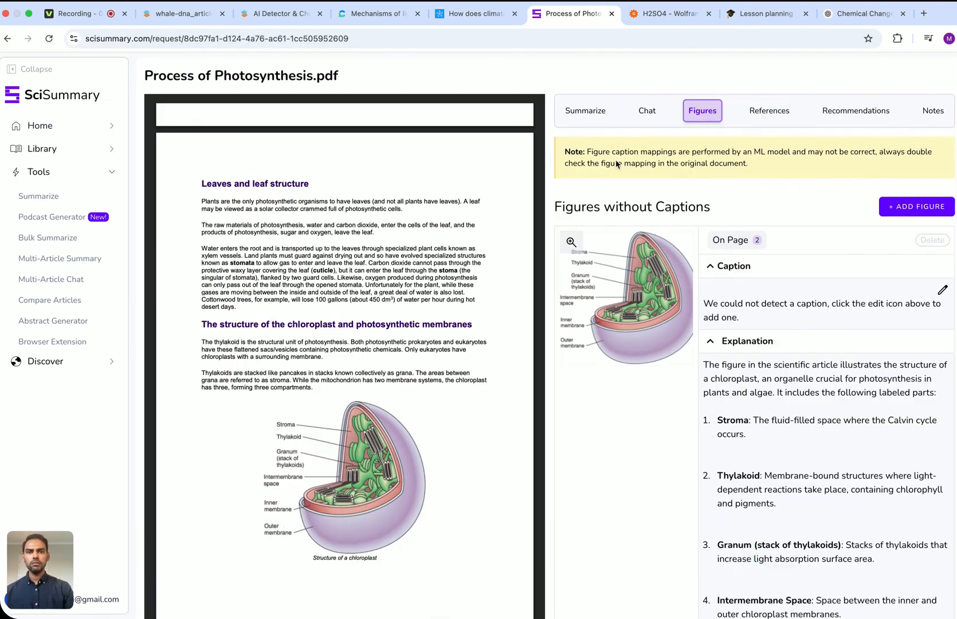
left_click(668, 14)
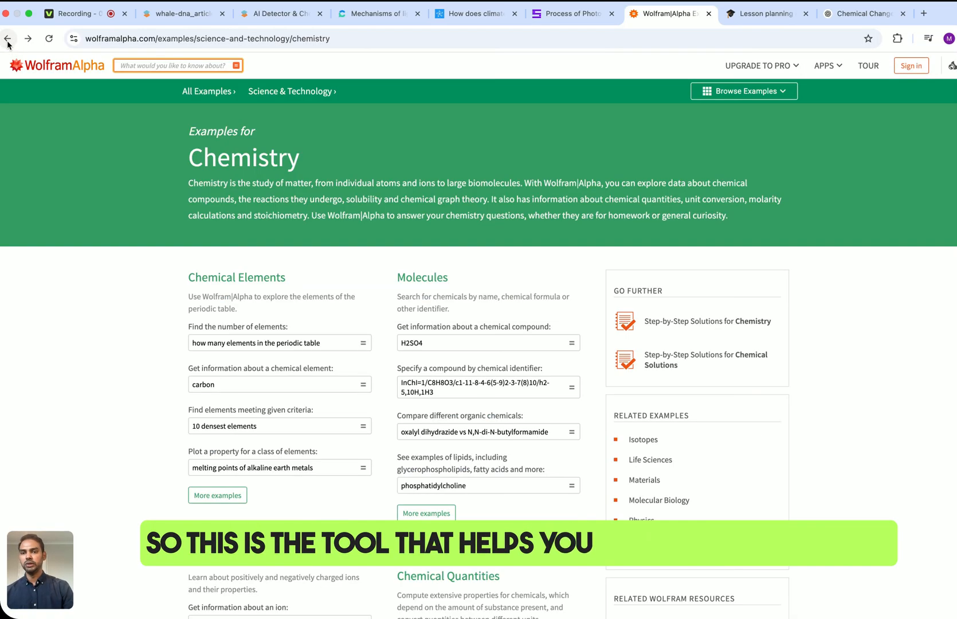
left_click(8, 38)
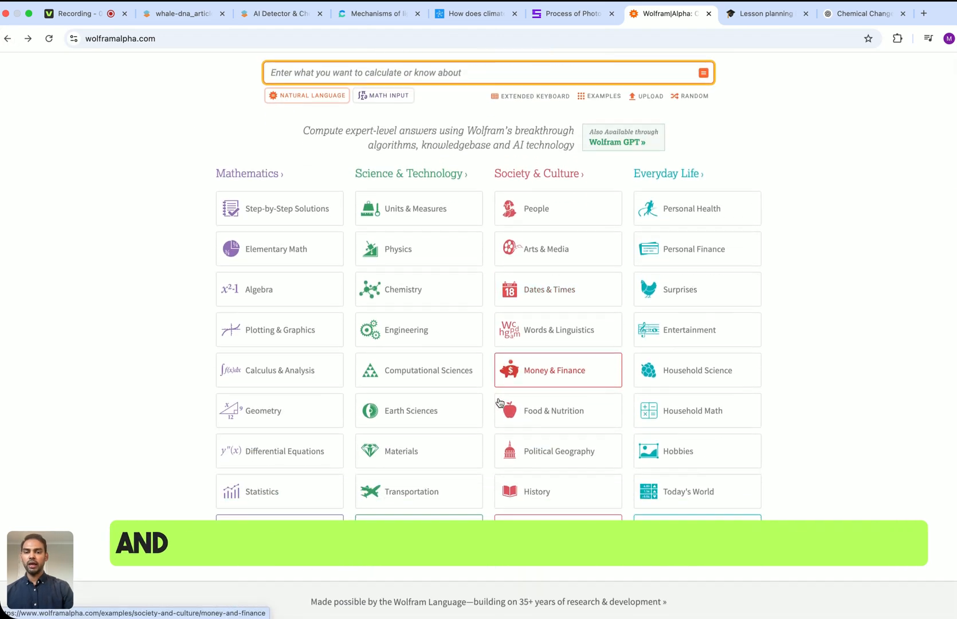
scroll("down", 3)
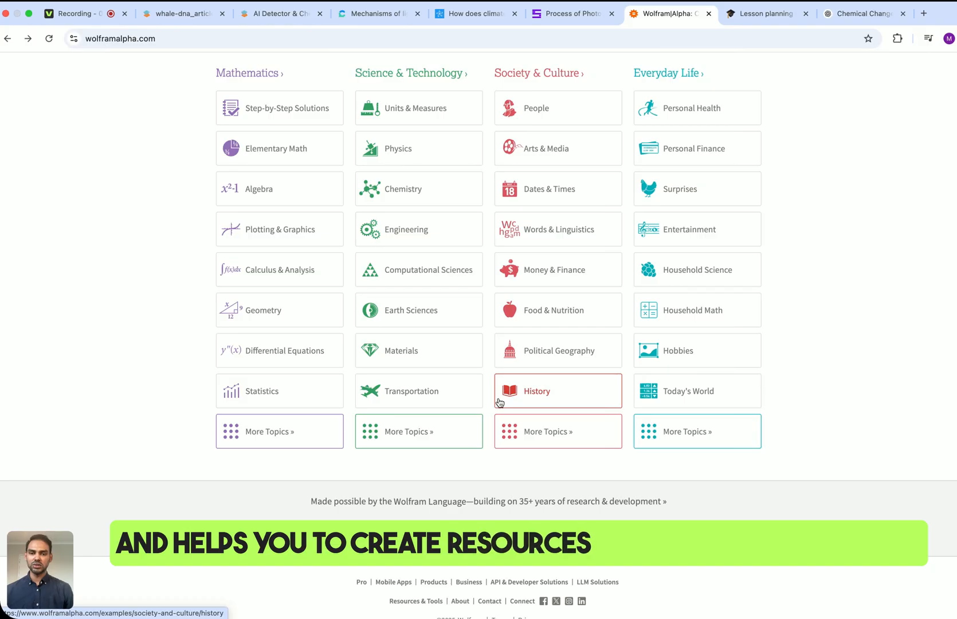
scroll("up", 3)
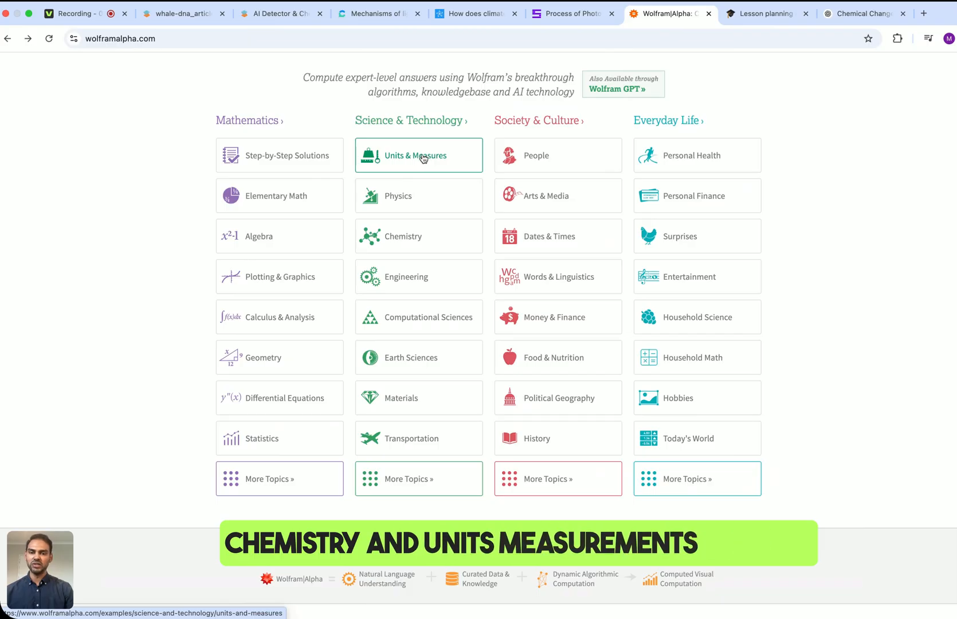
left_click(402, 236)
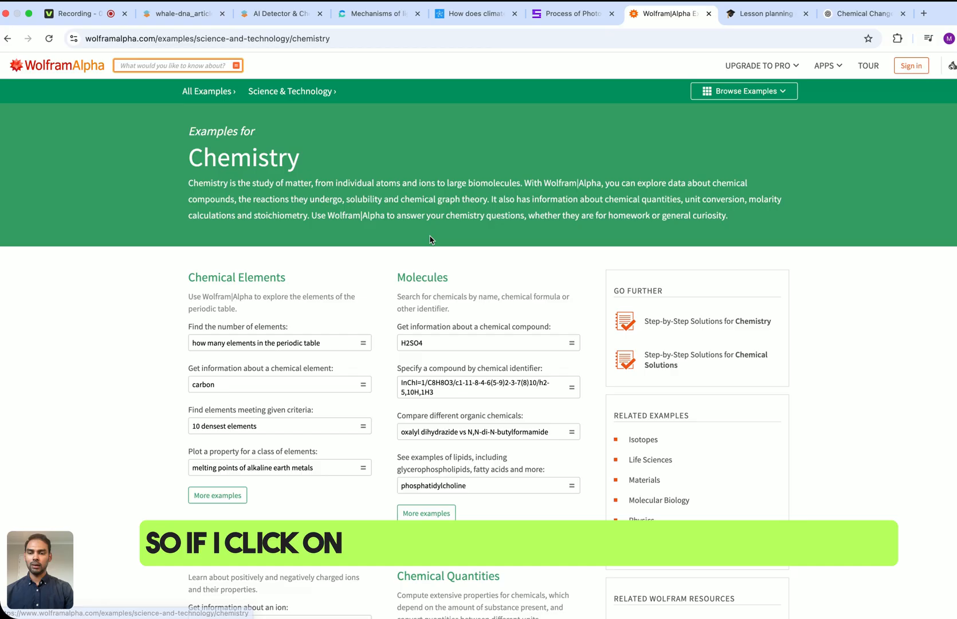
Look up H2SO4: sulfuric acid's structure, physical, thermodynamic and identifier data.
left_click(482, 342)
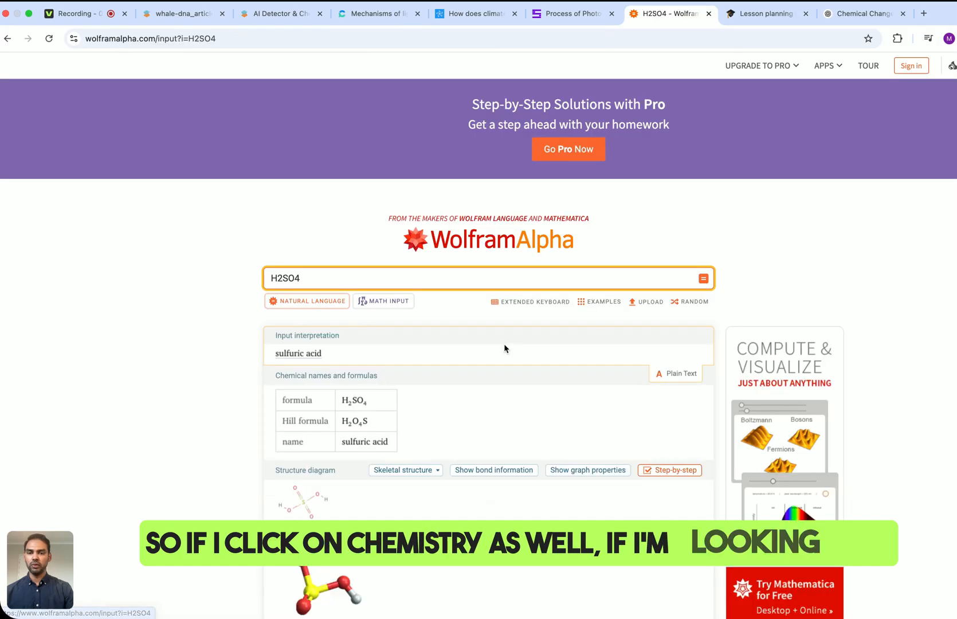
scroll("down", 3)
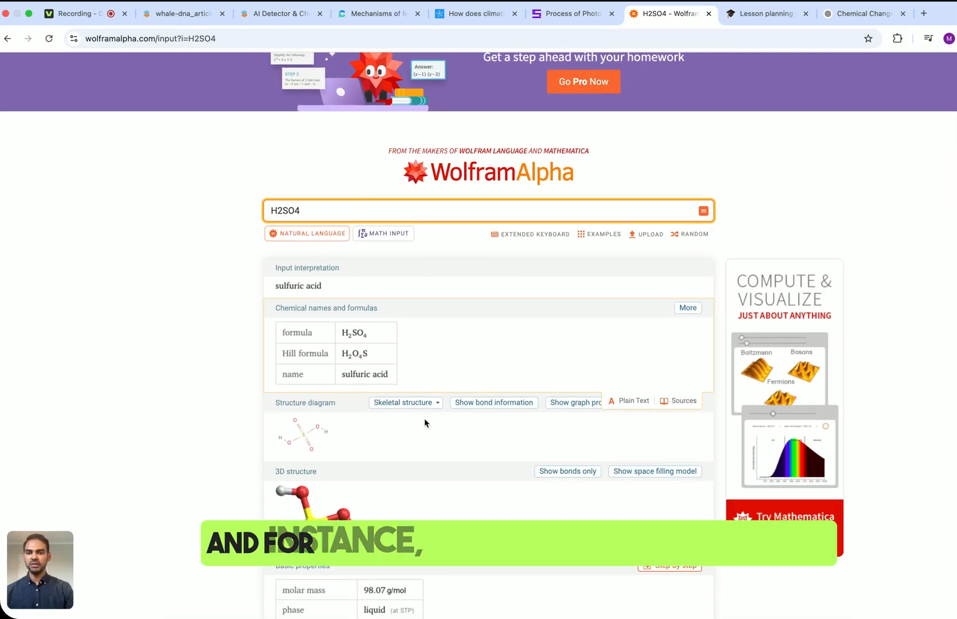
scroll("up", 3)
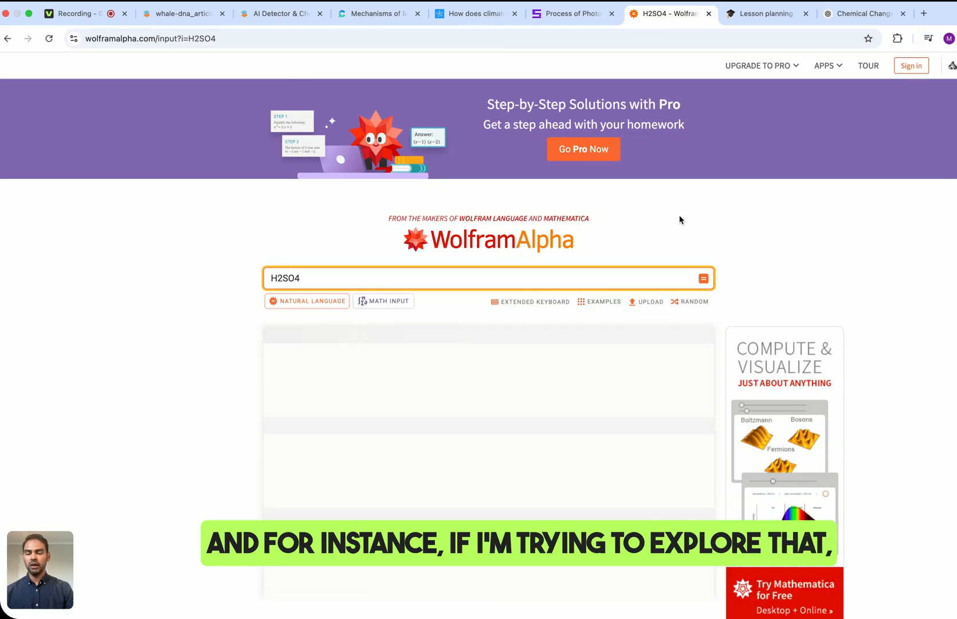
left_click(701, 278)
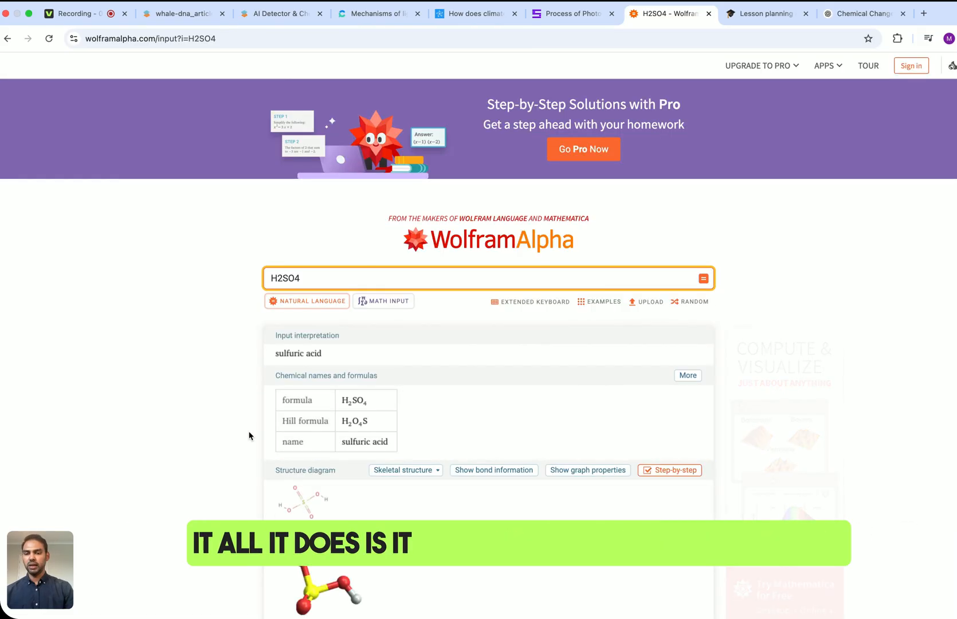
scroll("down", 3)
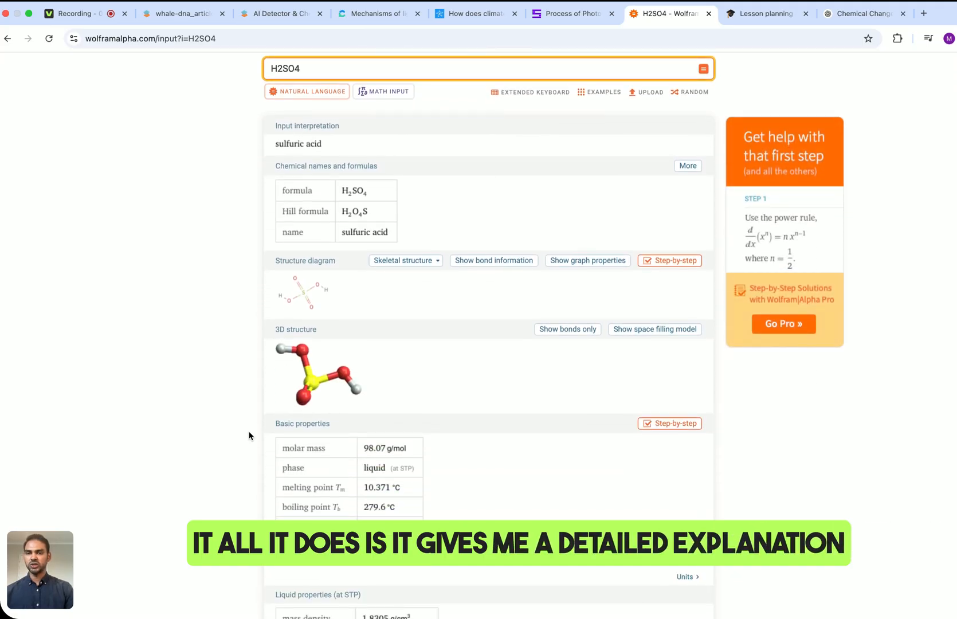
scroll("down", 3)
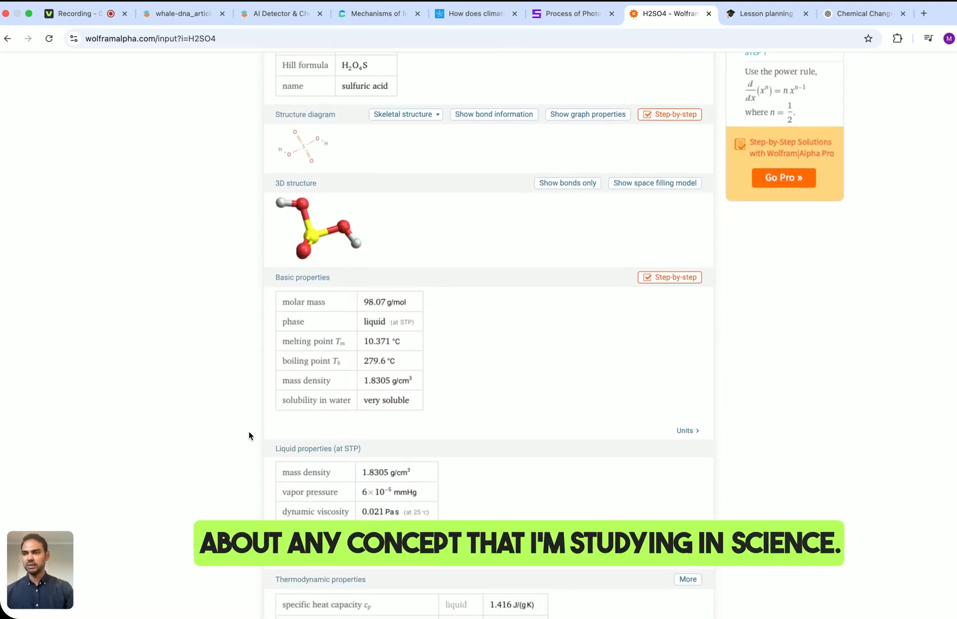
scroll("down", 3)
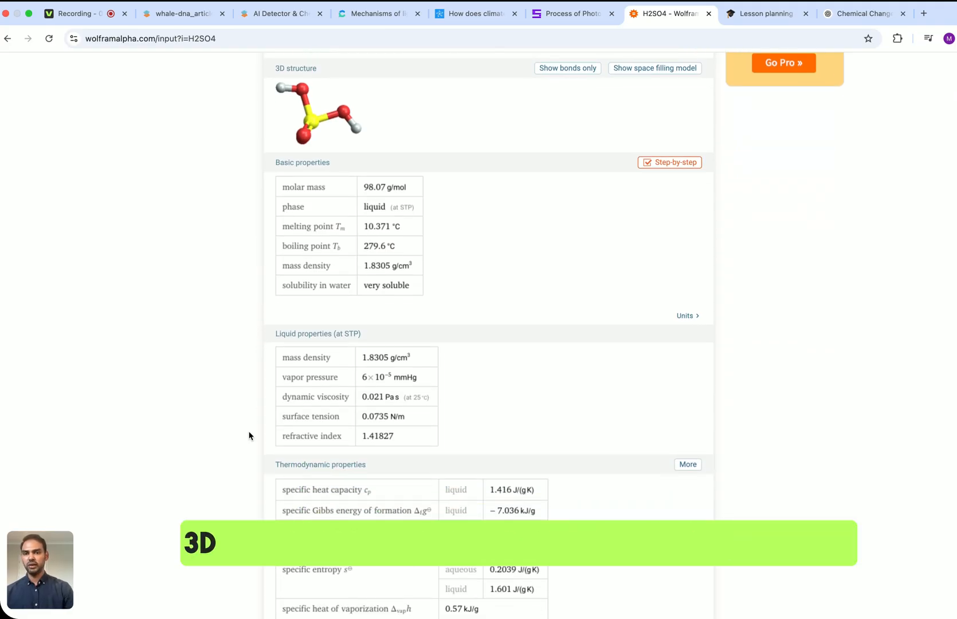
scroll("down", 3)
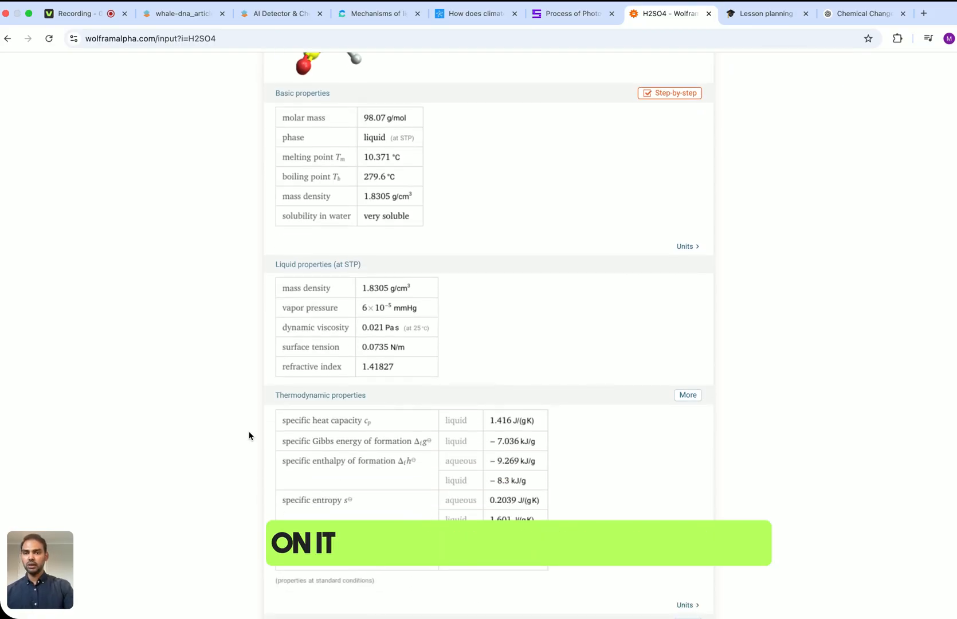
scroll("down", 3)
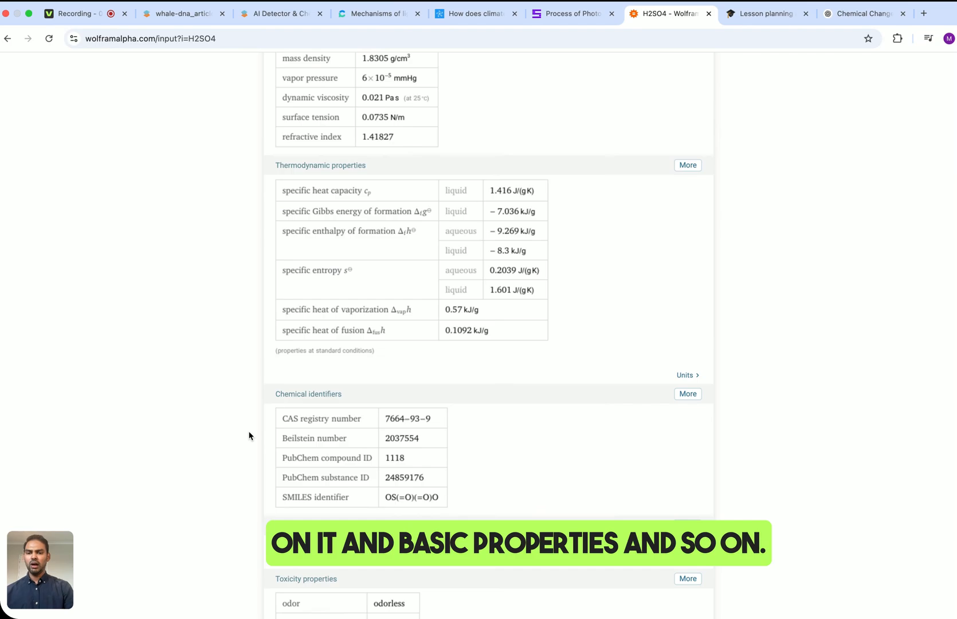
Go back through the Chemistry examples to the WolframAlpha home page.
left_click(8, 39)
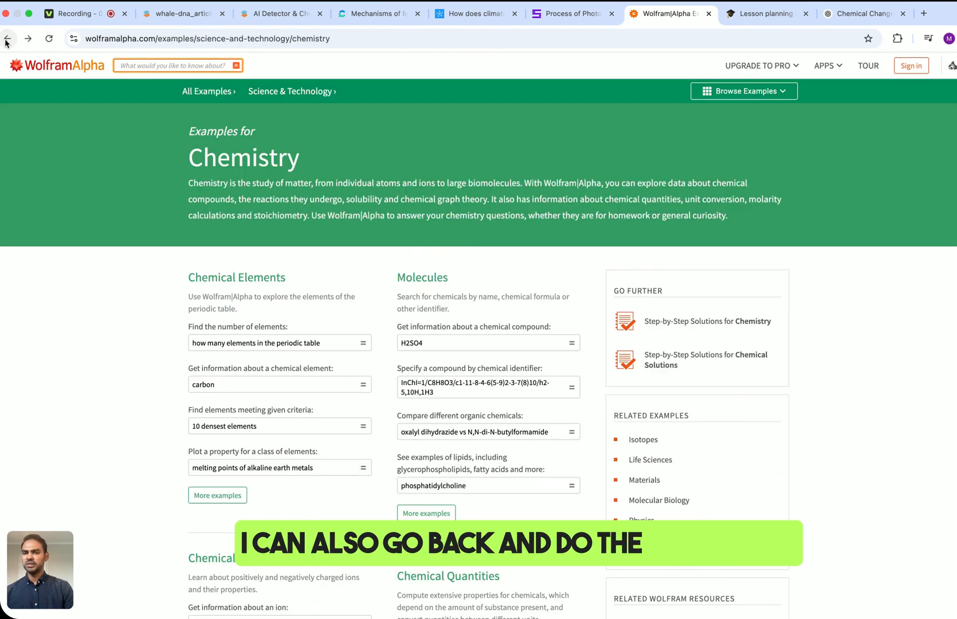
left_click(6, 39)
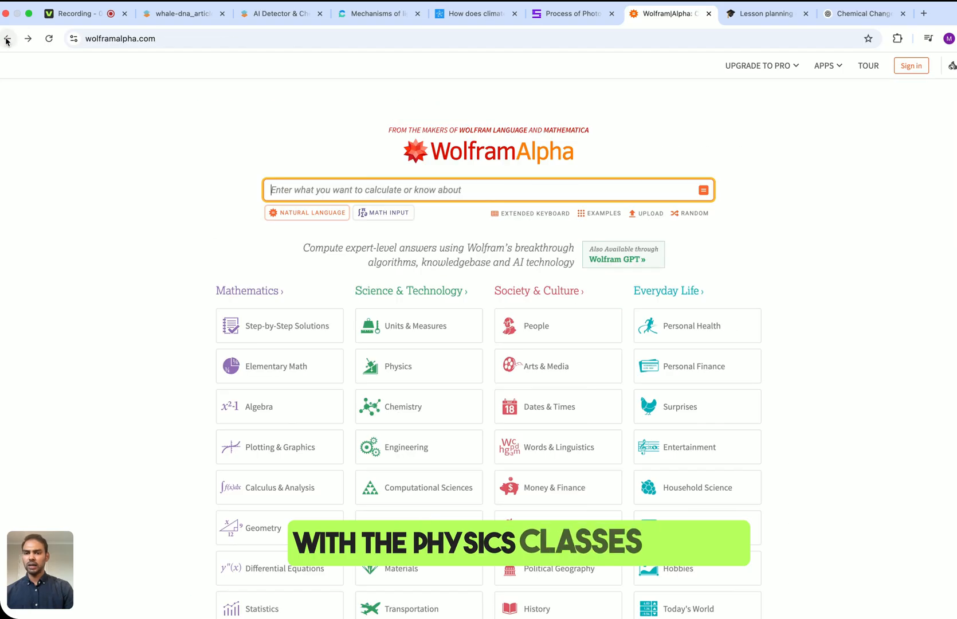
From Physics examples, compute work for F=30N, d=100m: 3 kJ with W = Fd and a schematic.
left_click(398, 366)
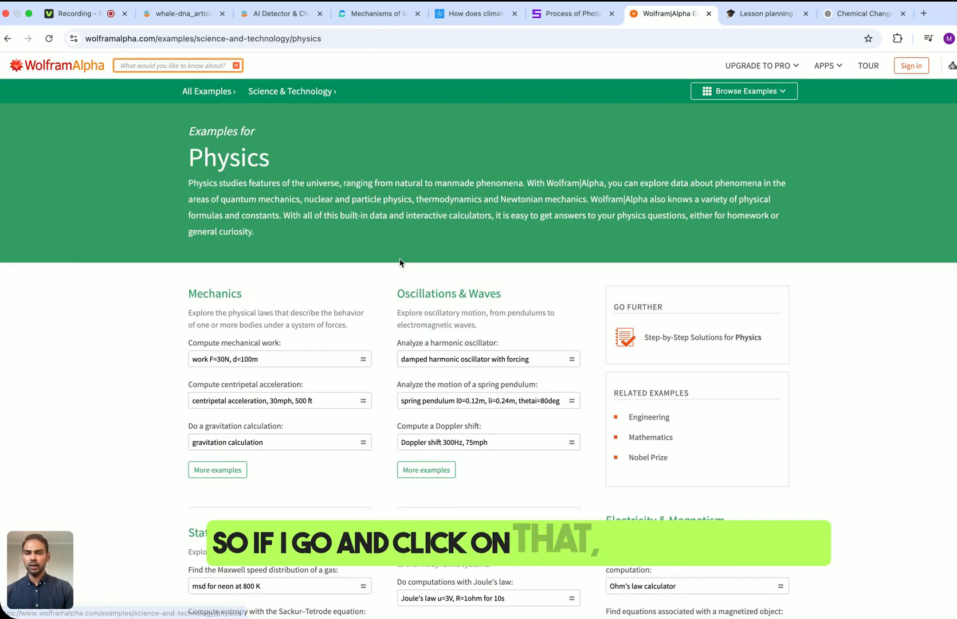
scroll("down", 3)
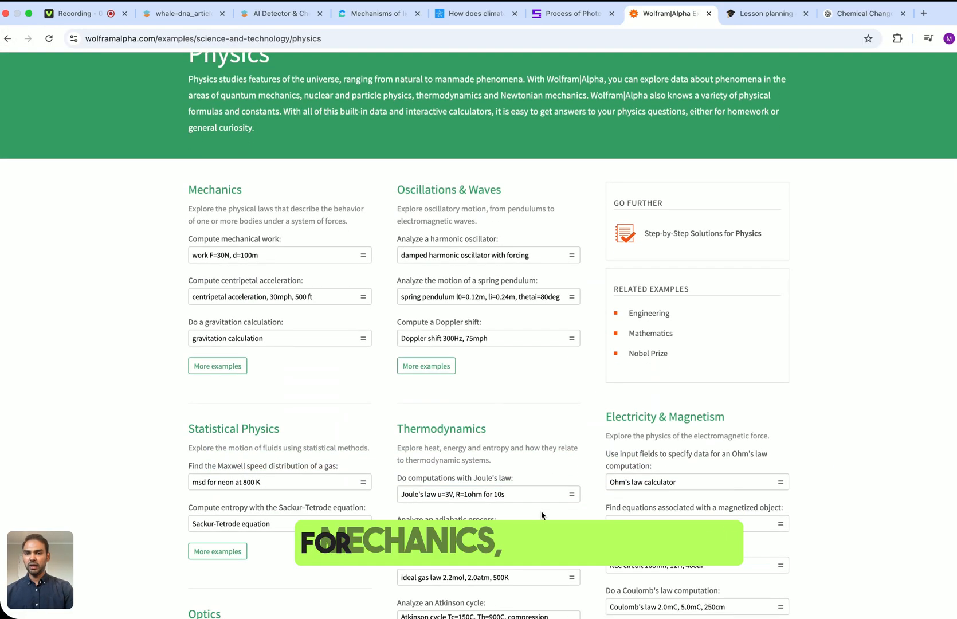
left_click(275, 254)
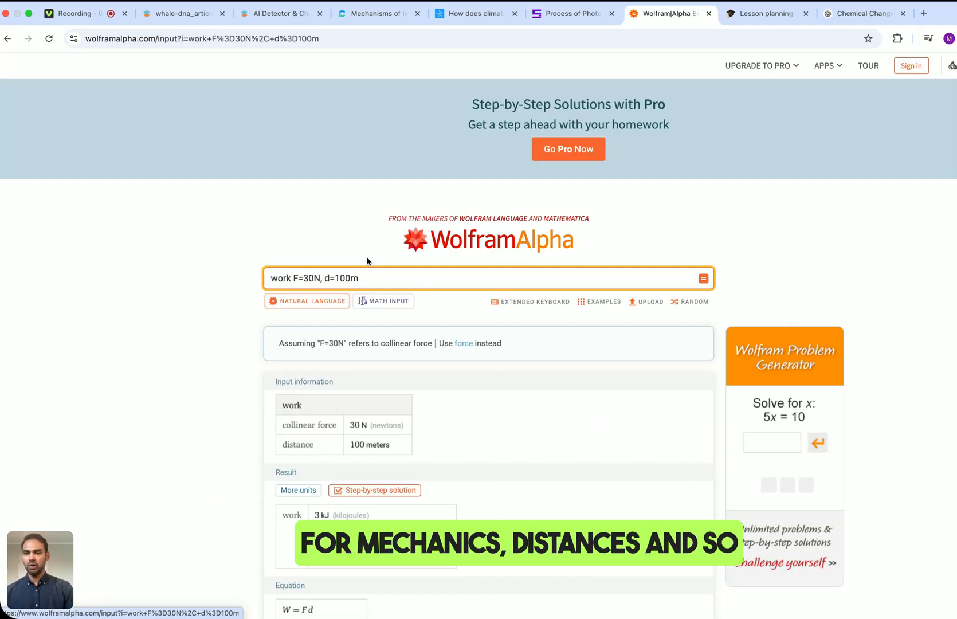
left_click(702, 278)
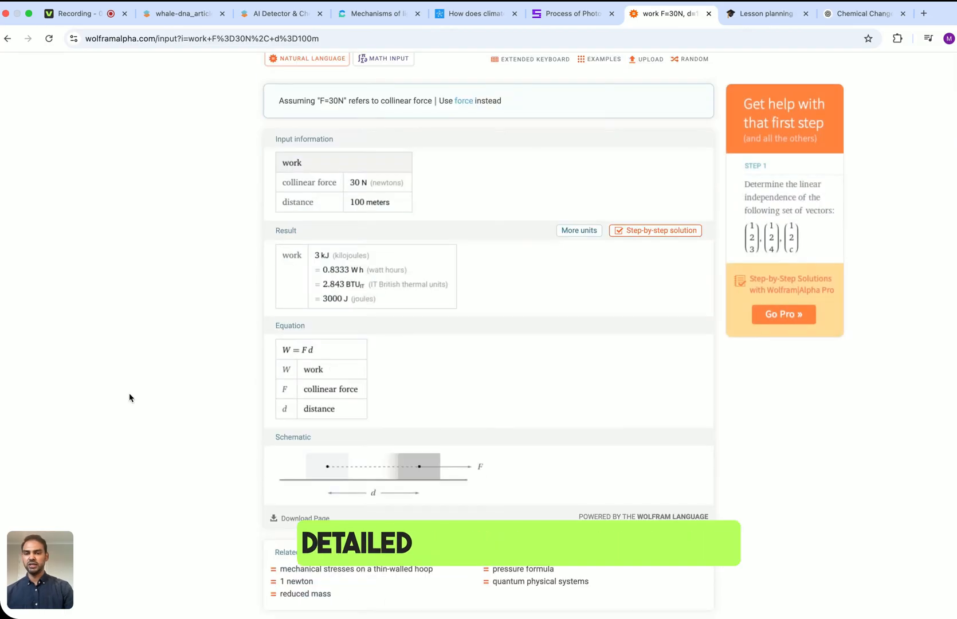
scroll("down", 3)
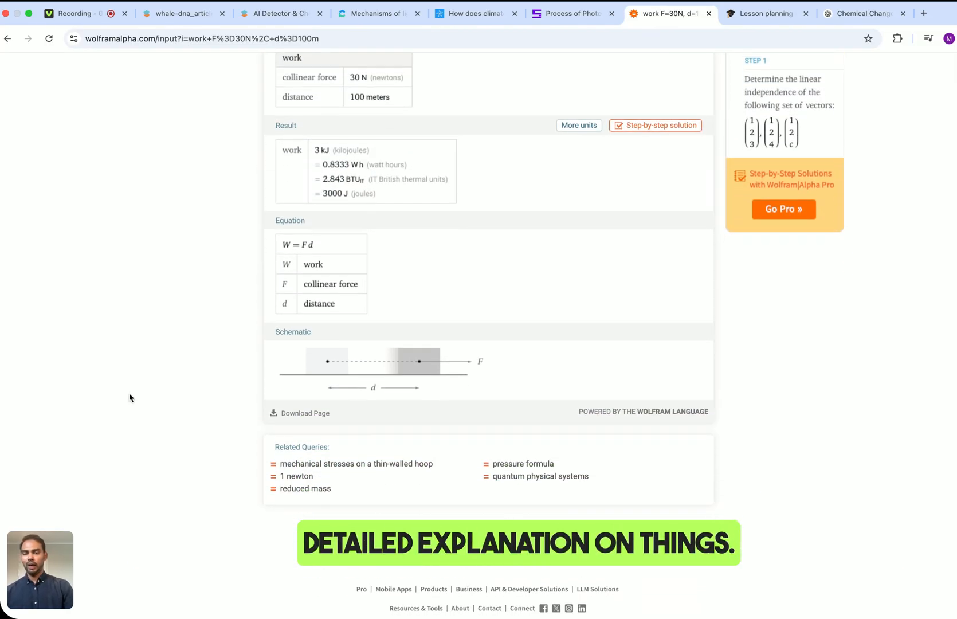
scroll("down", 3)
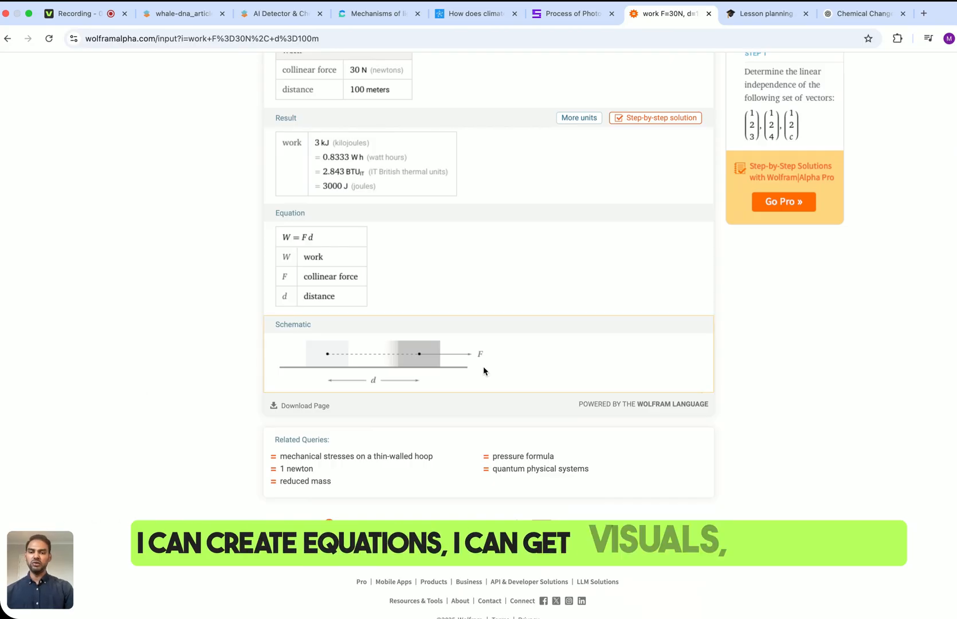
mouse_move(279, 409)
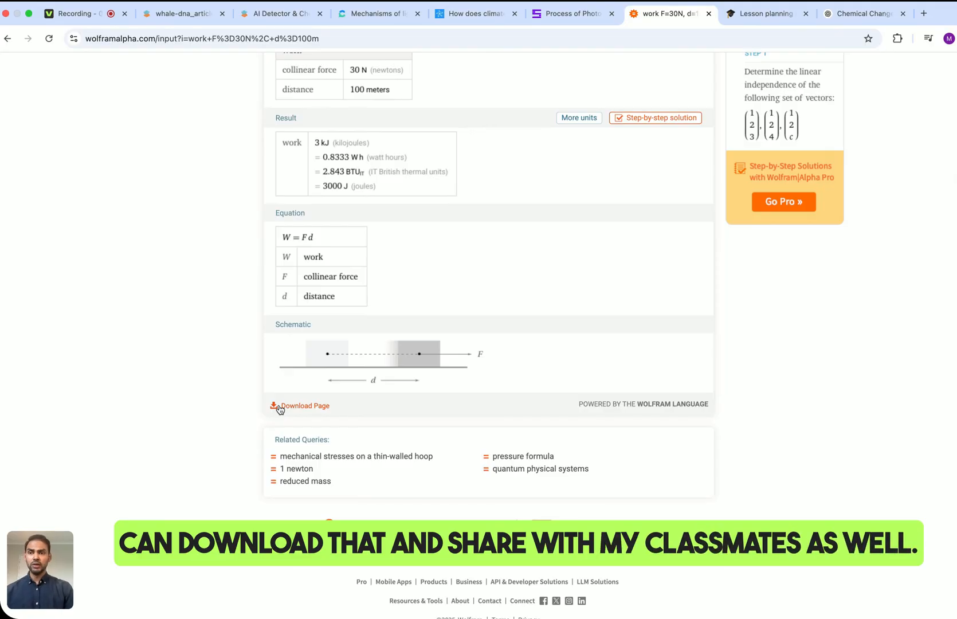
scroll("up", 3)
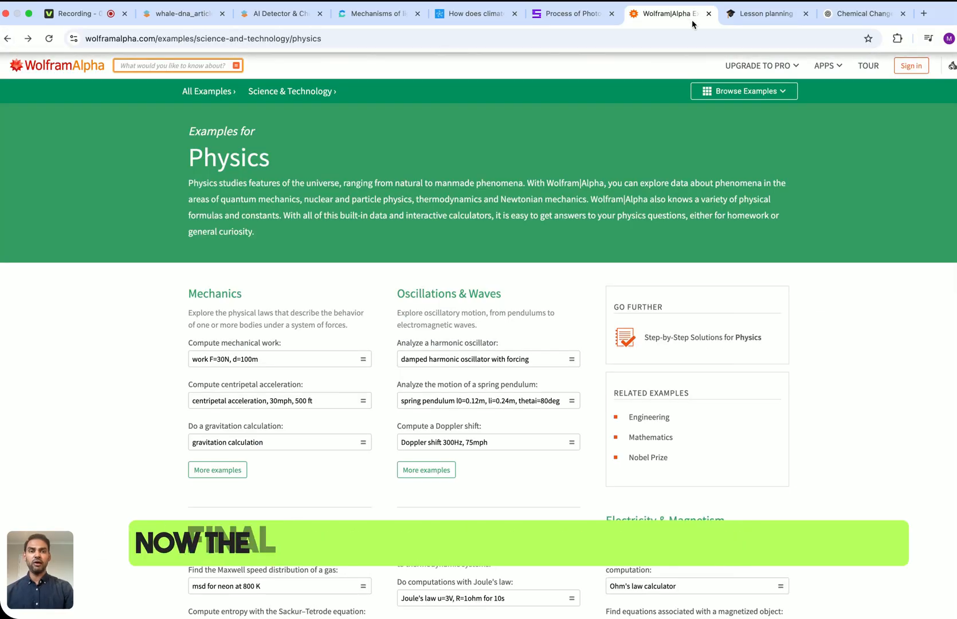
left_click(766, 14)
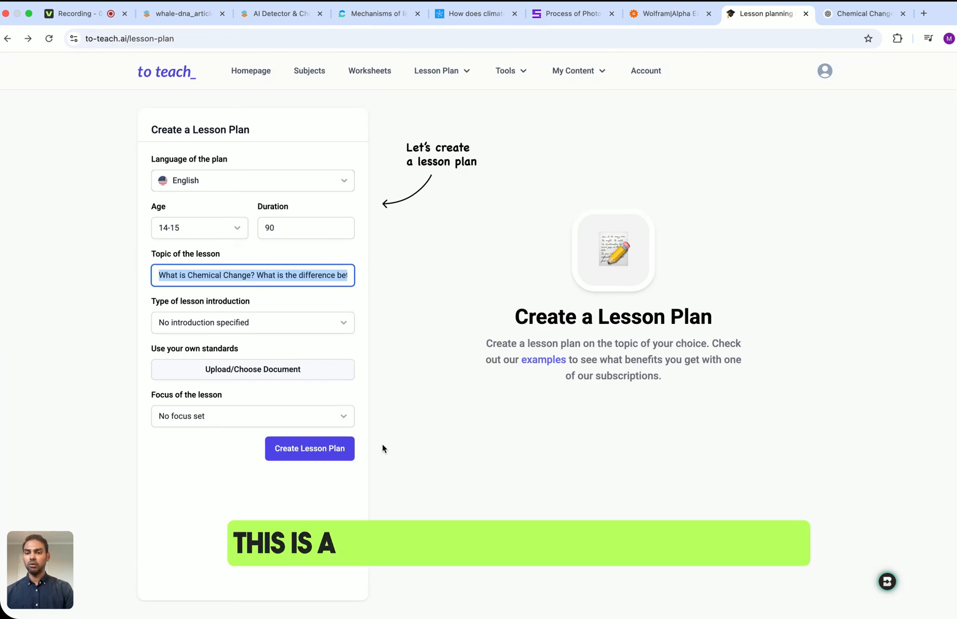
mouse_move(469, 137)
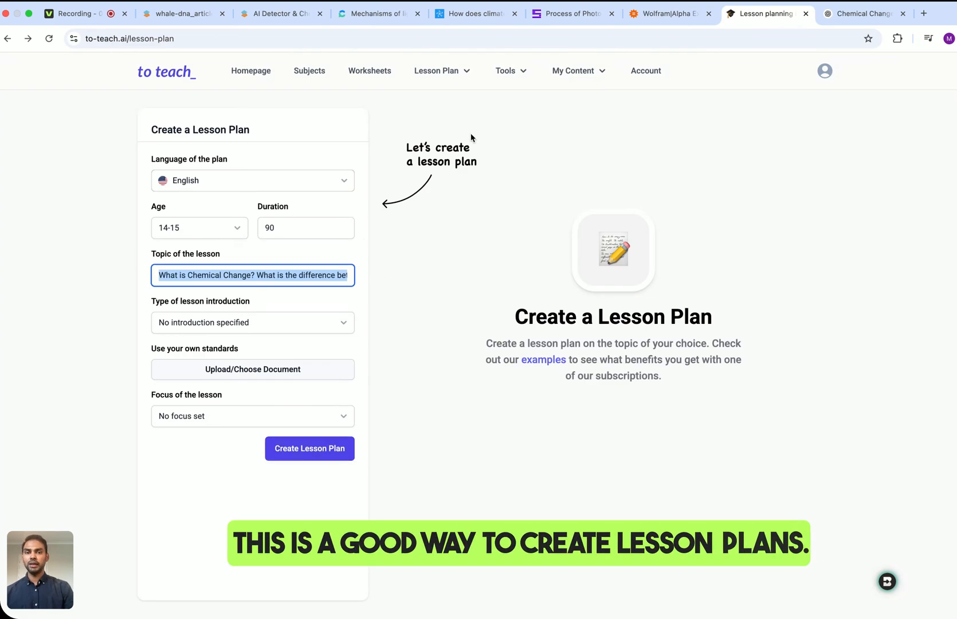
left_click(510, 71)
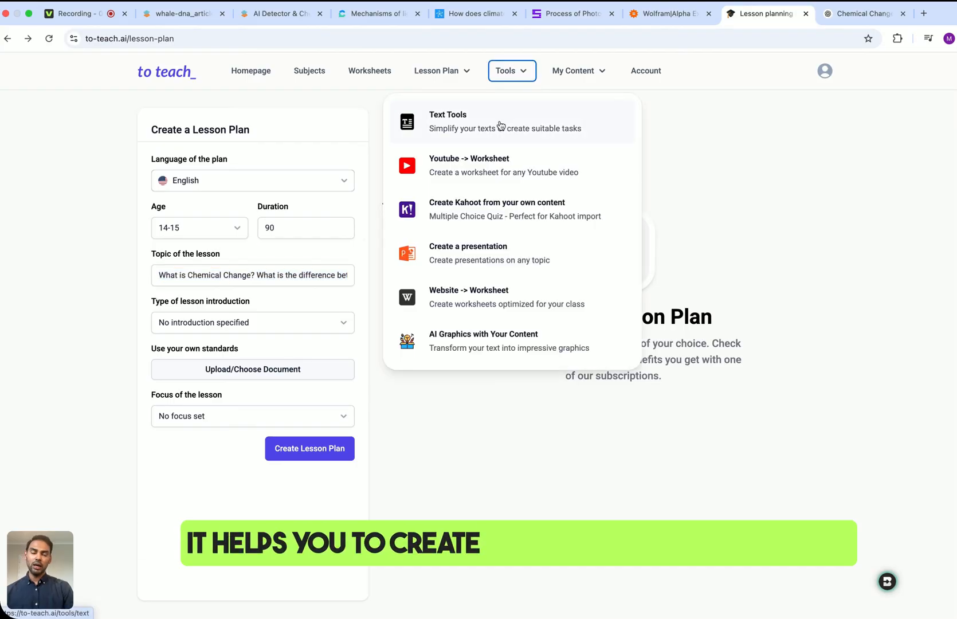
mouse_move(503, 143)
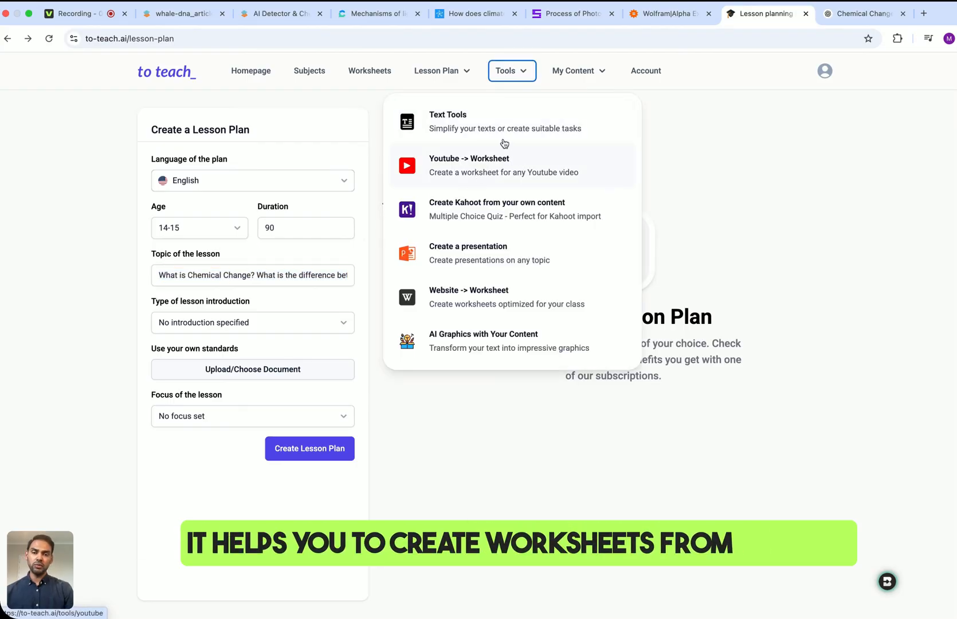
mouse_move(487, 271)
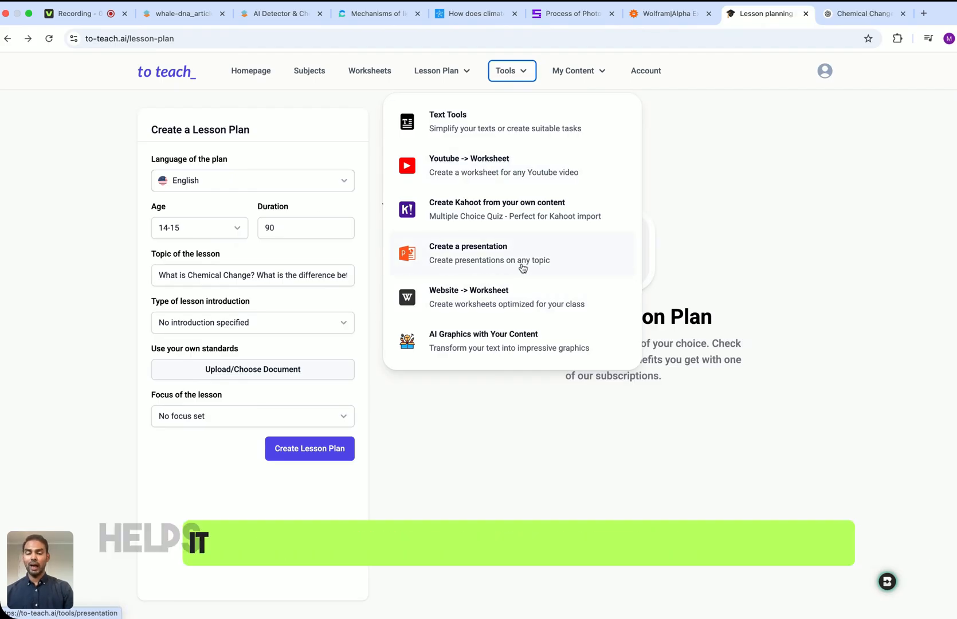
mouse_move(463, 312)
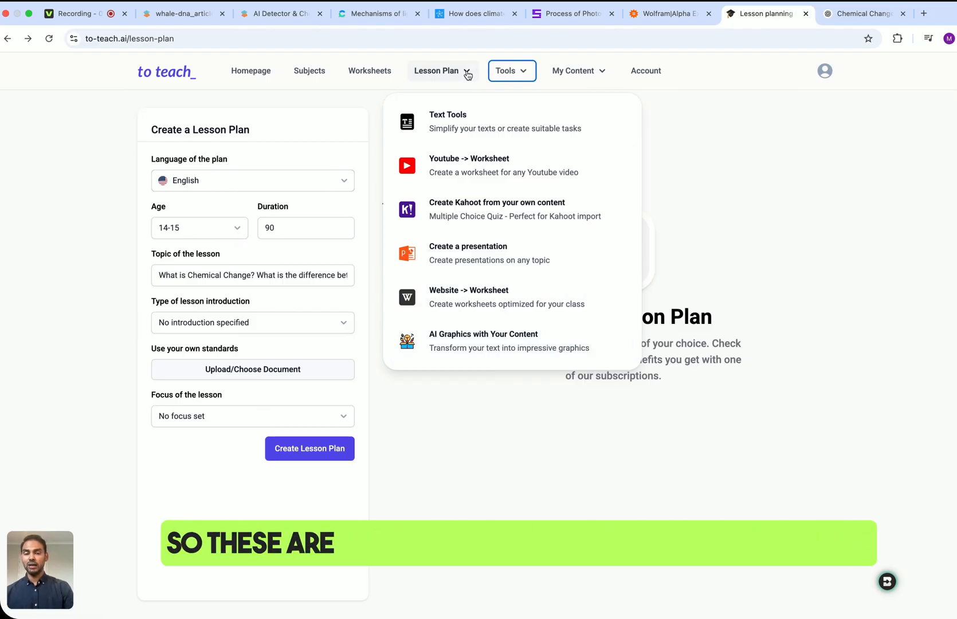
left_click(437, 71)
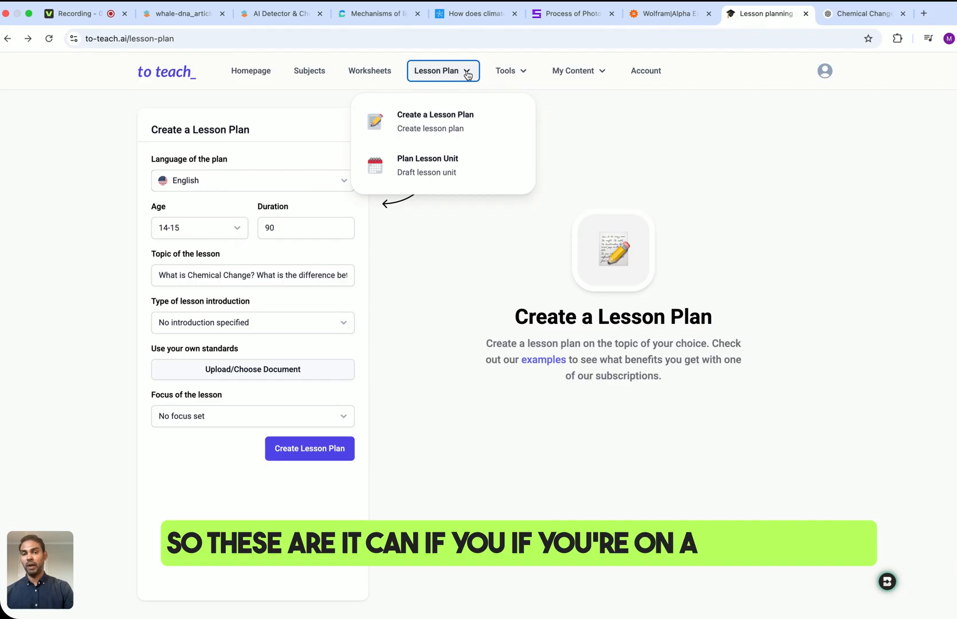
mouse_move(534, 191)
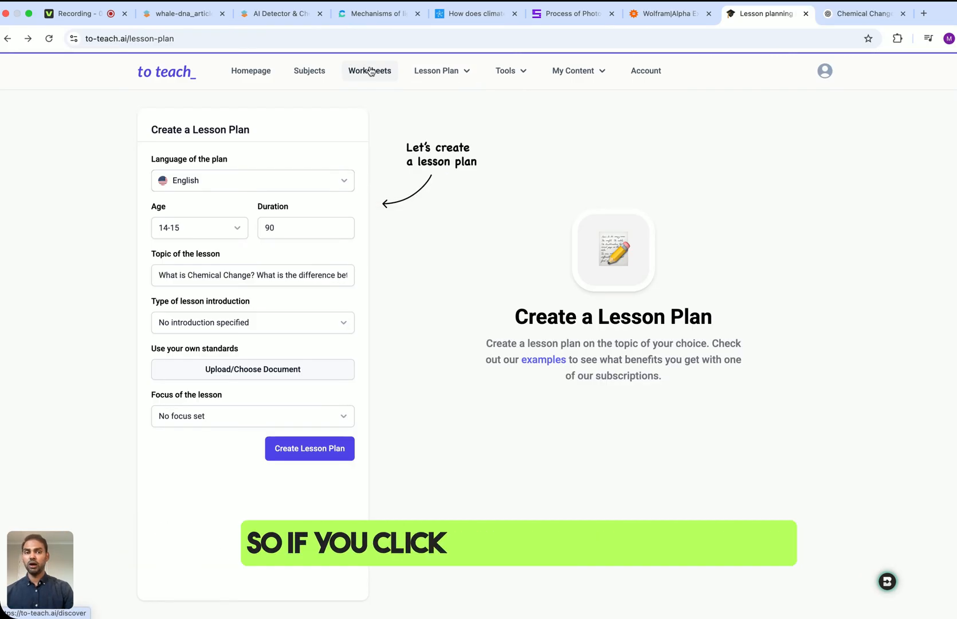
Open the Worksheets discovery page and browse popular templates, subject filters and the All Worksheets list.
left_click(369, 71)
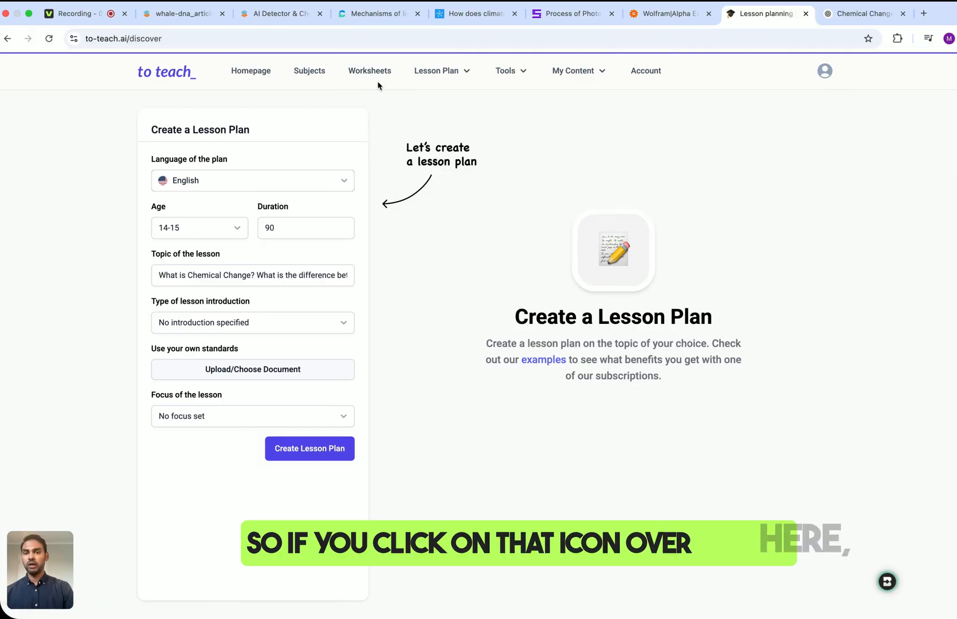
left_click(369, 71)
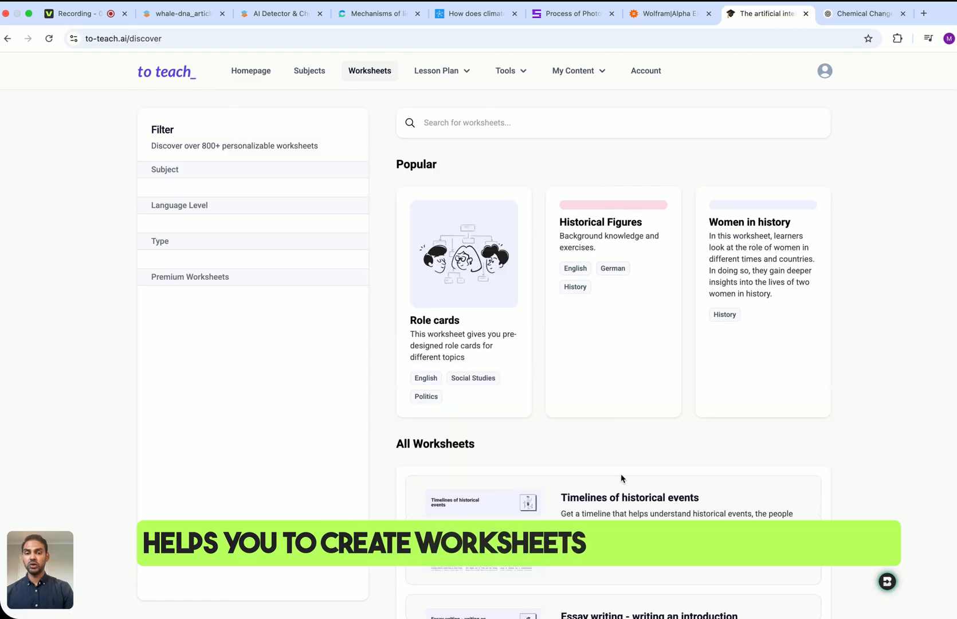
left_click(165, 169)
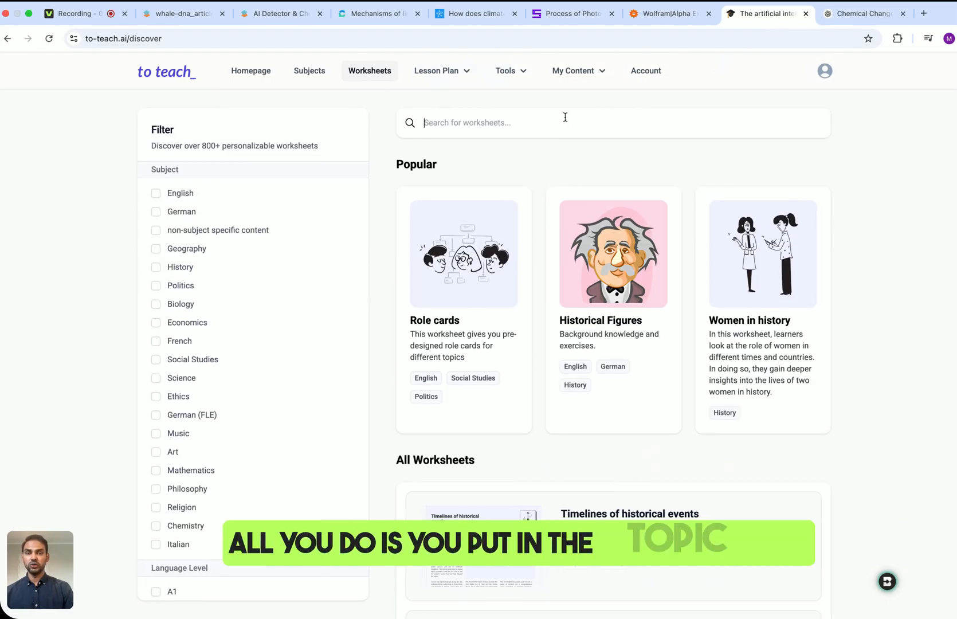
mouse_move(497, 157)
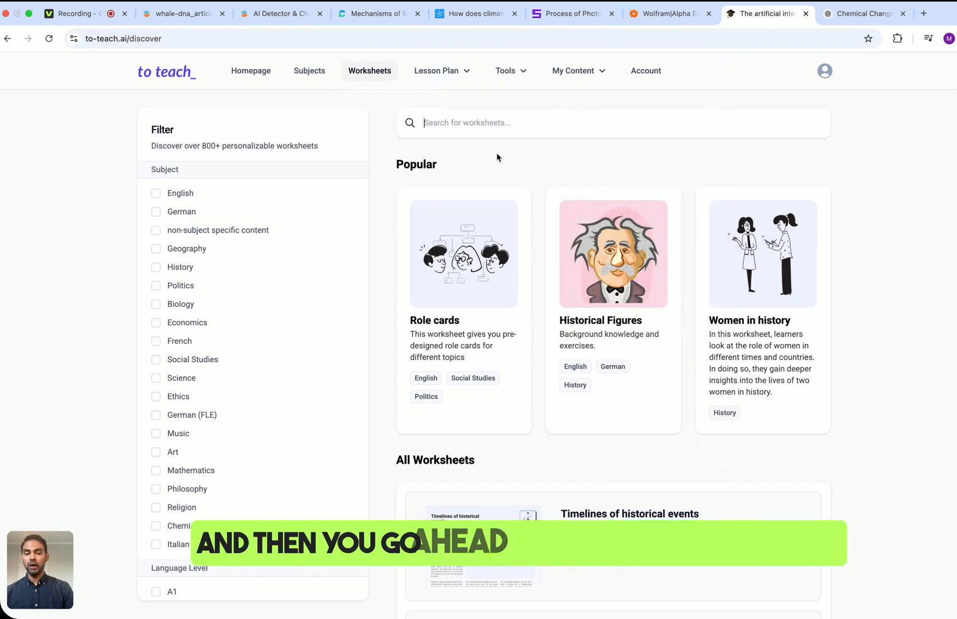
scroll("down", 3)
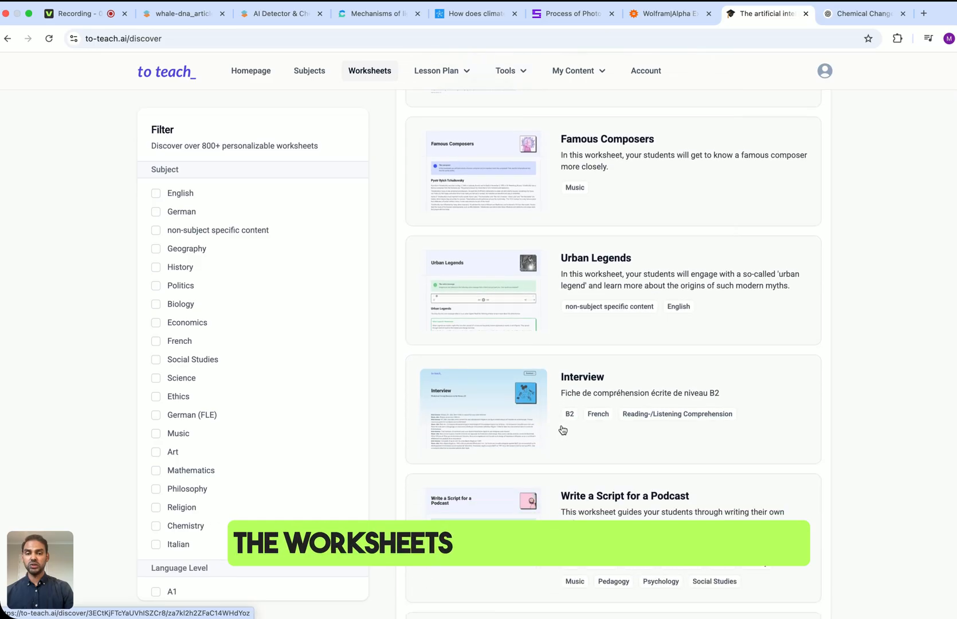
scroll("down", 3)
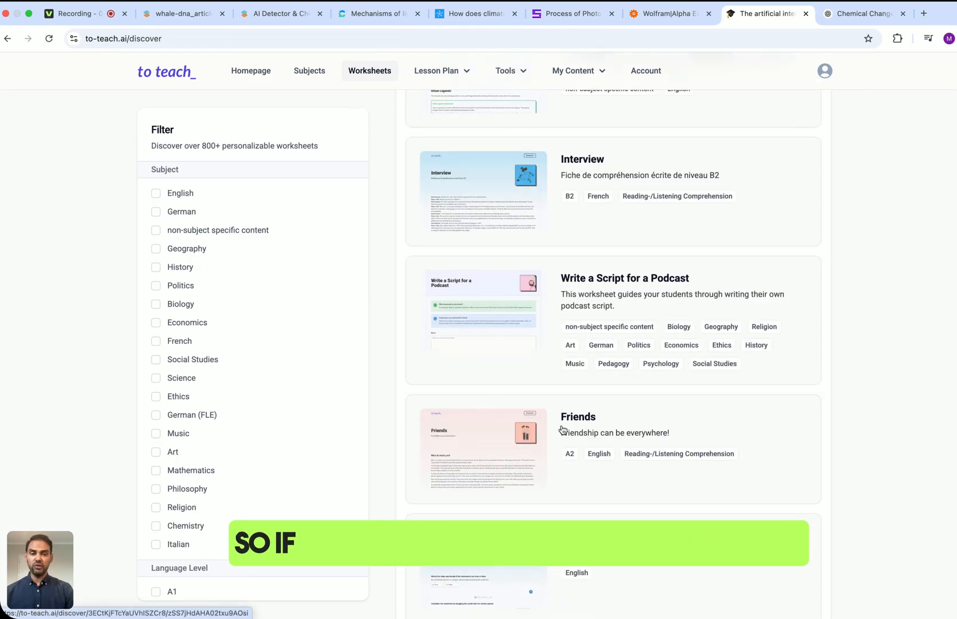
scroll("up", 3)
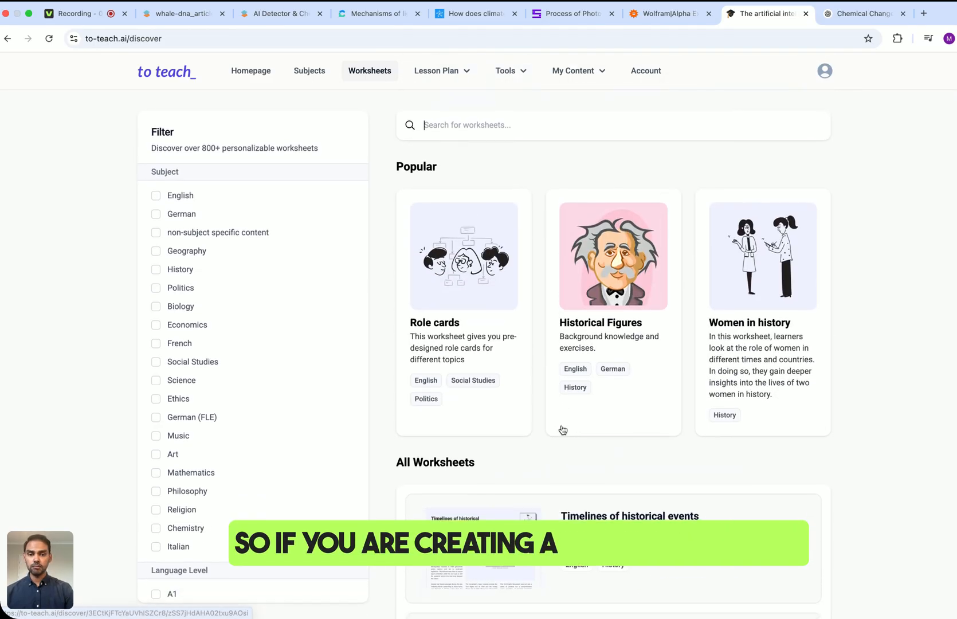
scroll("down", 3)
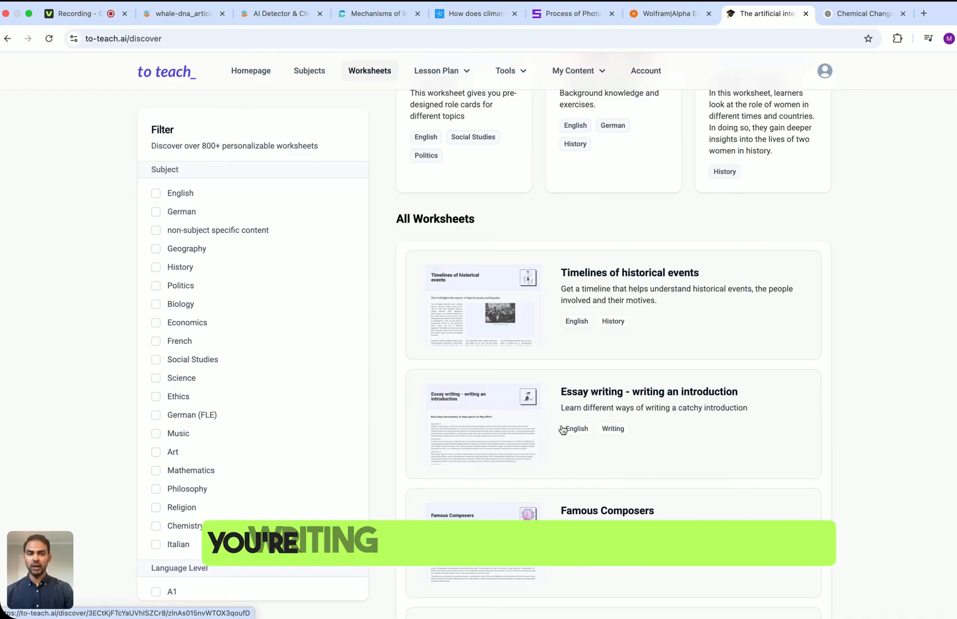
scroll("up", 3)
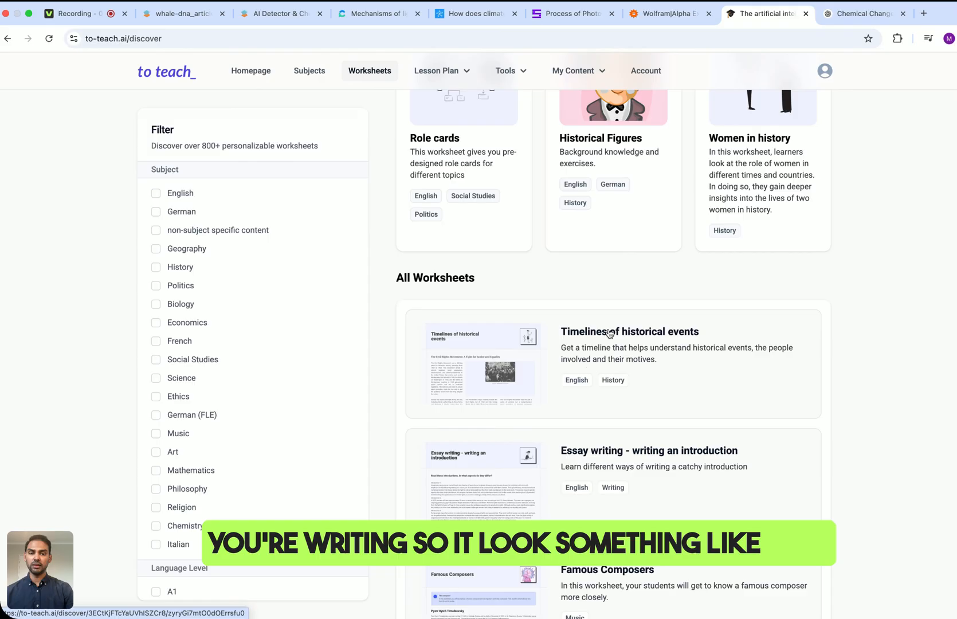
Preview the Civil Rights timeline worksheet with its export options, then return to the SciSpace whale DNA article.
left_click(629, 331)
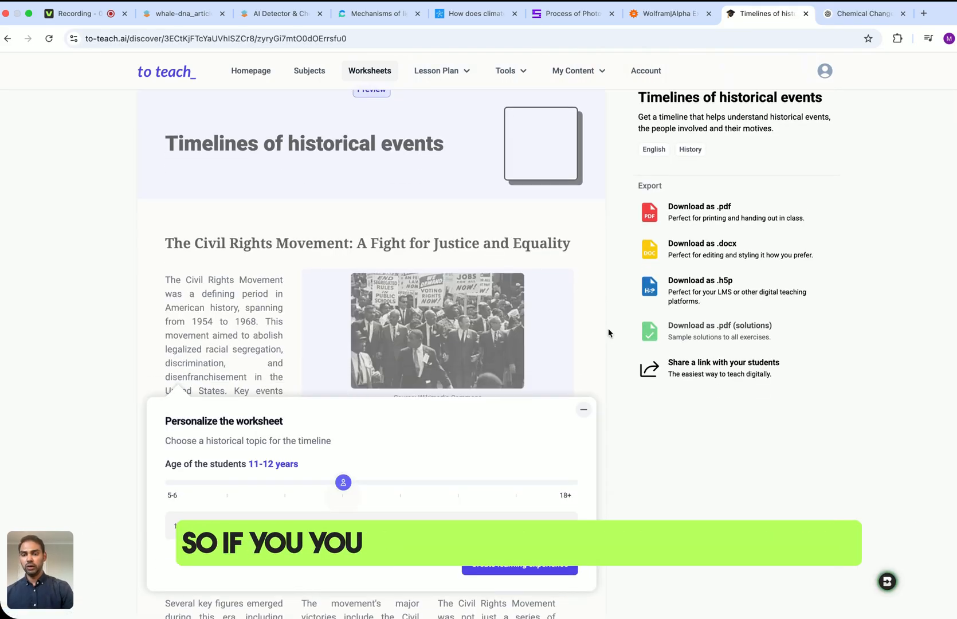
scroll("down", 3)
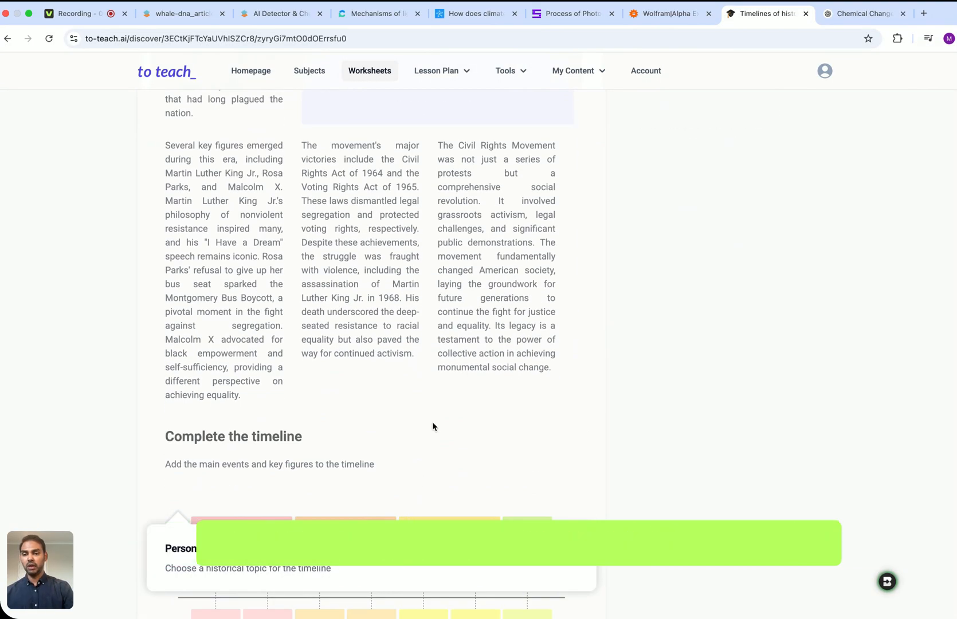
scroll("up", 3)
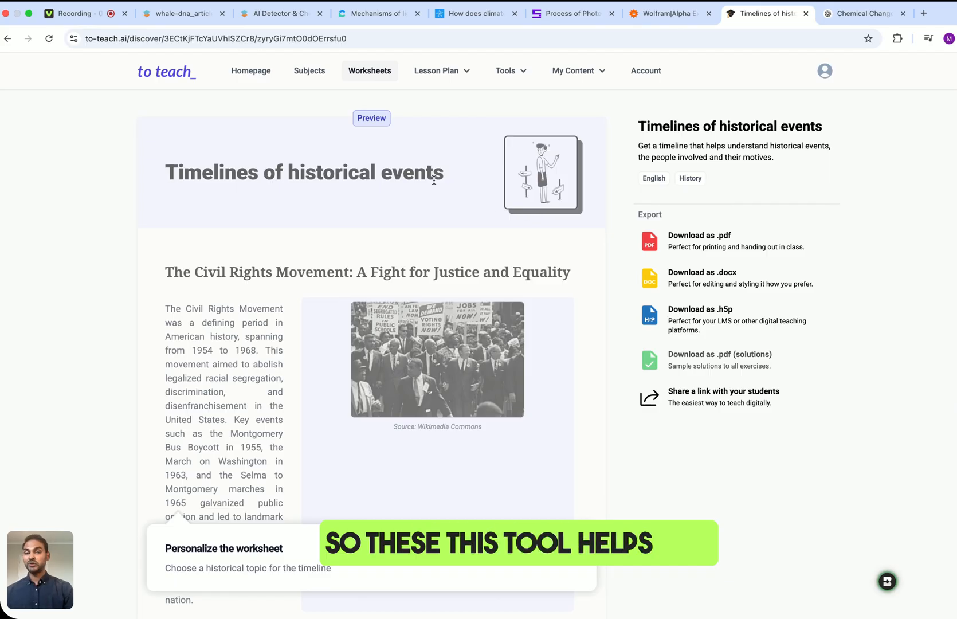
left_click(179, 13)
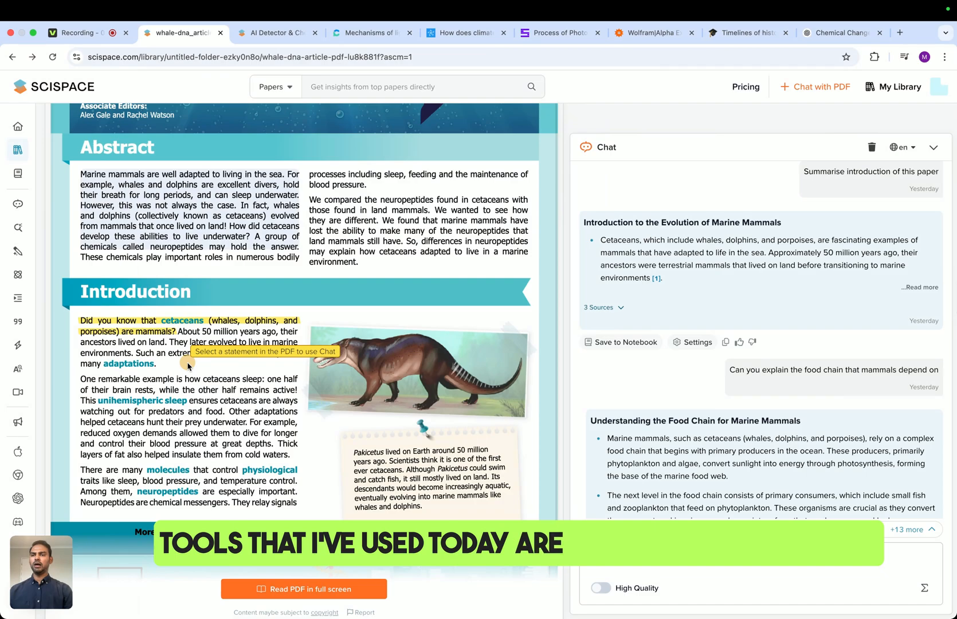
Revisit Consensus, CoolMindMaps, SciSummary and WolframAlpha pages, ending on the to-teach.ai Civil Rights timeline preview.
scroll("up", 3)
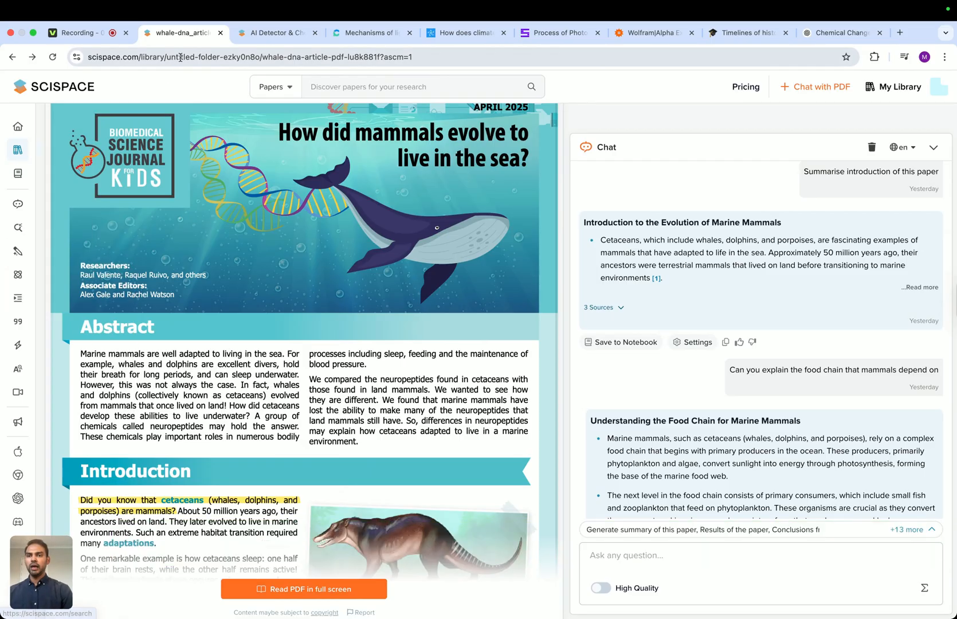
left_click(371, 32)
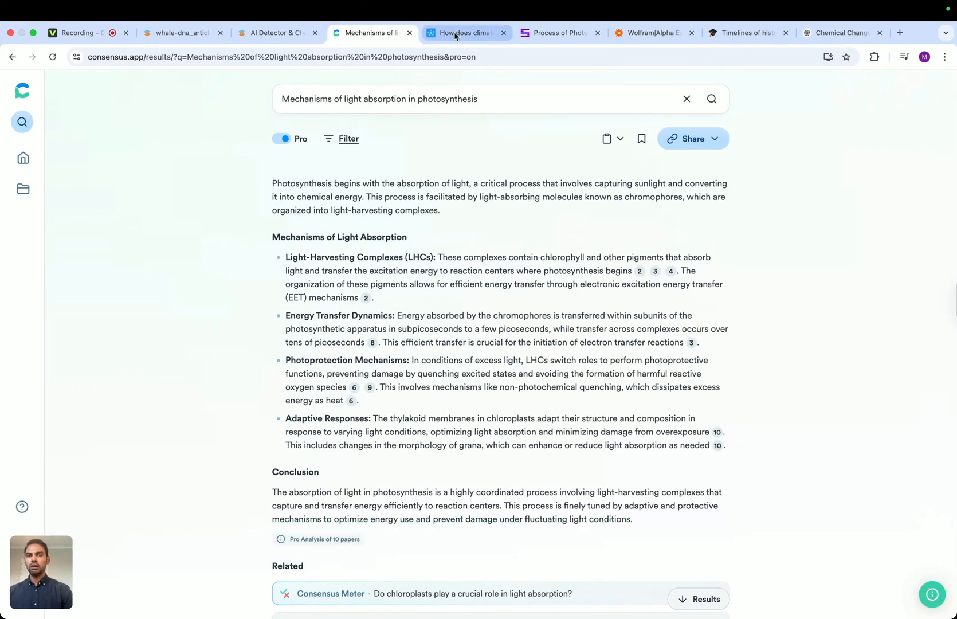
left_click(465, 32)
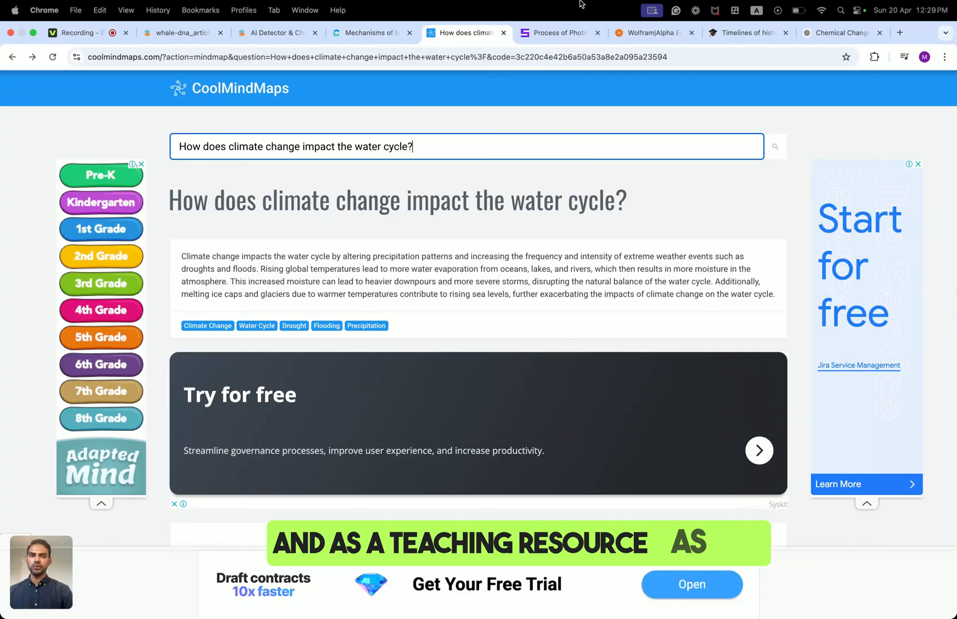
left_click(558, 32)
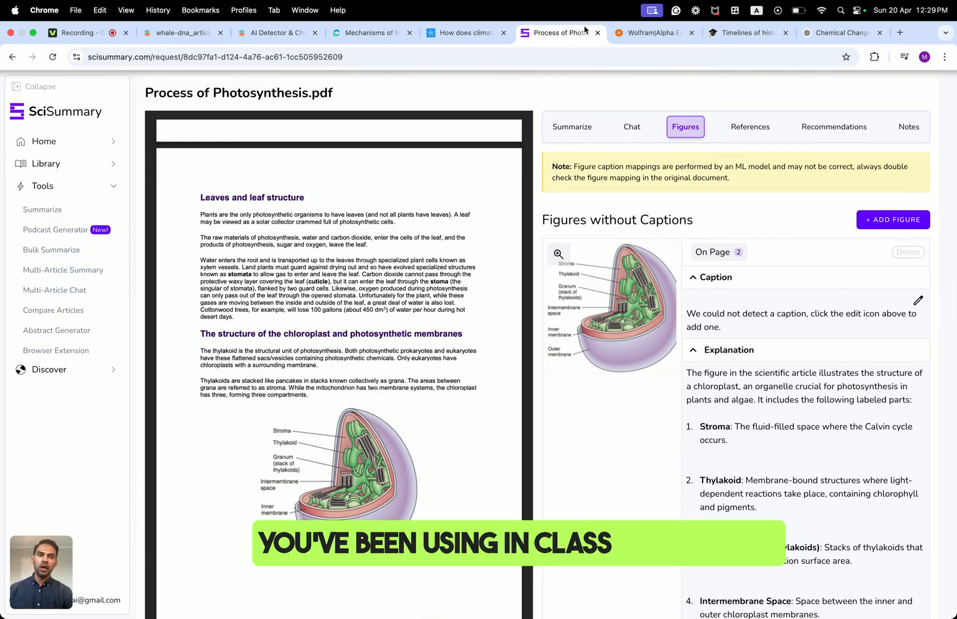
left_click(653, 32)
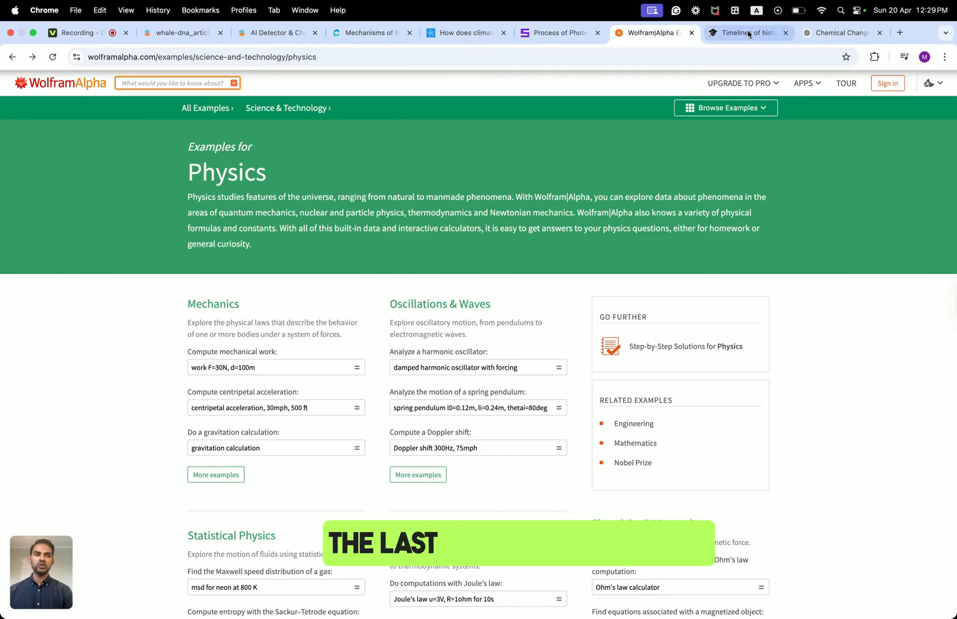
left_click(747, 32)
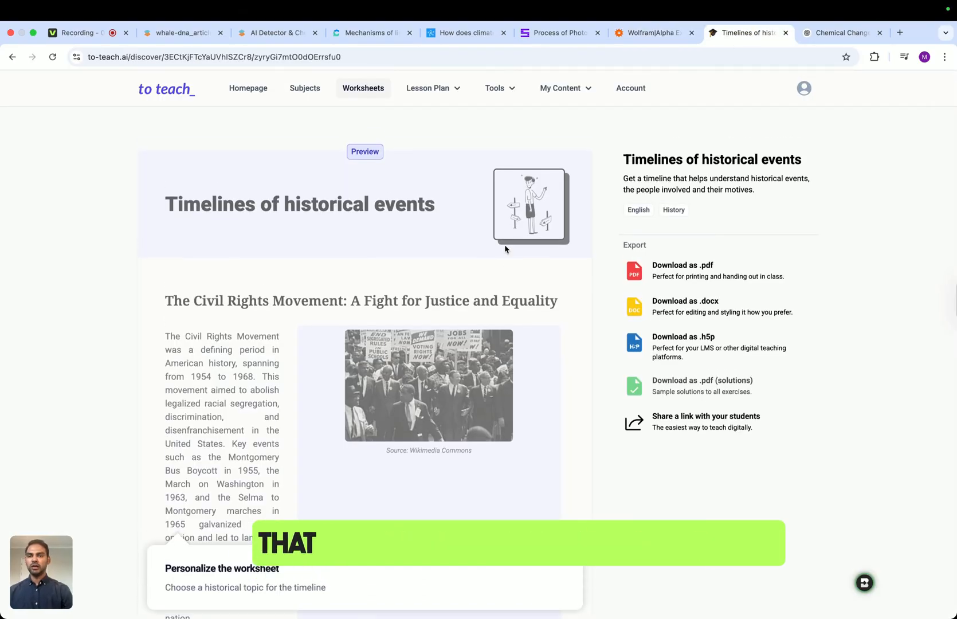
scroll("up", 3)
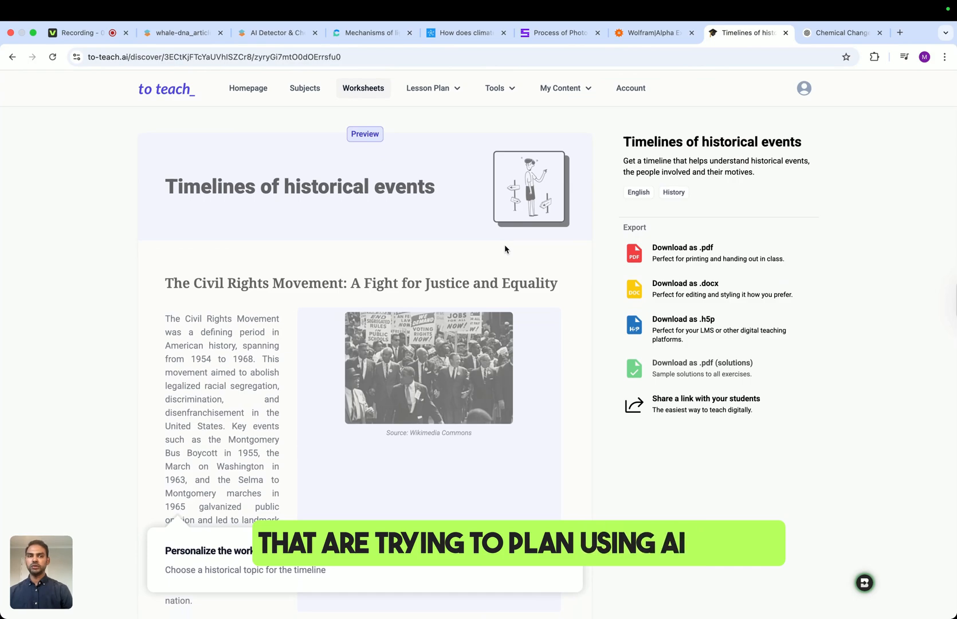